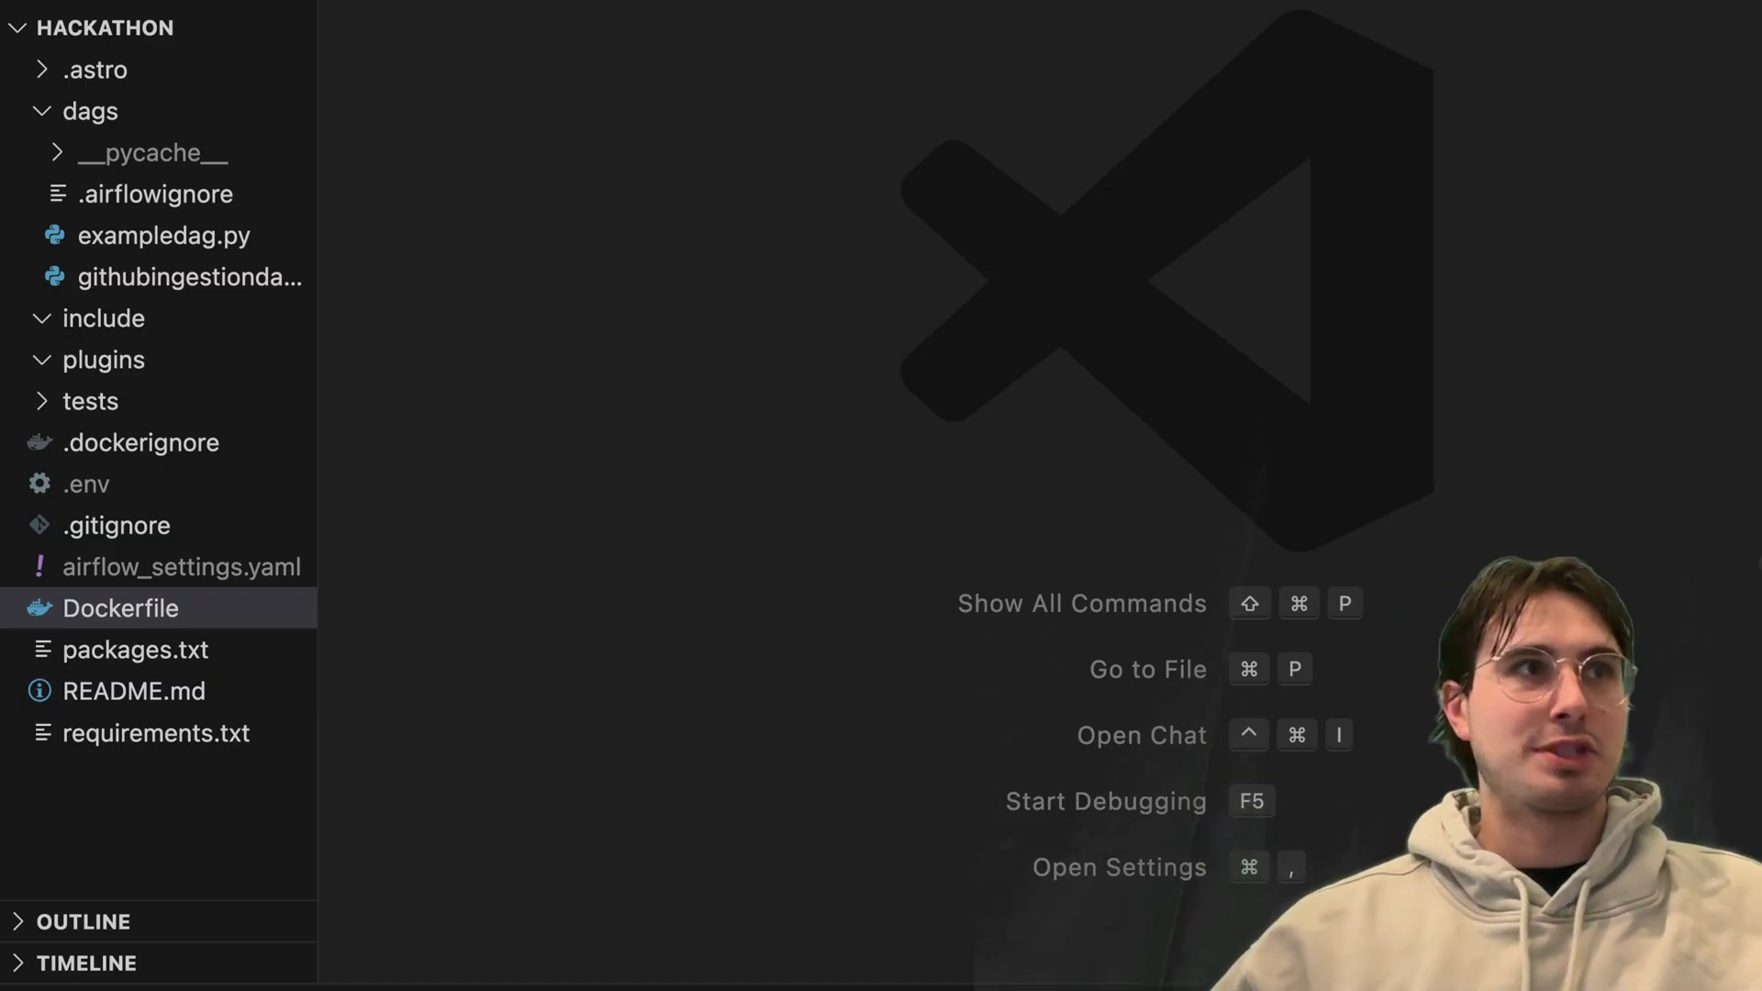
# Start a new file inside the include folder from its context menu
pyautogui.click(103, 317)
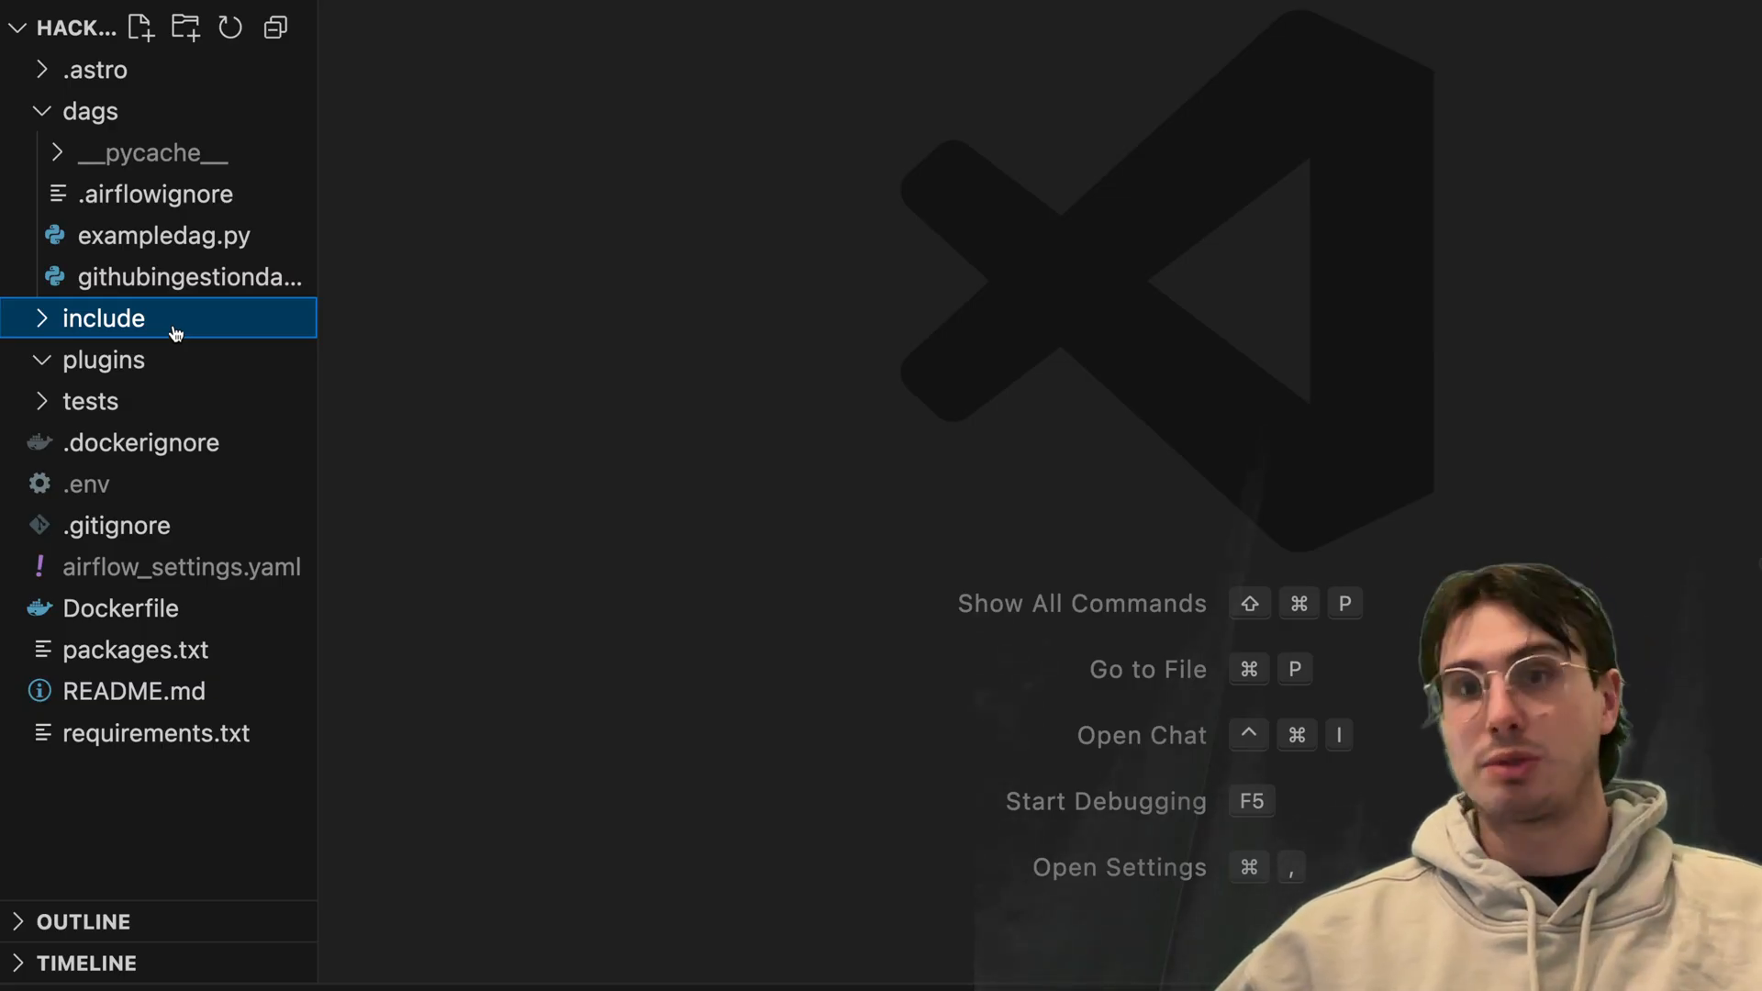
pyautogui.rightClick(103, 317)
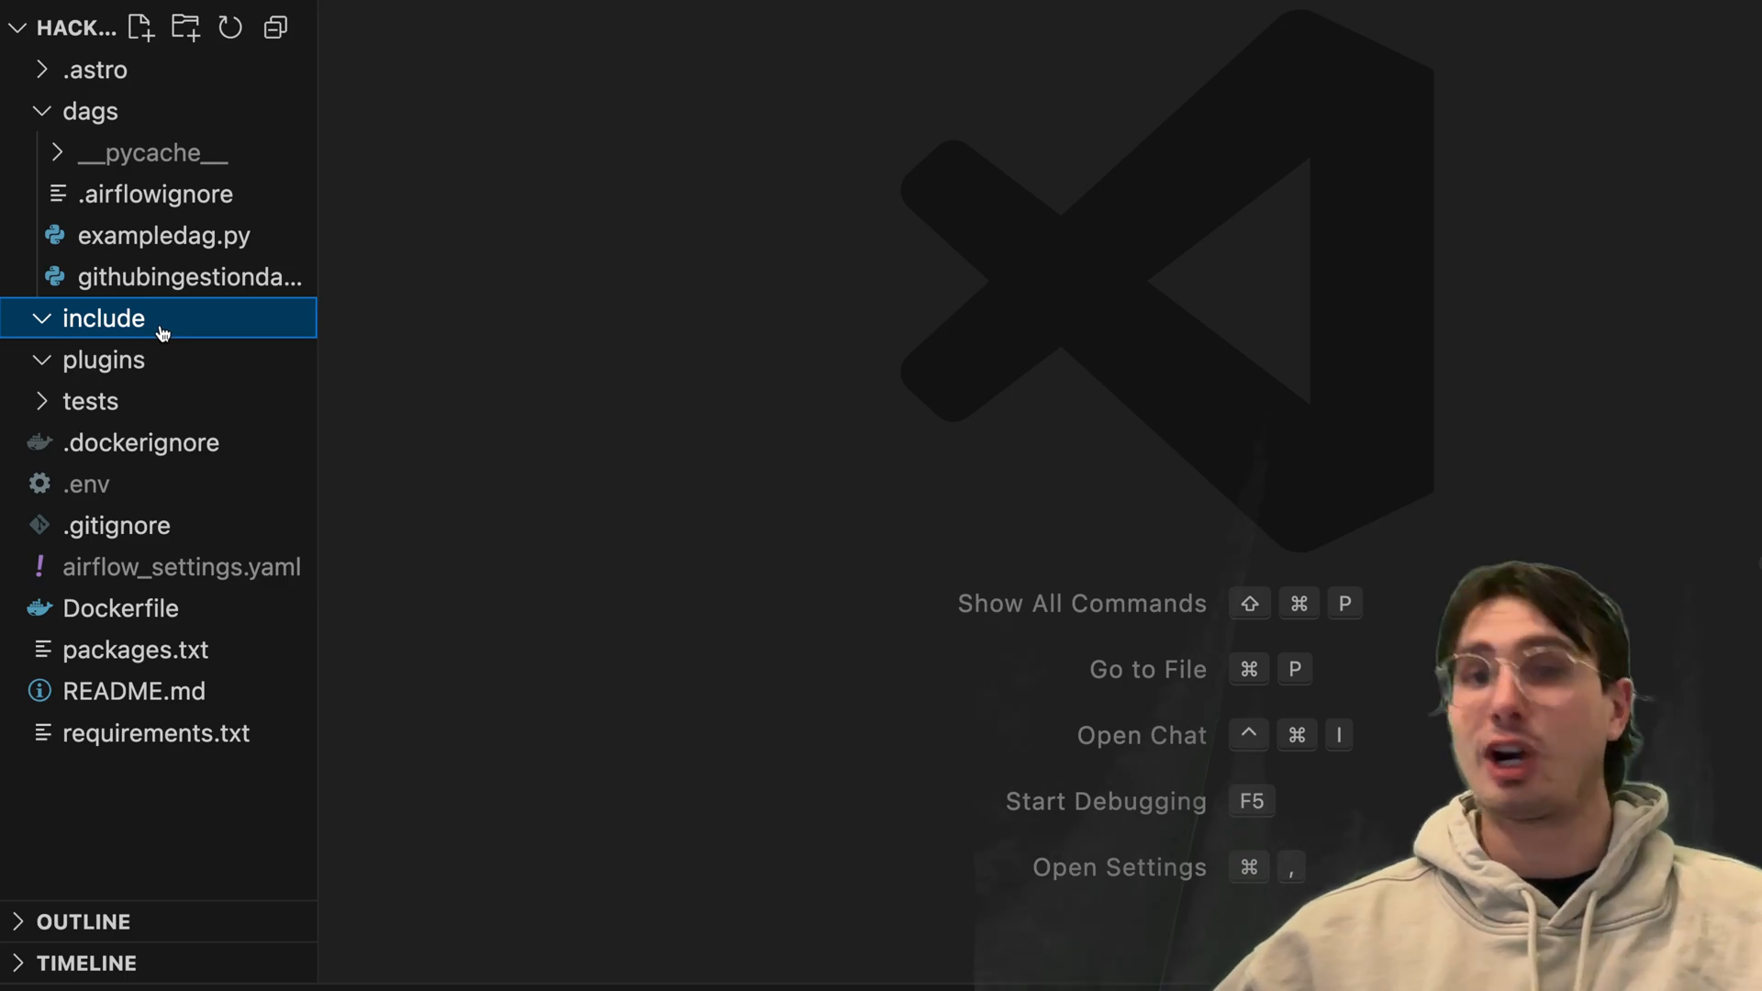
pyautogui.moveTo(174, 354)
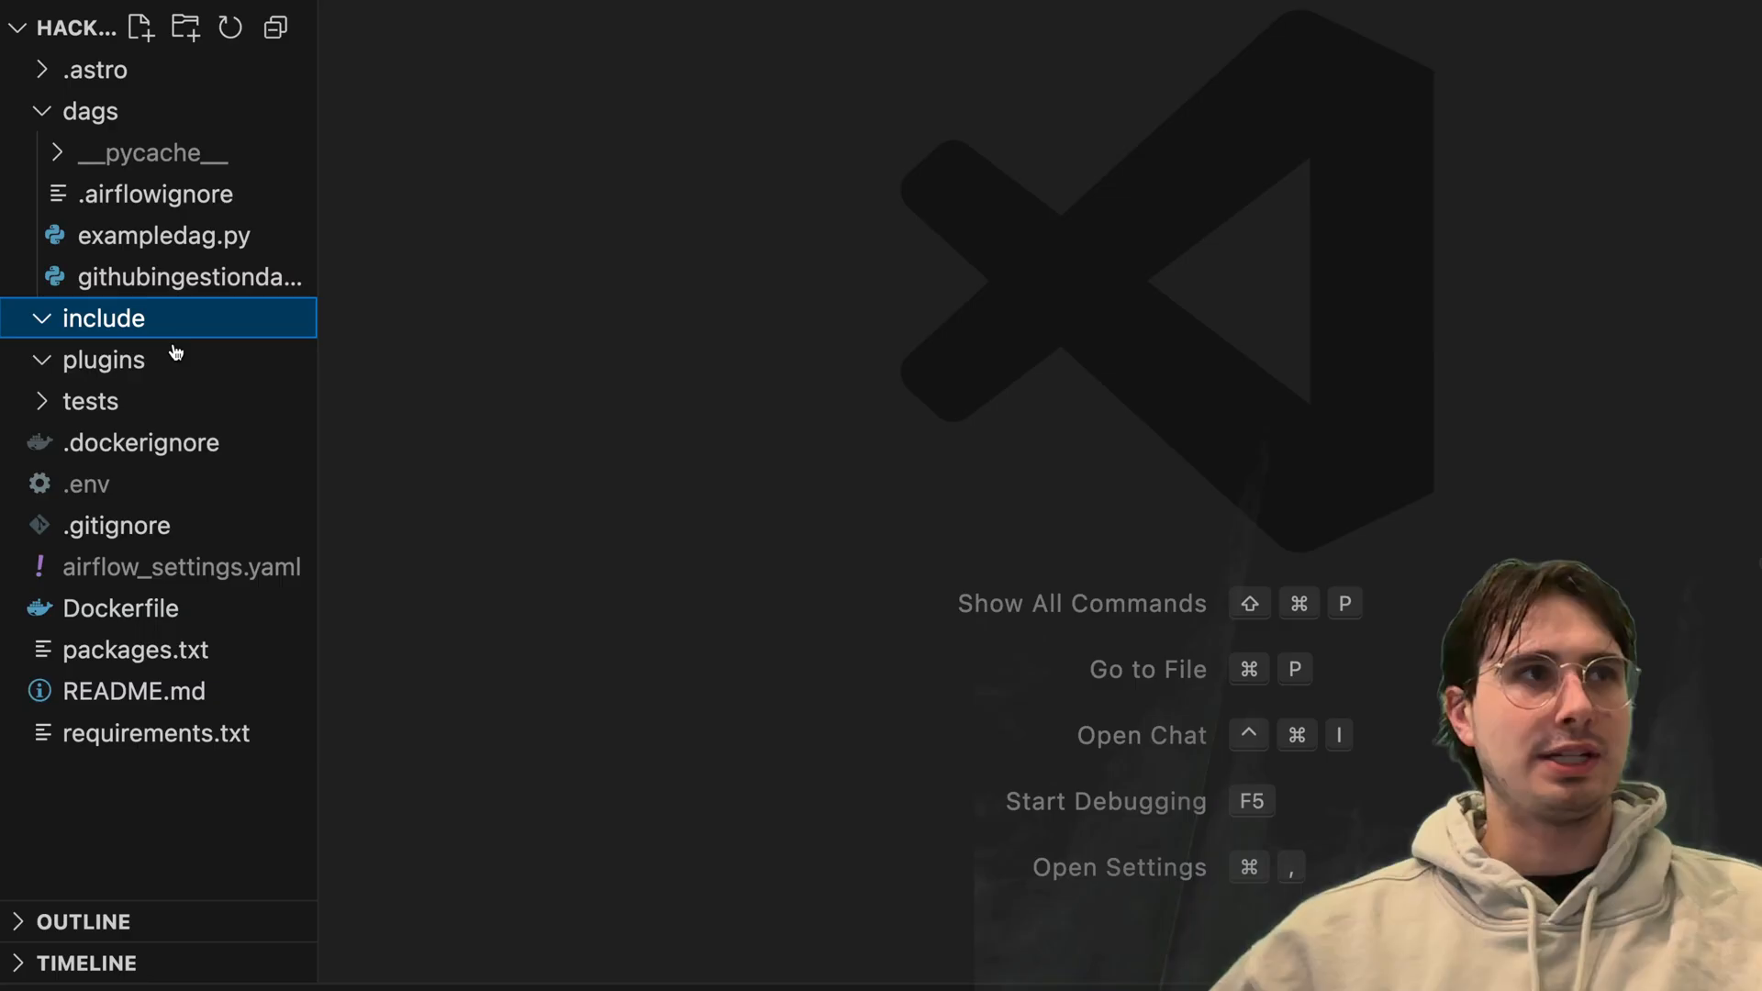
pyautogui.click(141, 28)
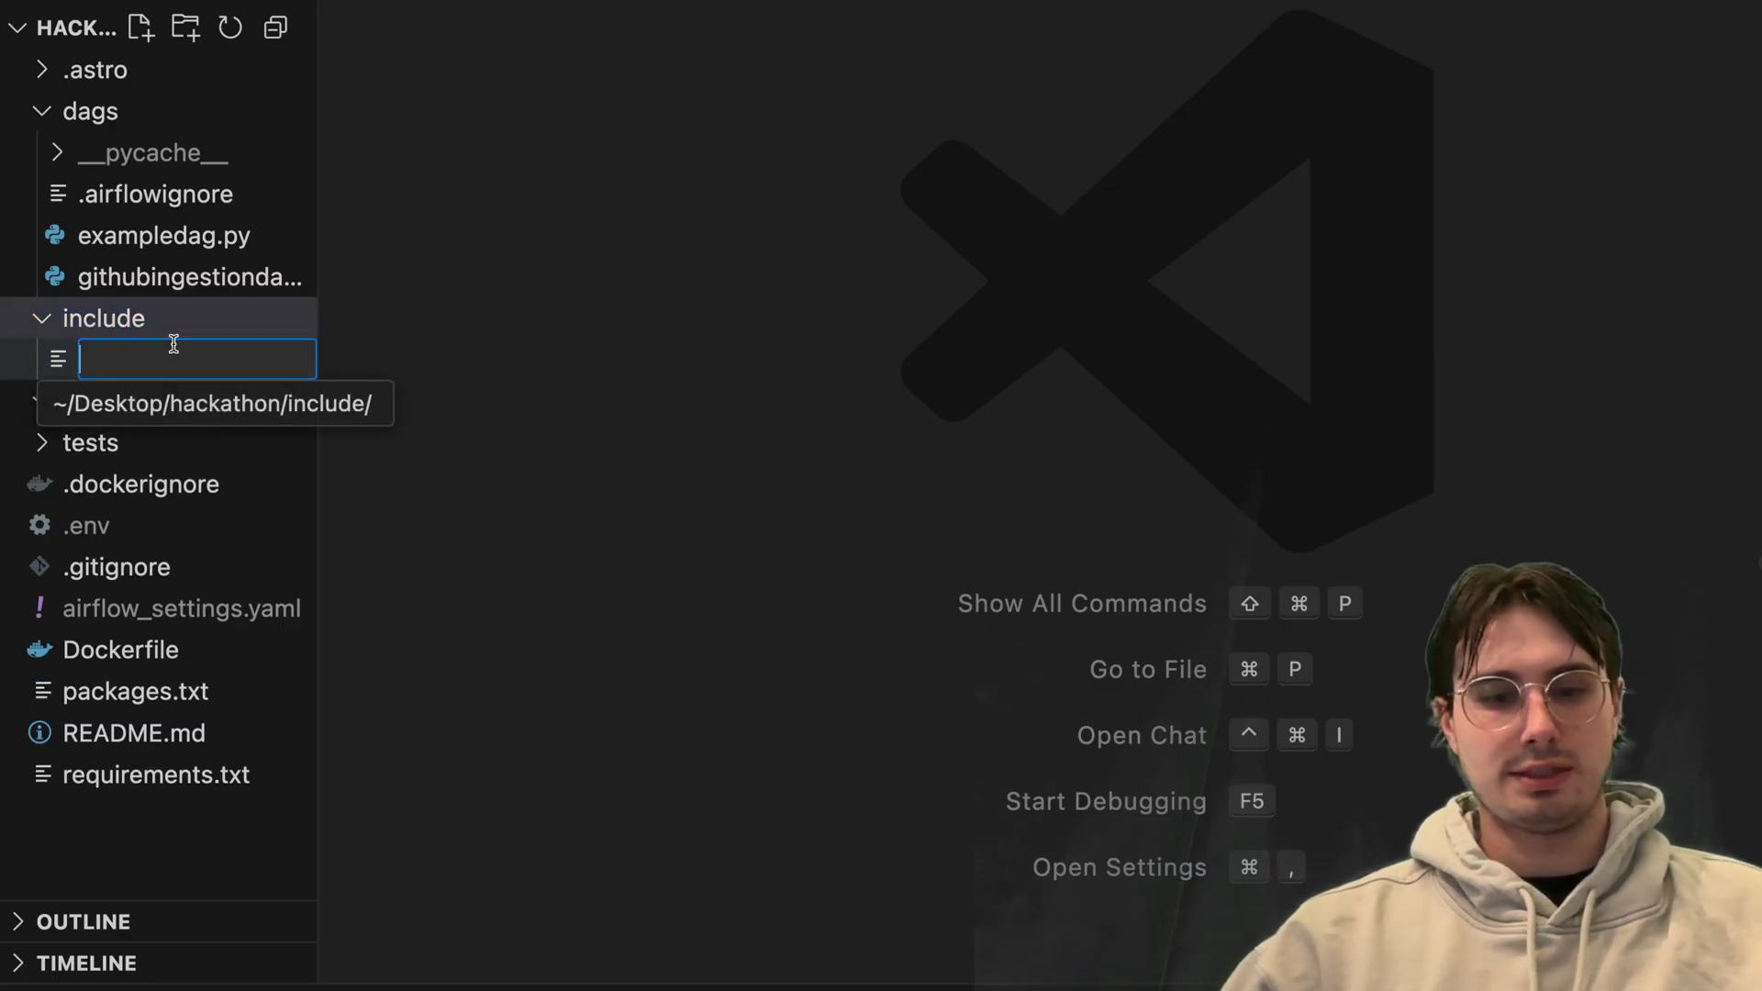
# Name the new file notificationfunctions.py and expand the .astro folder
pyautogui.write('notificationfu...')
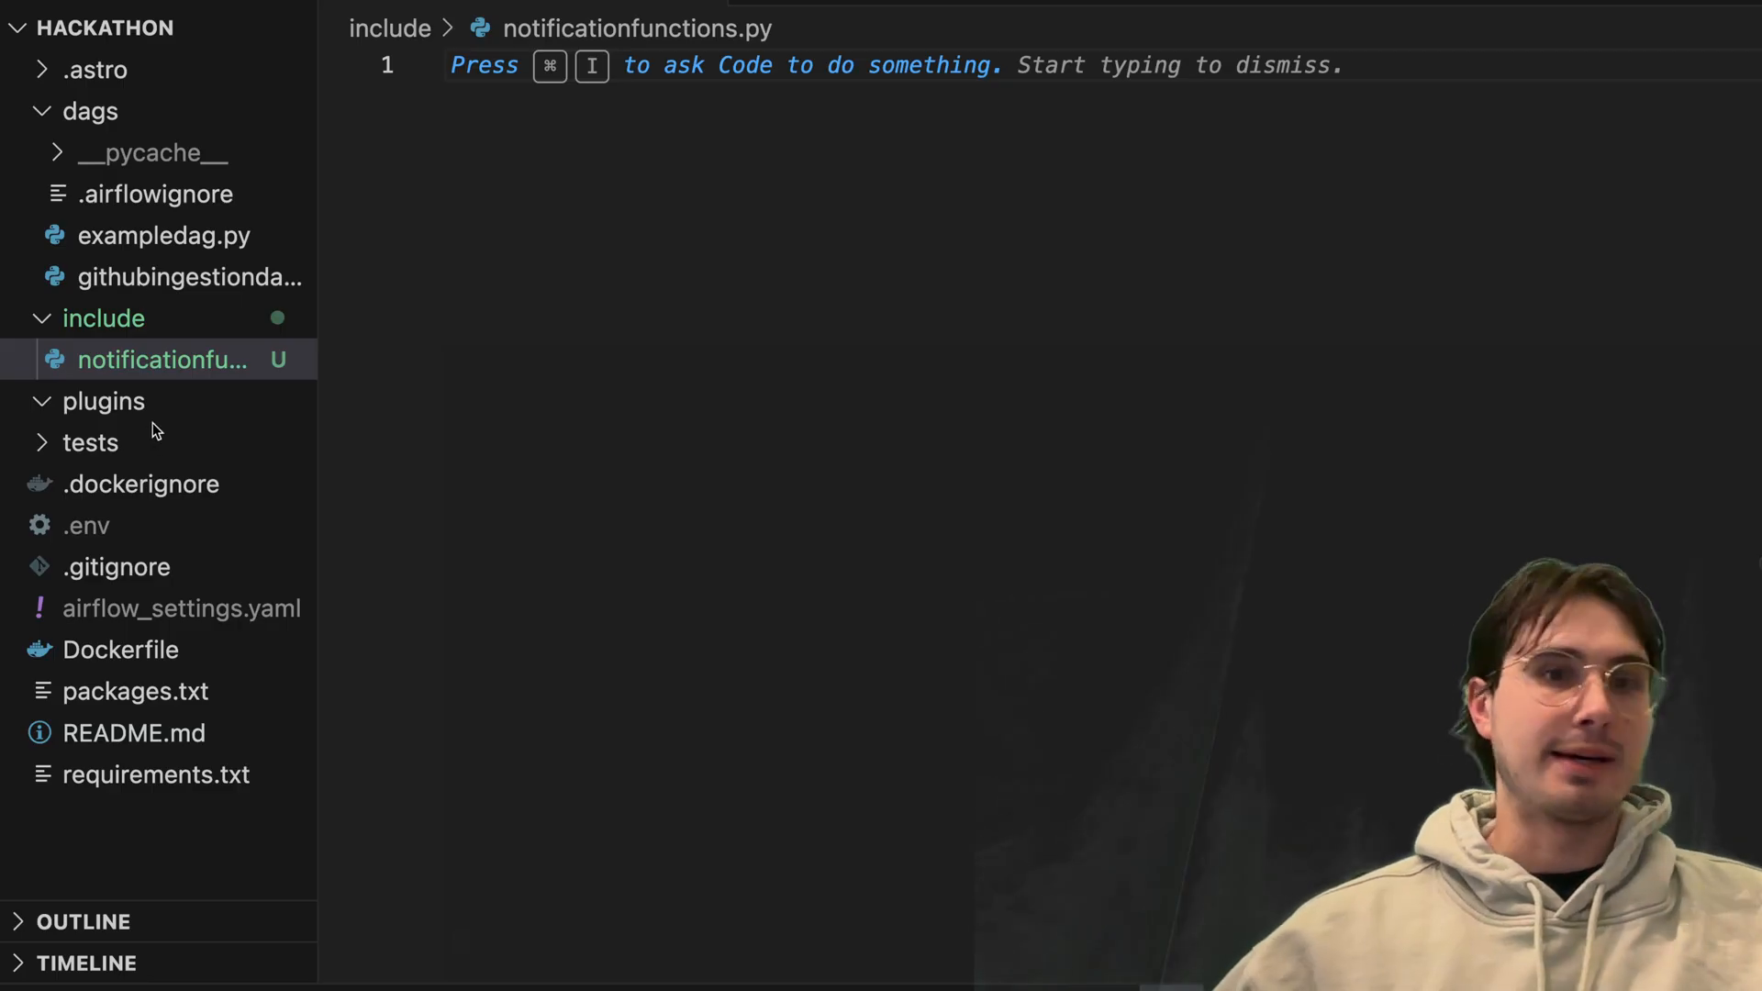
pyautogui.click(95, 70)
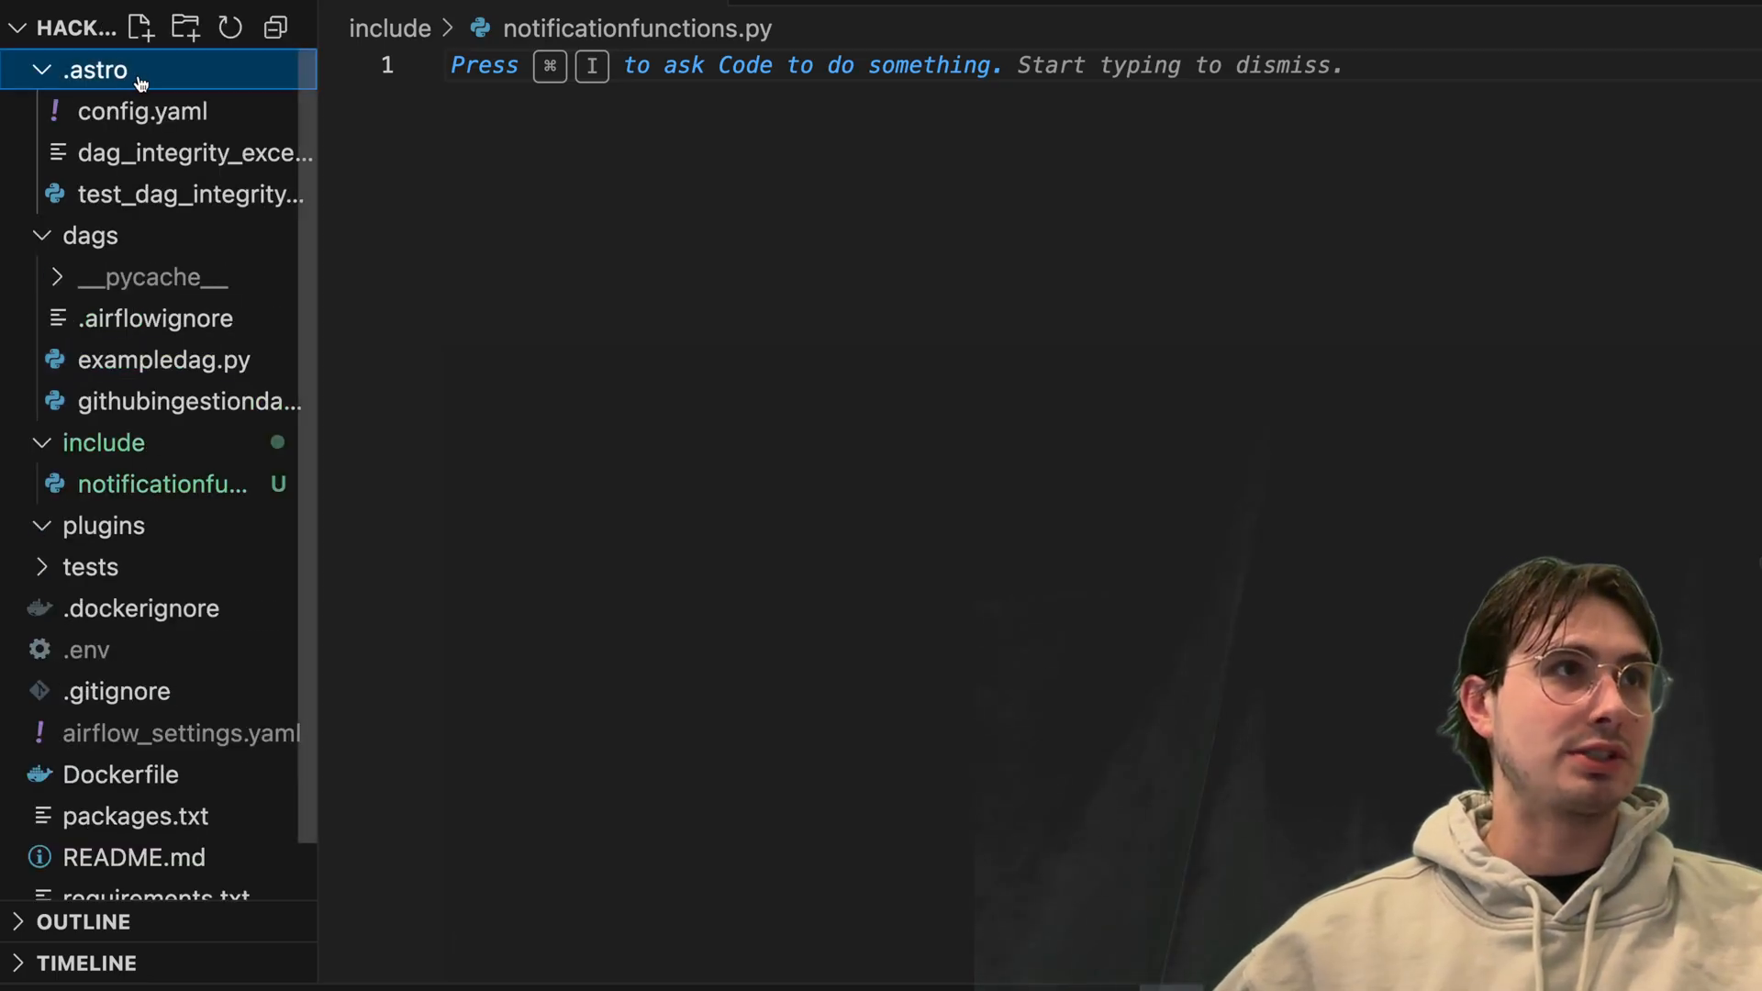
# Paste the [email]/[smtp] Gmail settings into .env and discard config.yaml edits
pyautogui.click(143, 110)
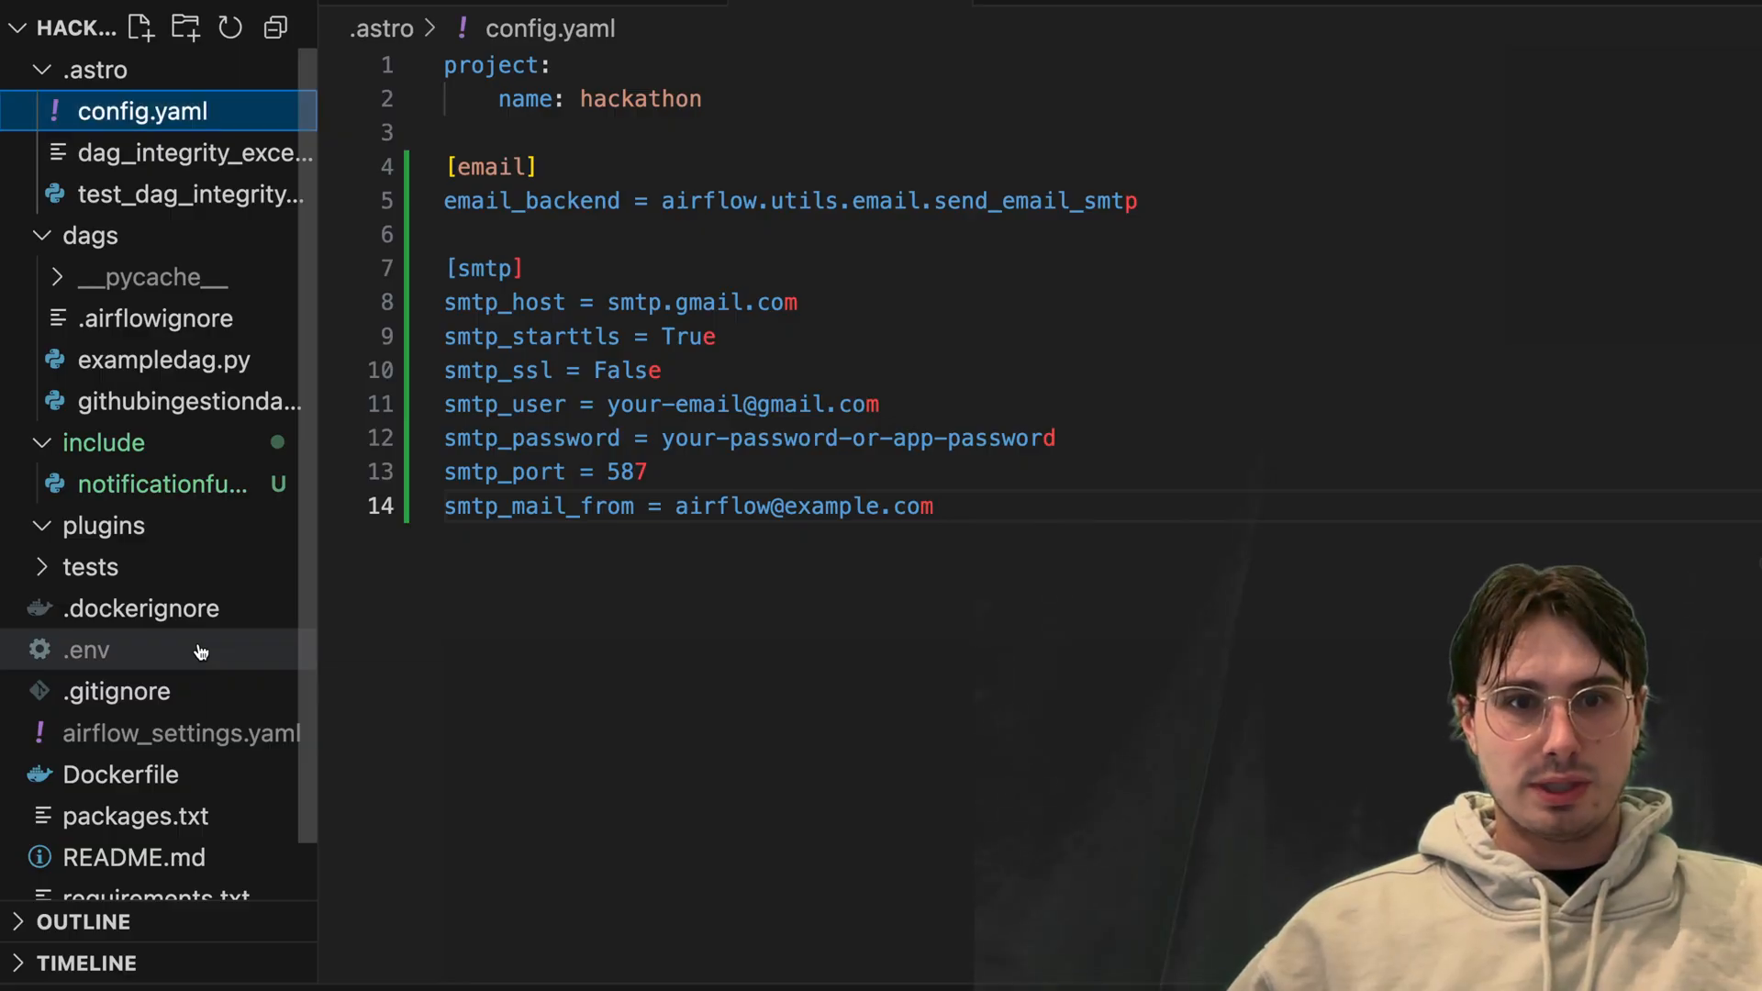
pyautogui.click(86, 650)
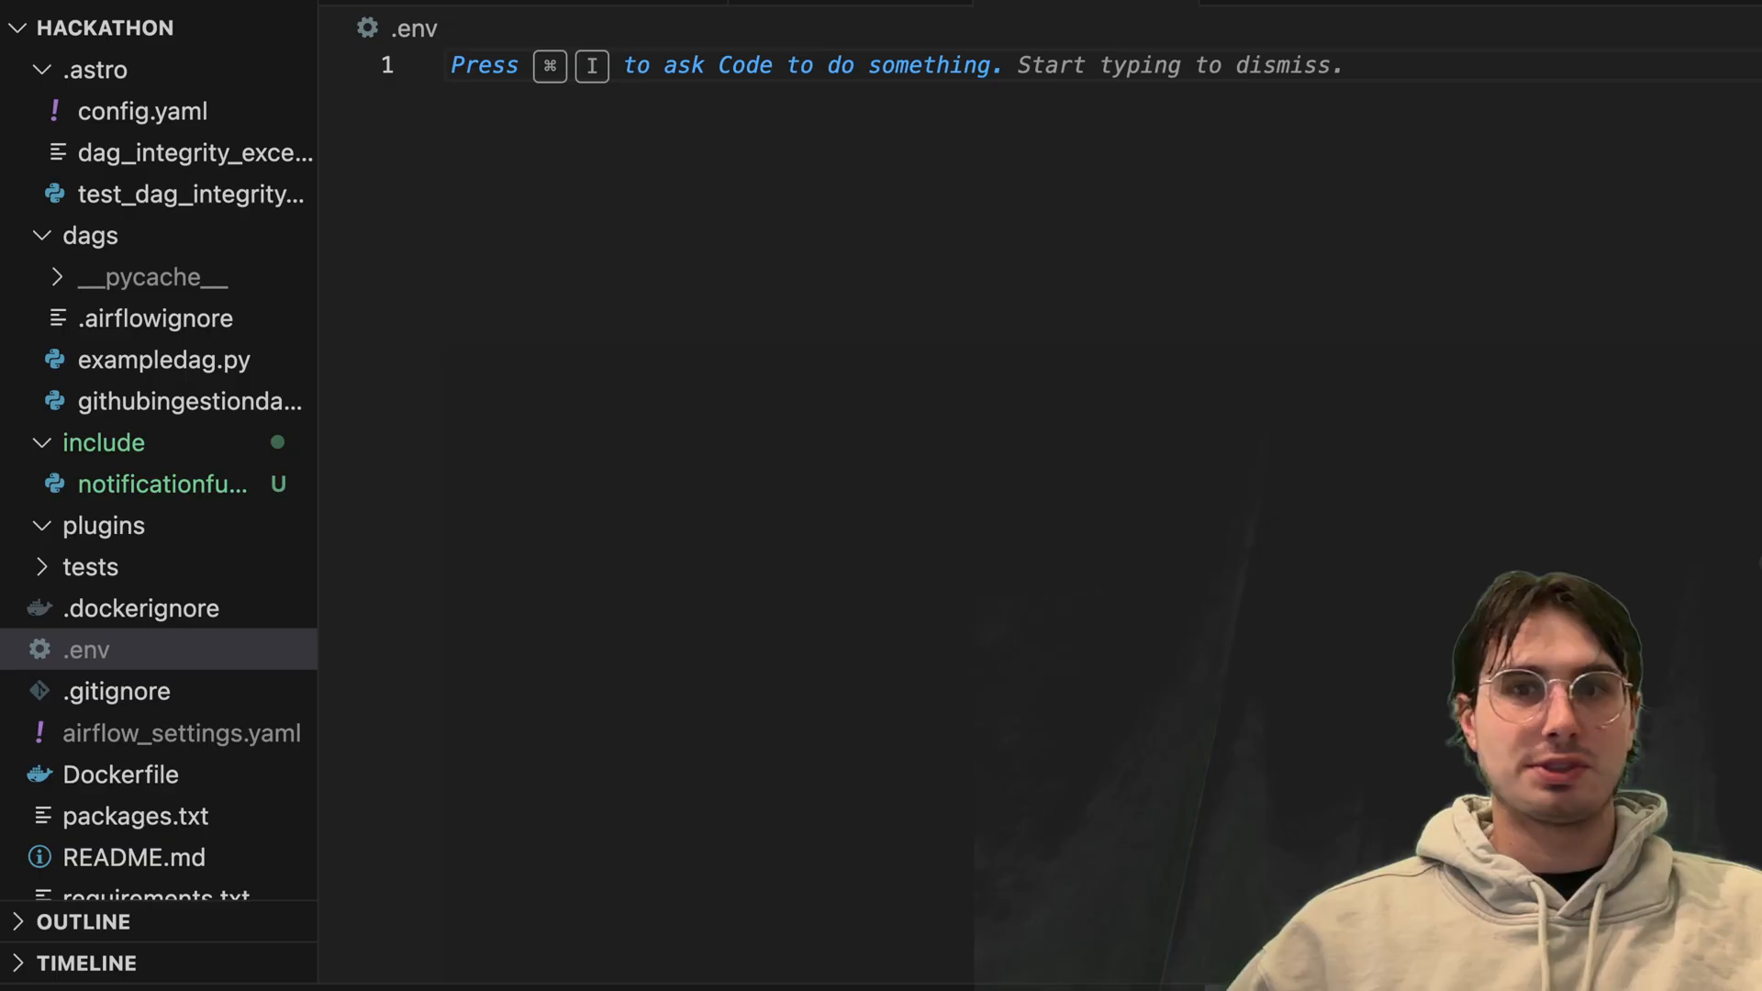
pyautogui.moveTo(831, 814)
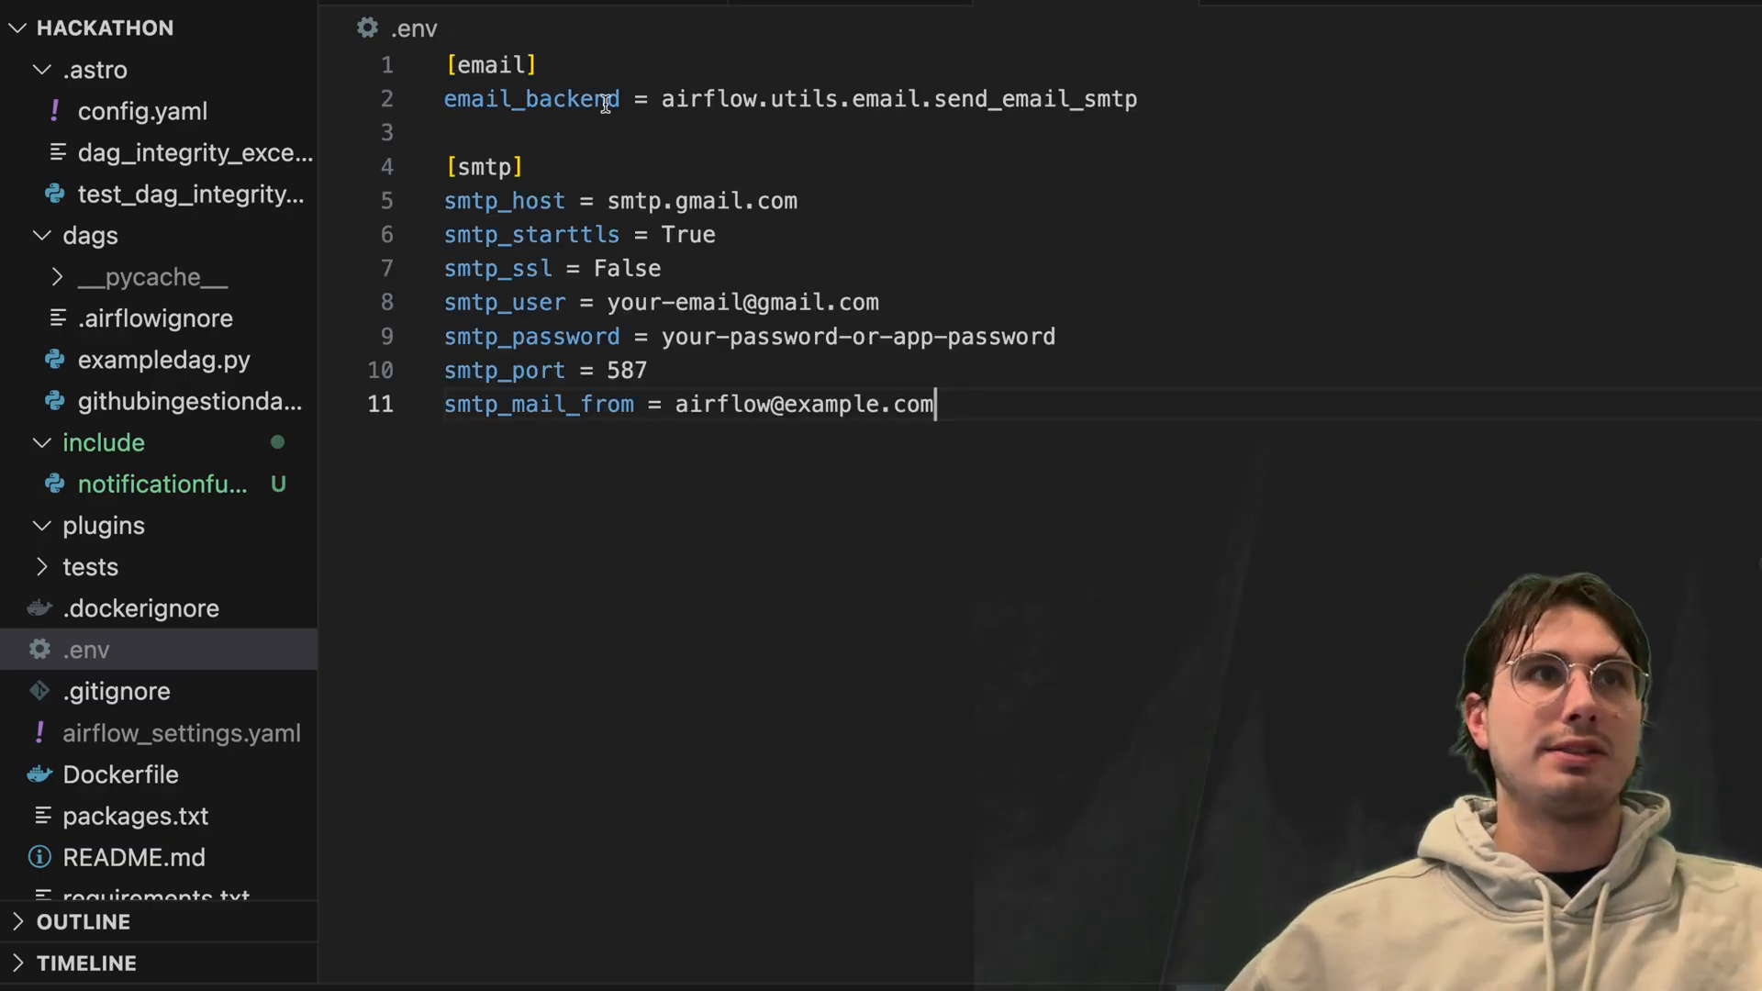
pyautogui.doubleClick(530, 99)
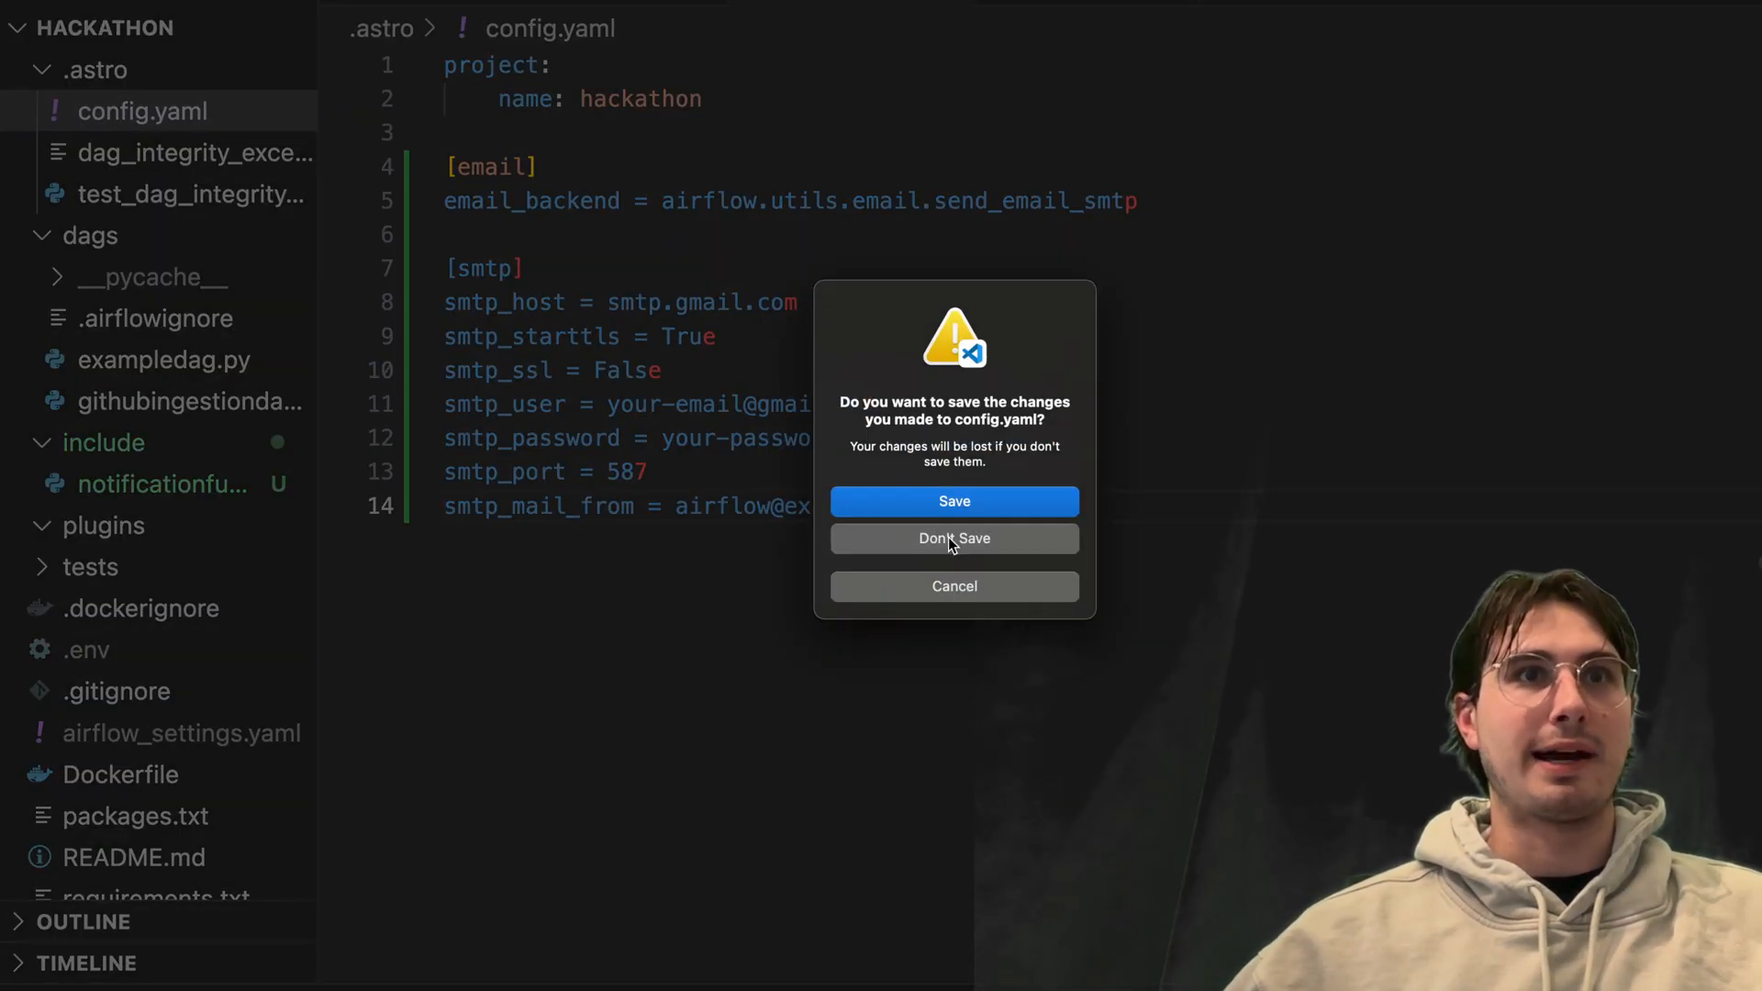
pyautogui.click(954, 538)
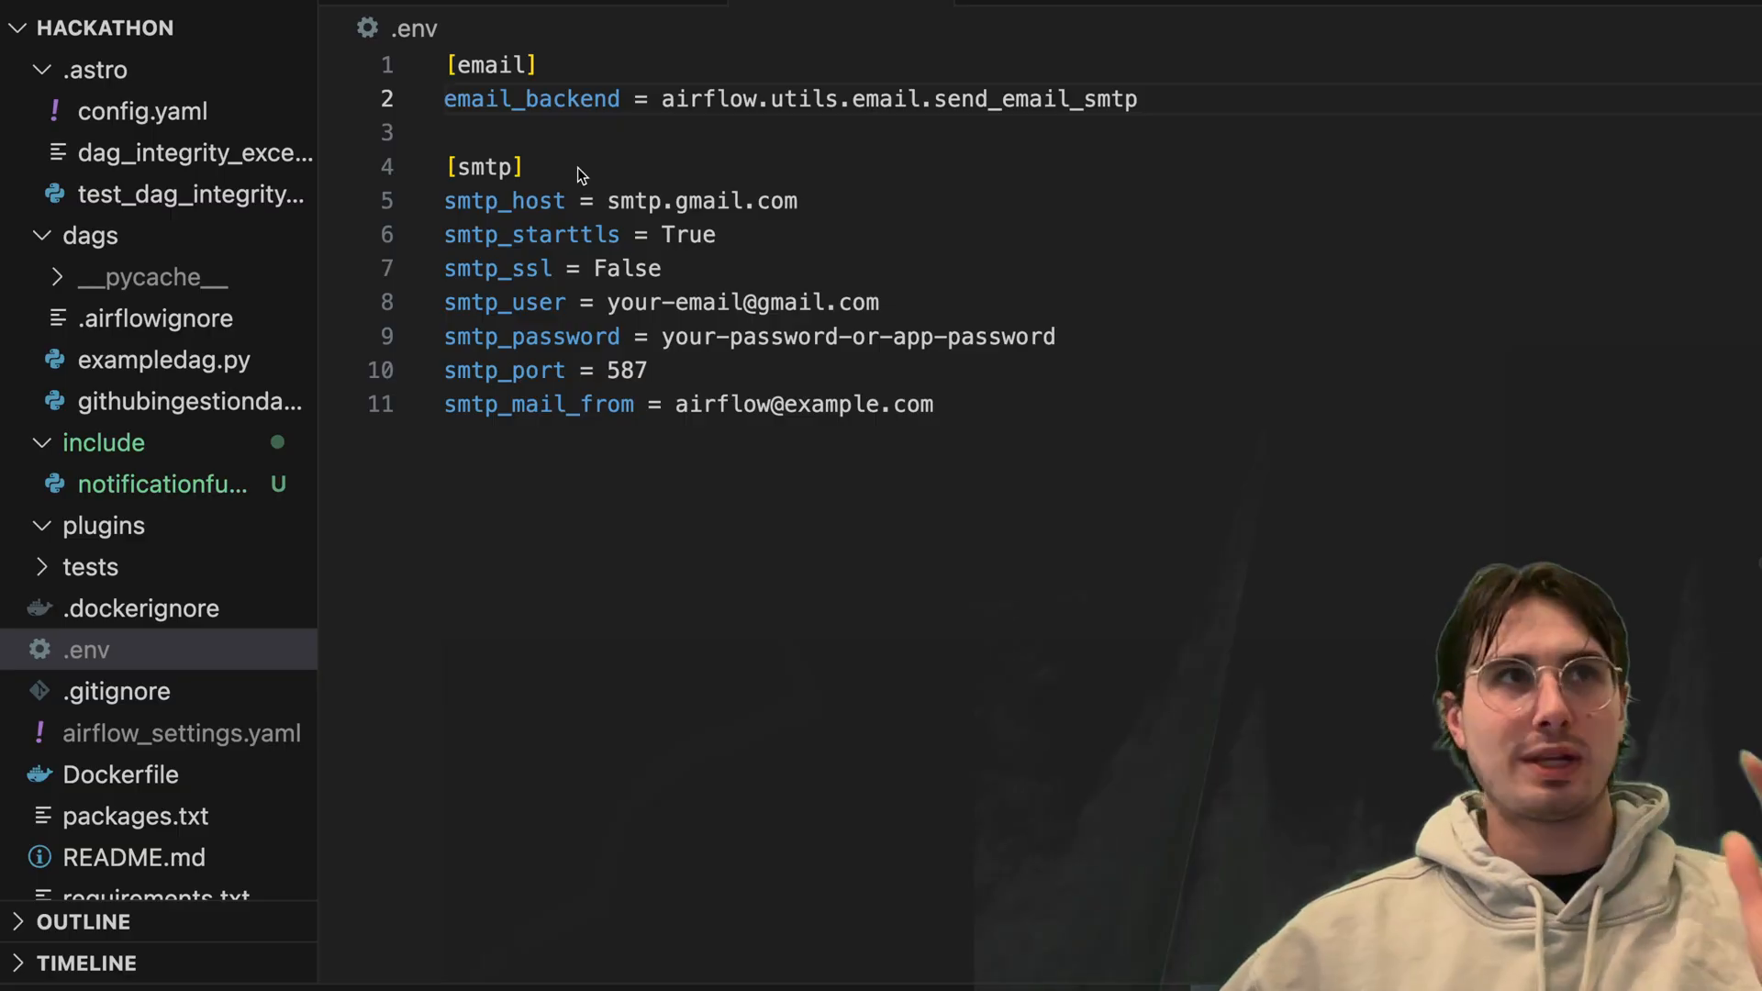
pyautogui.doubleClick(532, 99)
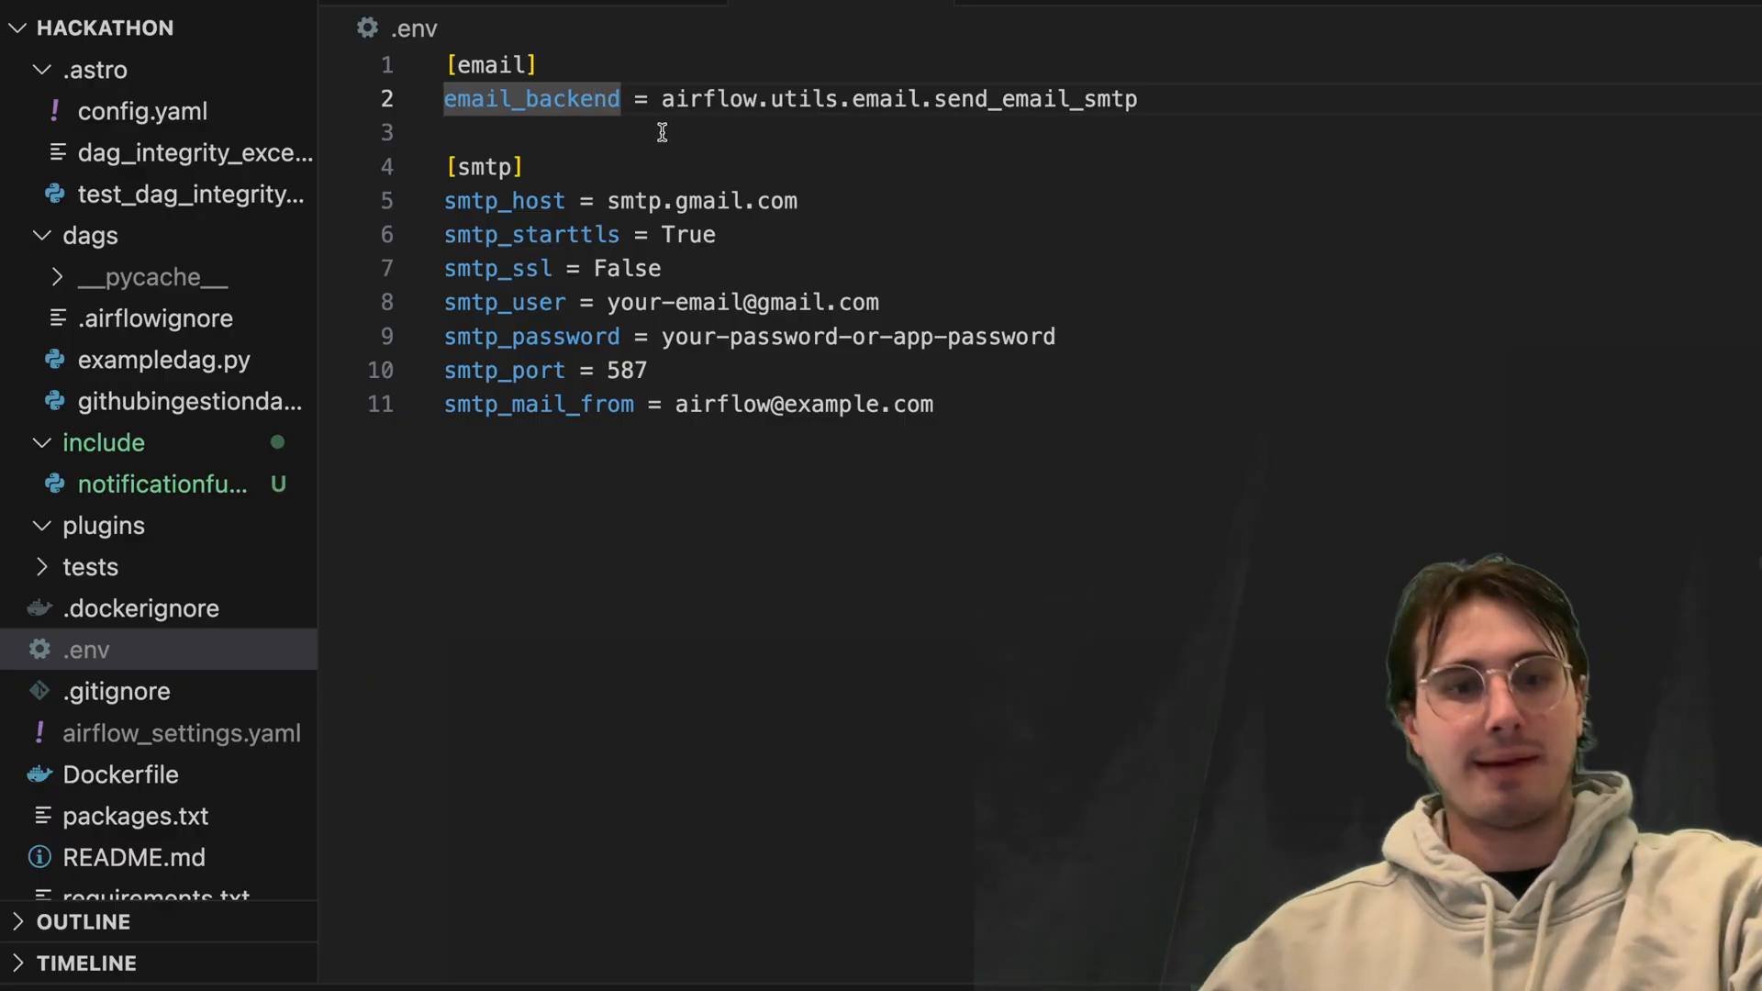
# Paste the send_email_on_failure function with log link into notificationfunctions.py
pyautogui.click(163, 482)
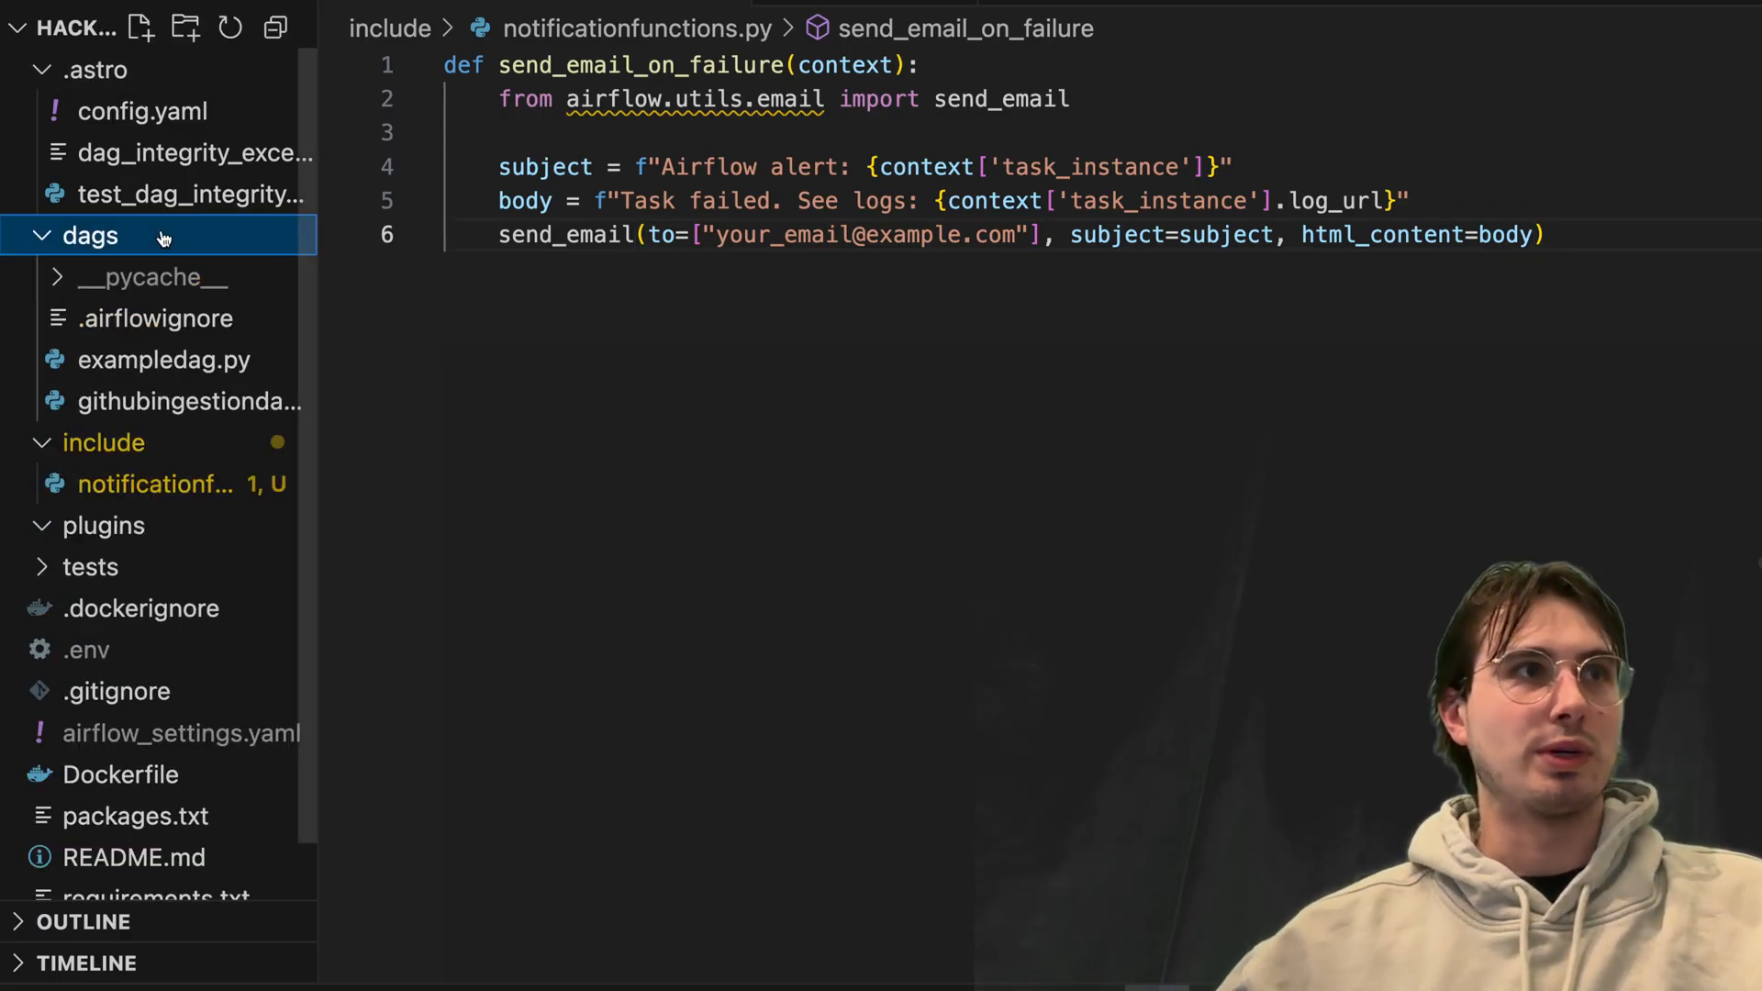
# Create alertdag.py in the dags folder
pyautogui.click(140, 28)
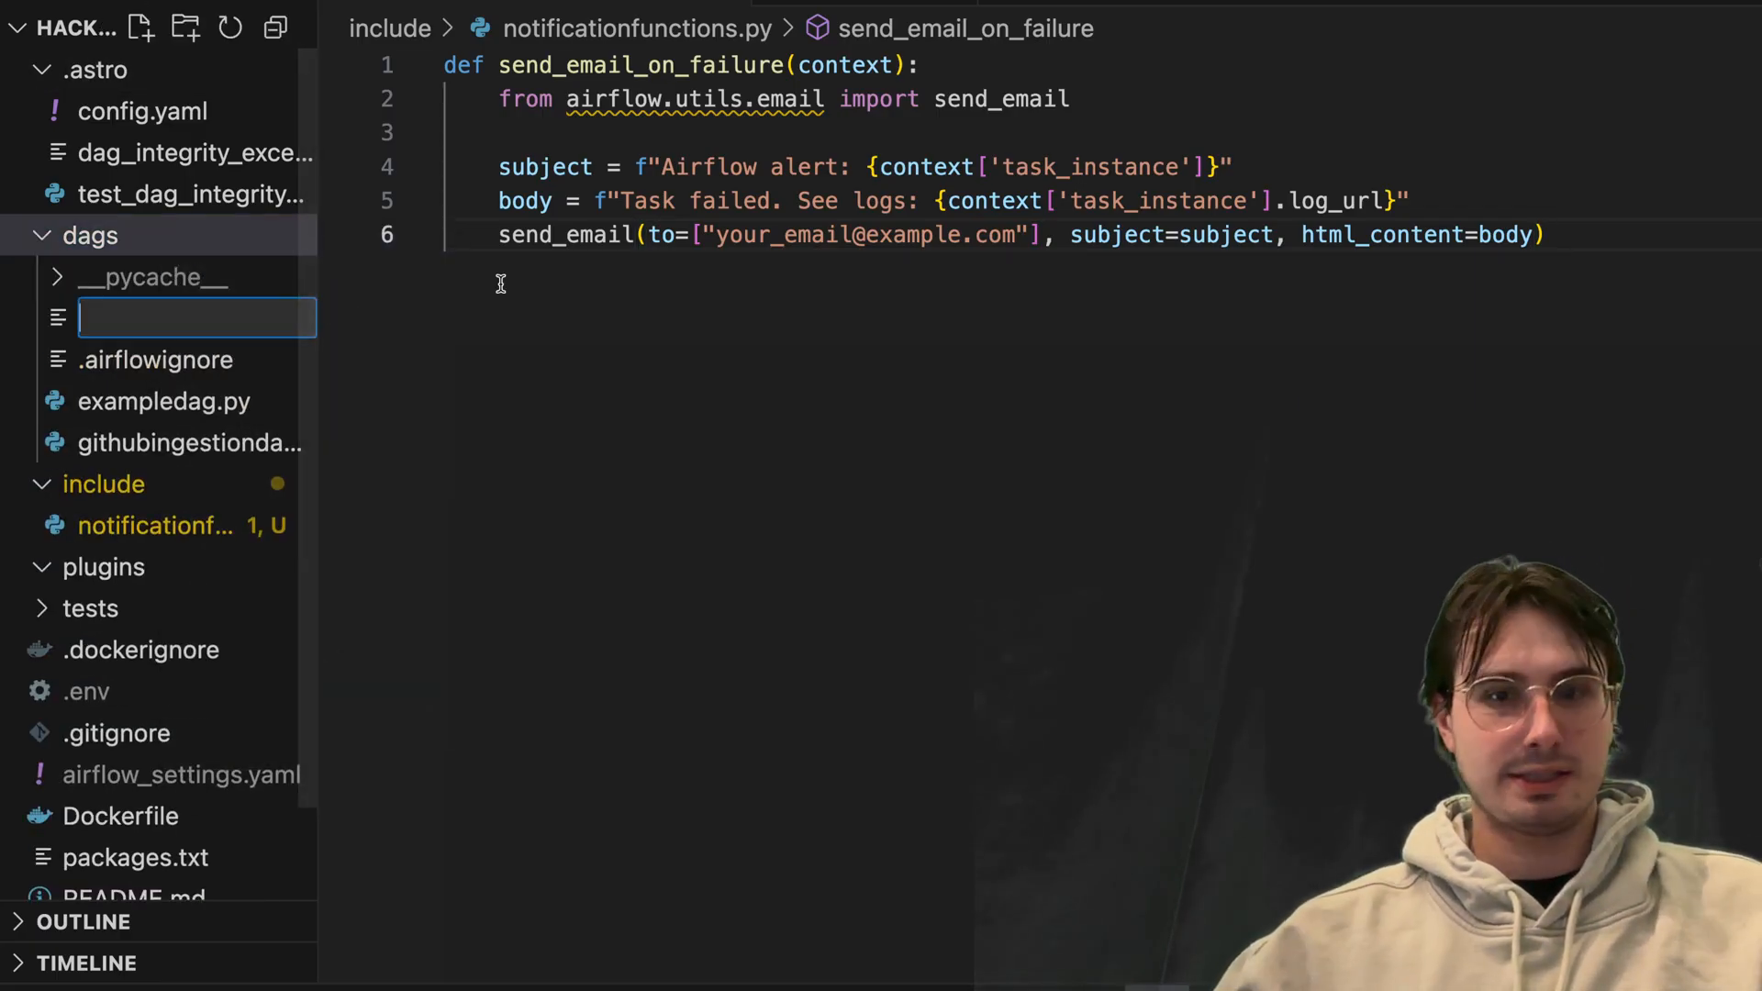
pyautogui.write('alertda')
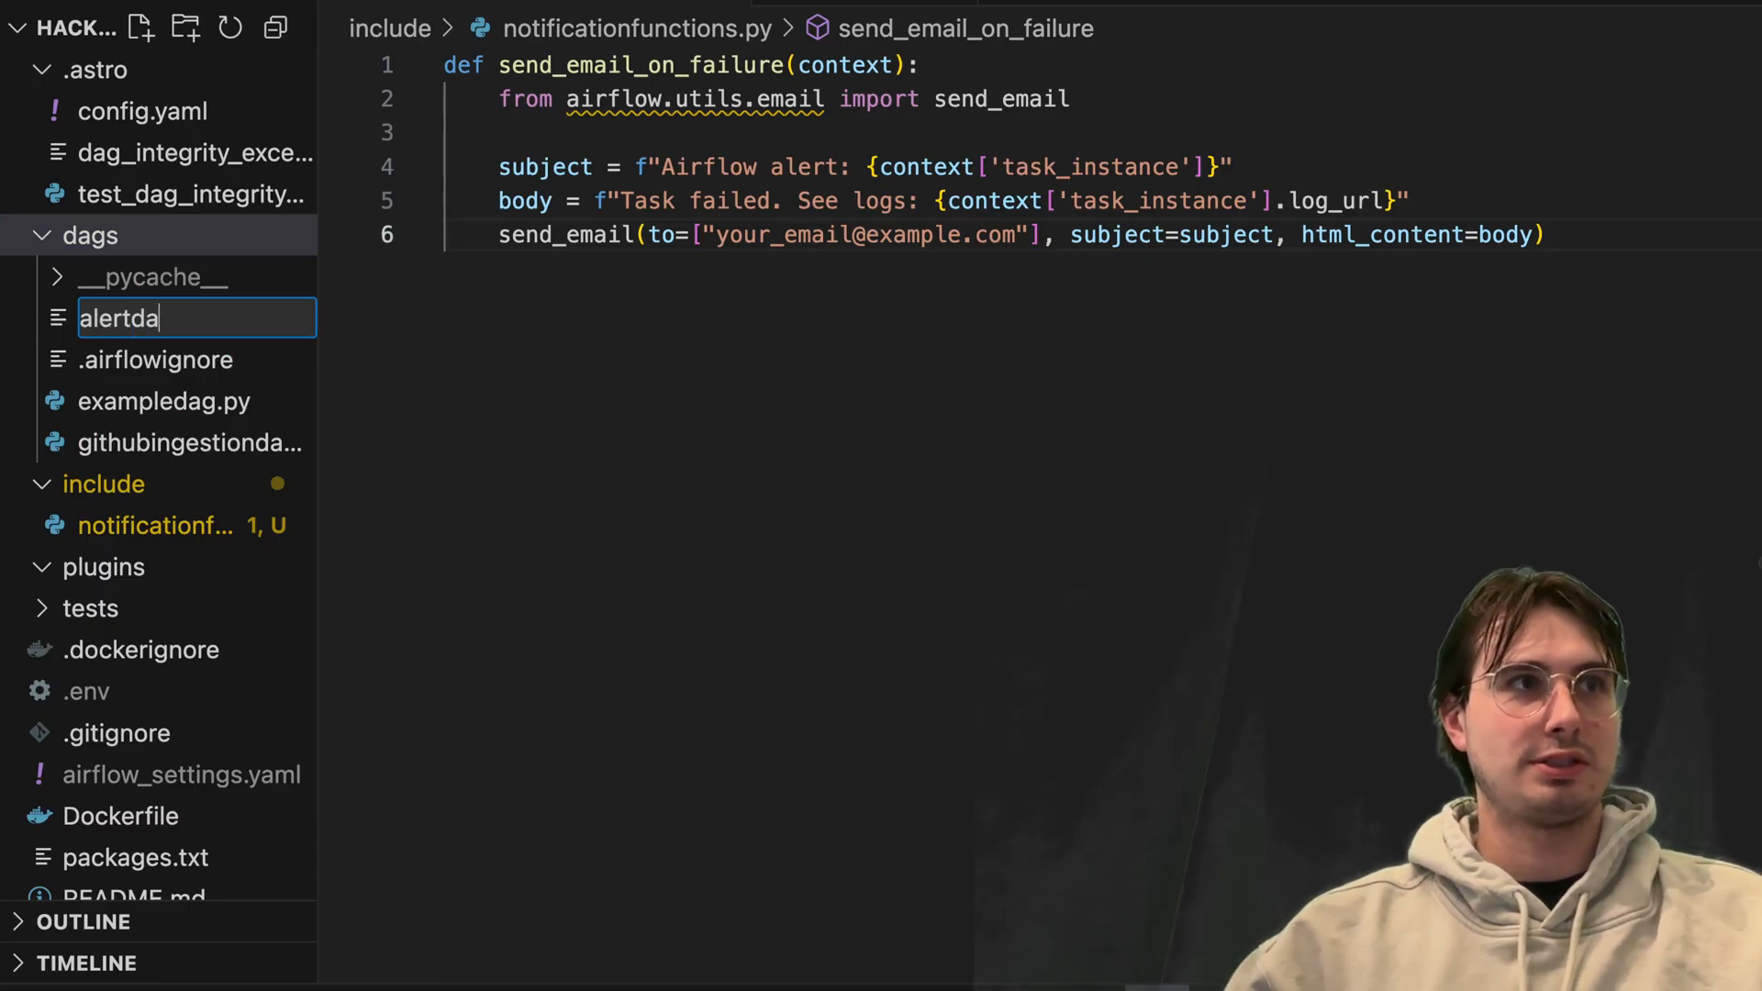
pyautogui.press('Enter')
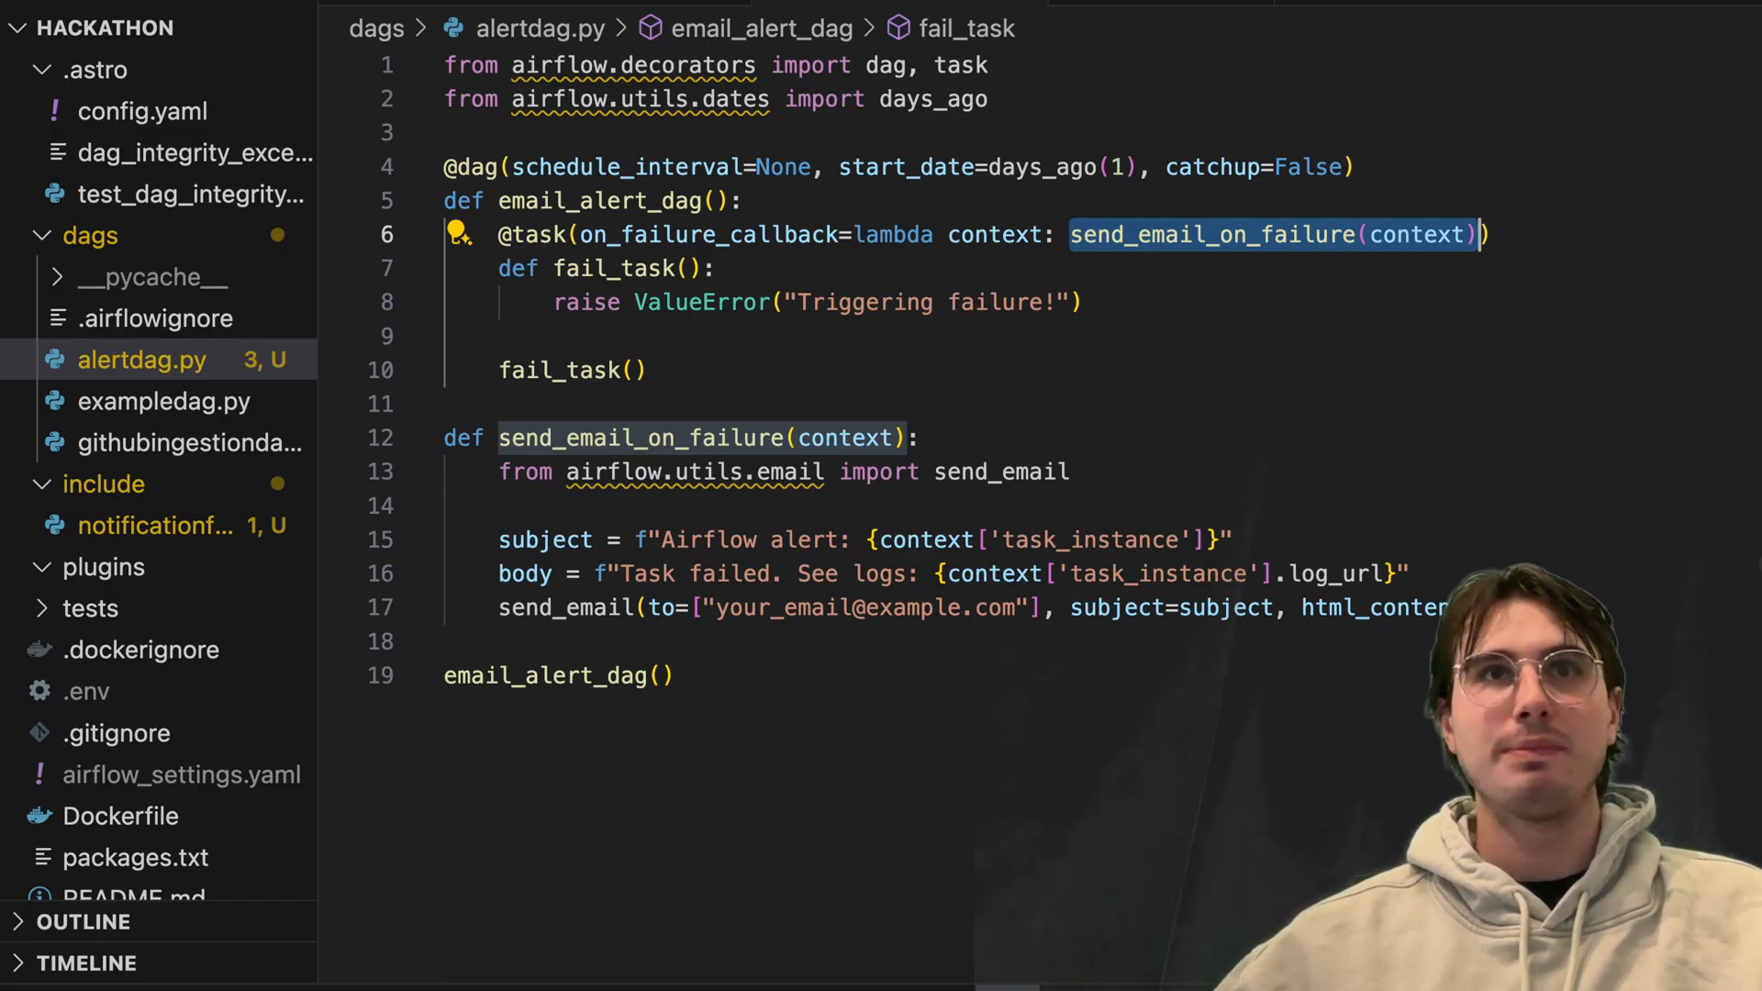
# Import send_email_on_failure from include and remove the duplicated local function
pyautogui.write('f')
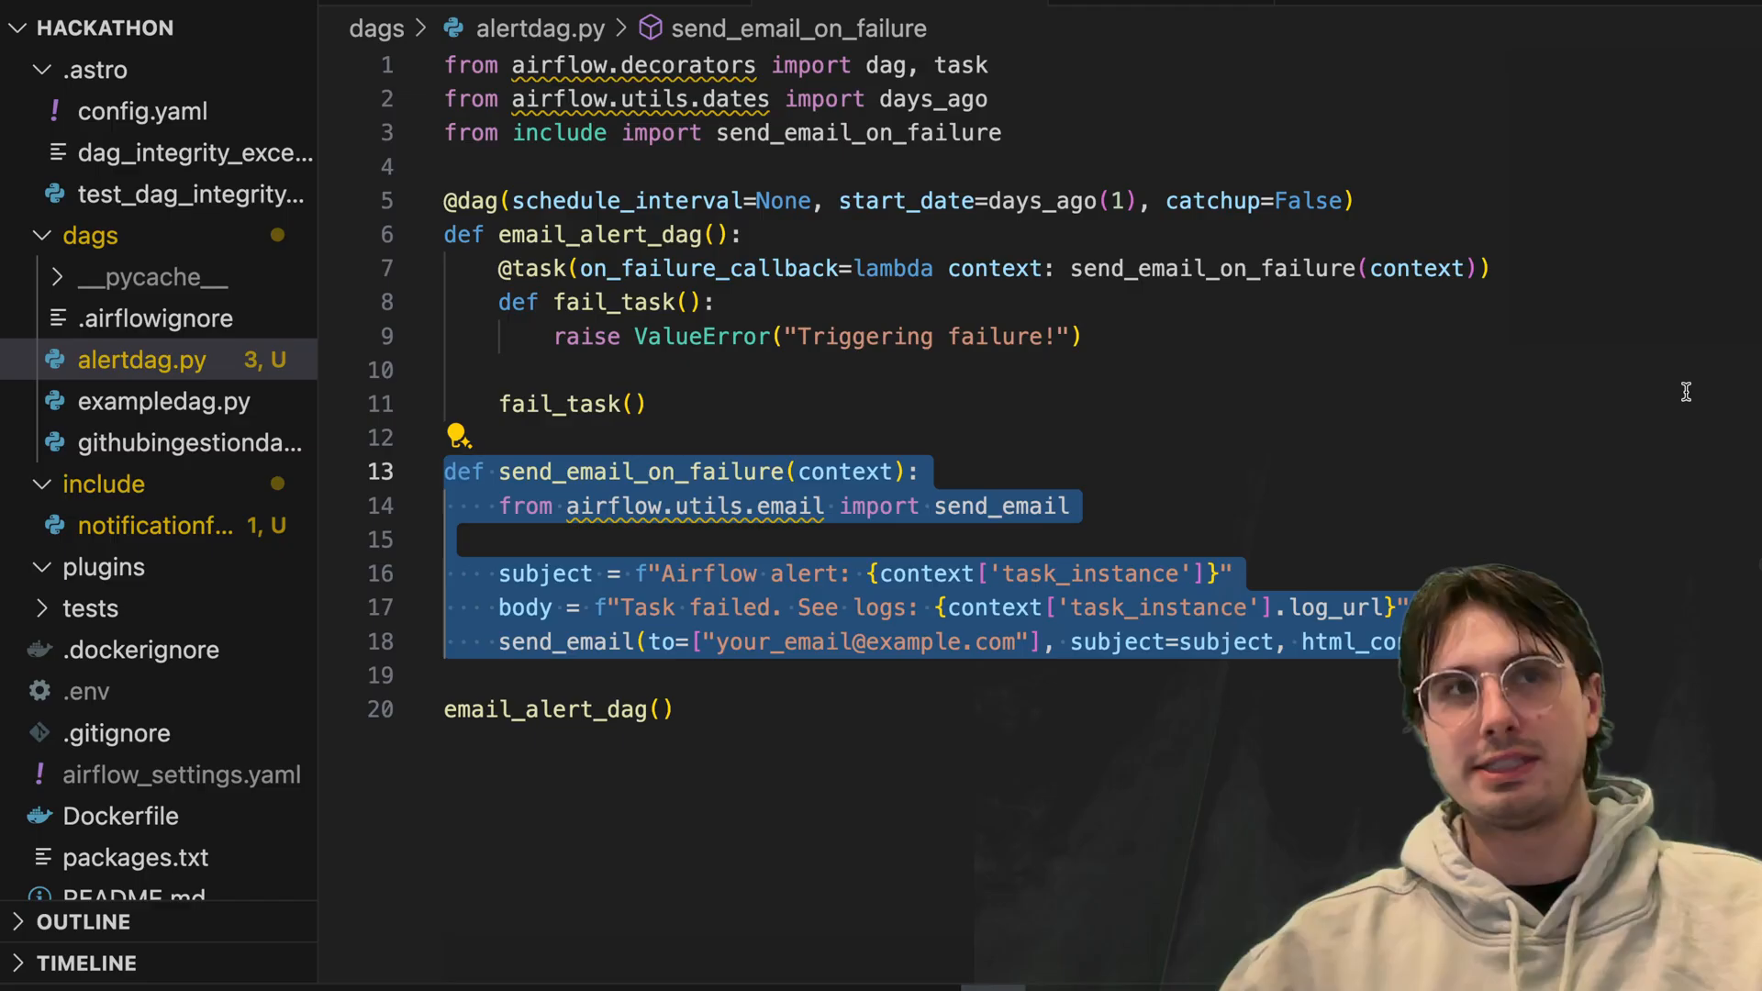
pyautogui.press('Delete')
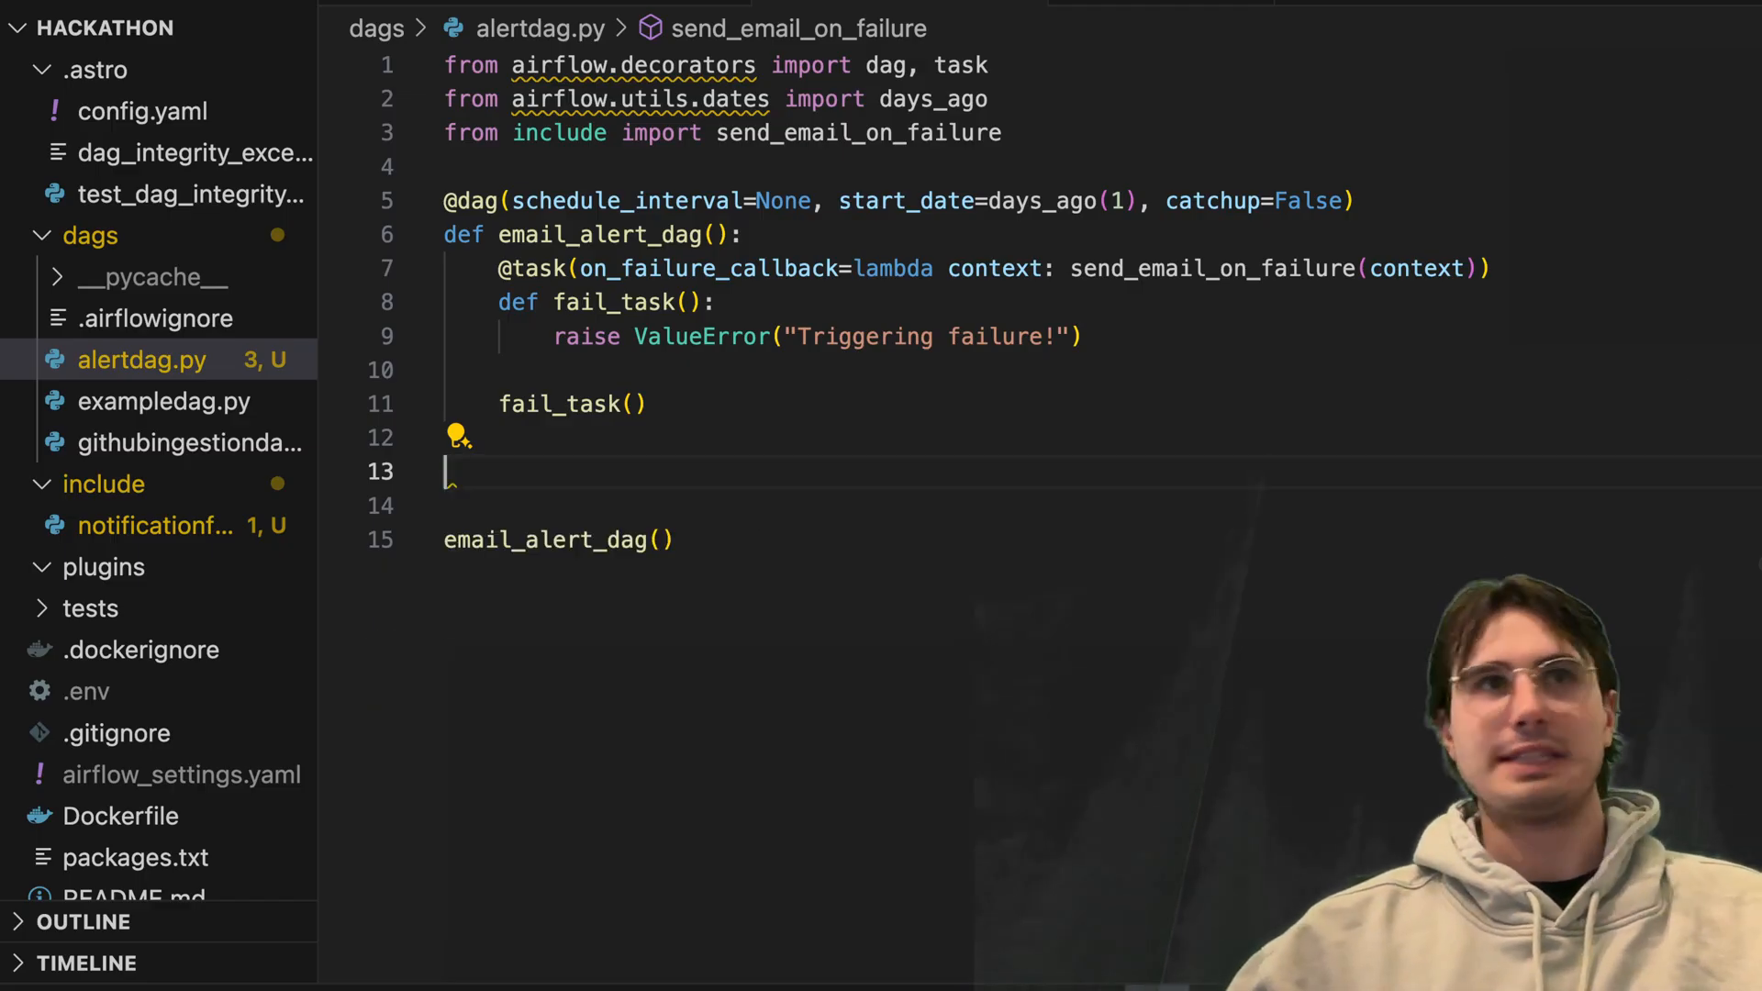
pyautogui.write('dag =')
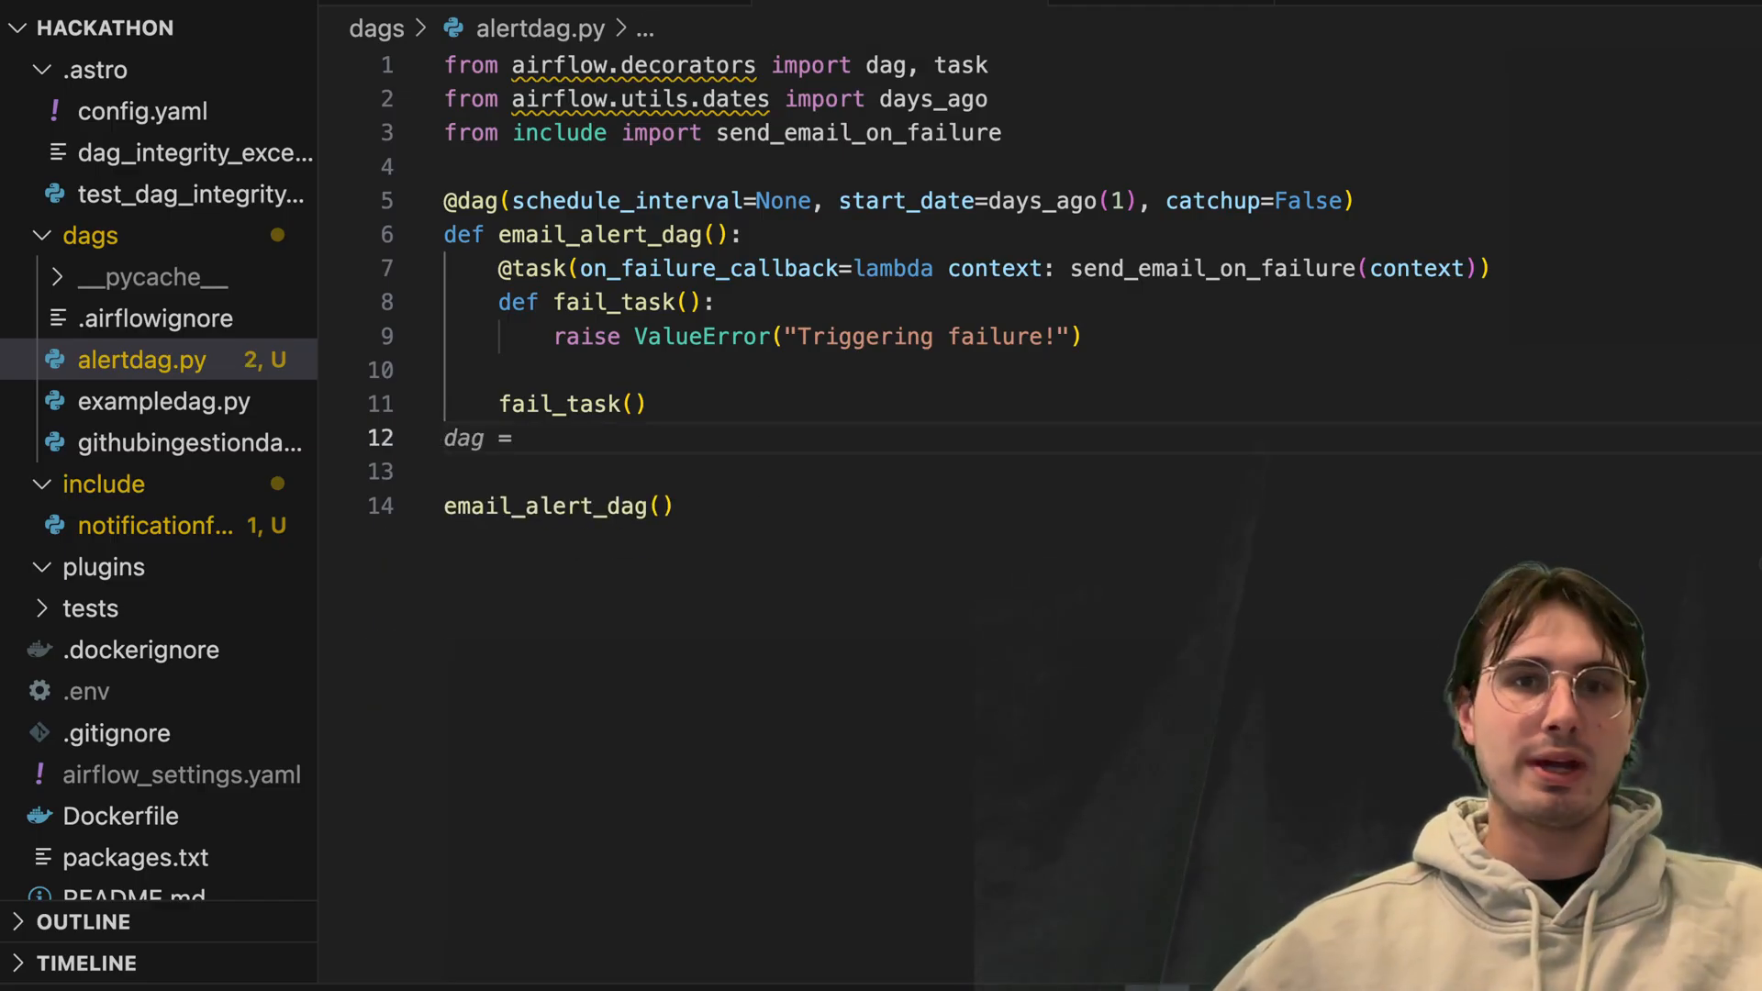
pyautogui.press('Backspace')
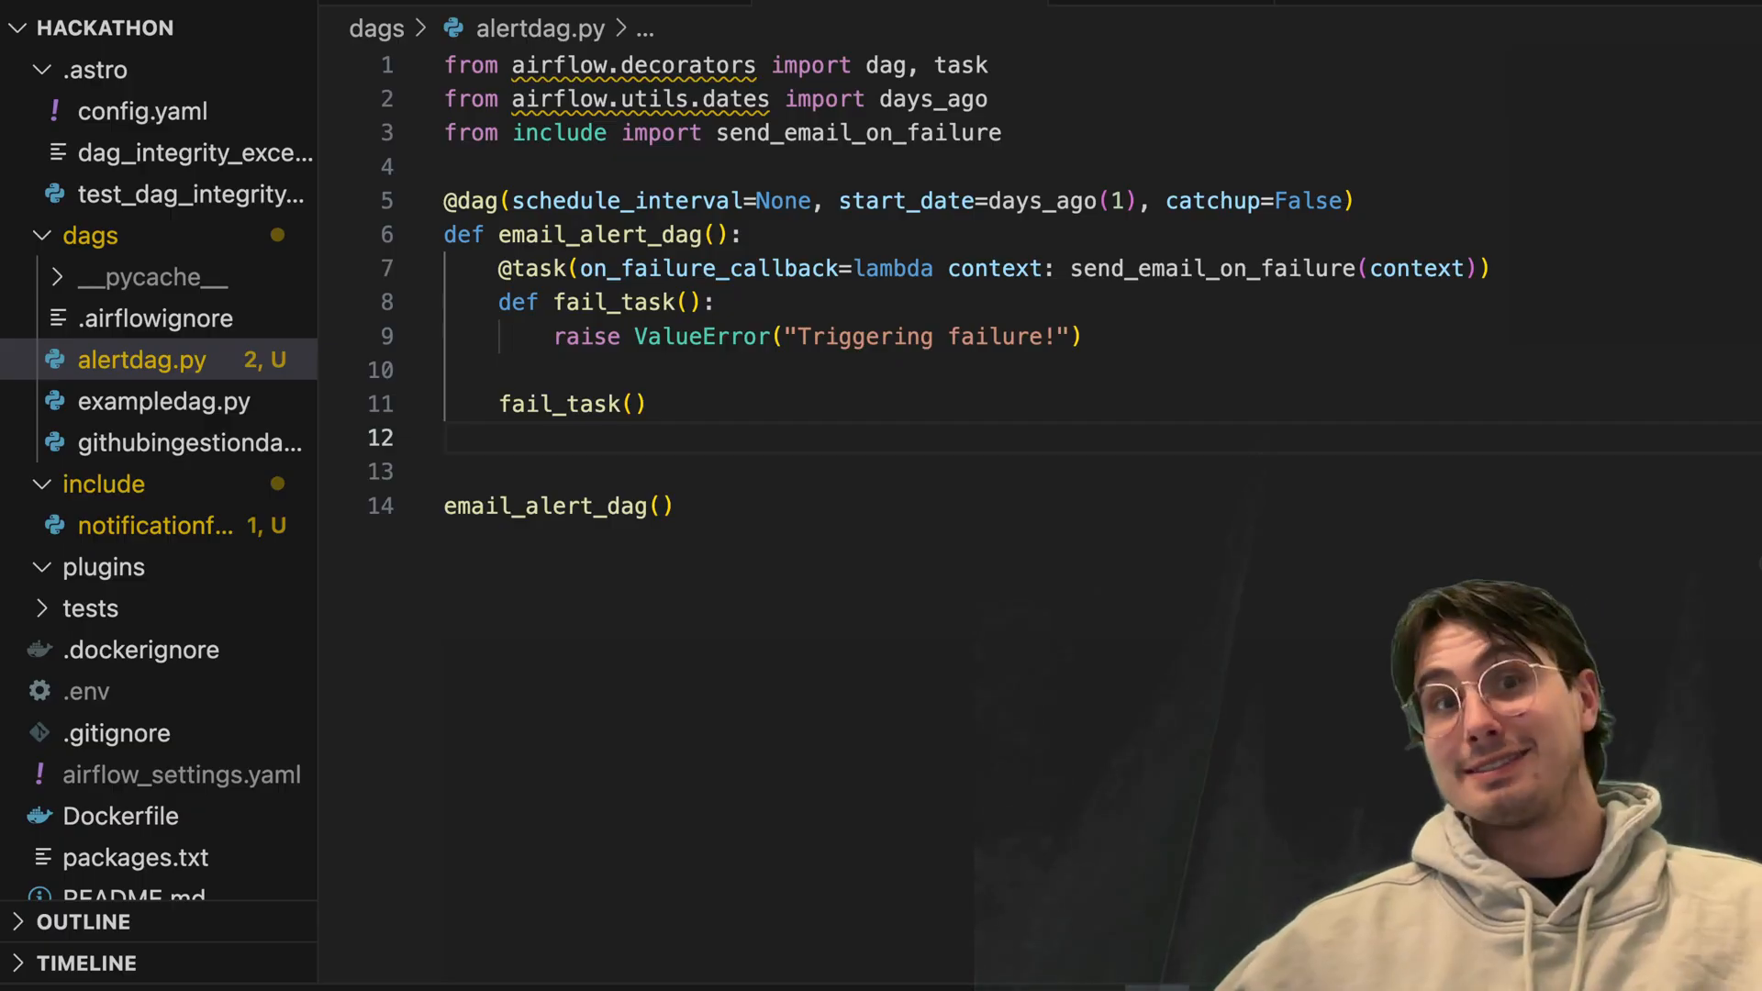
# Comment the email function and paste the slack_alert webhook function below it
pyautogui.click(154, 525)
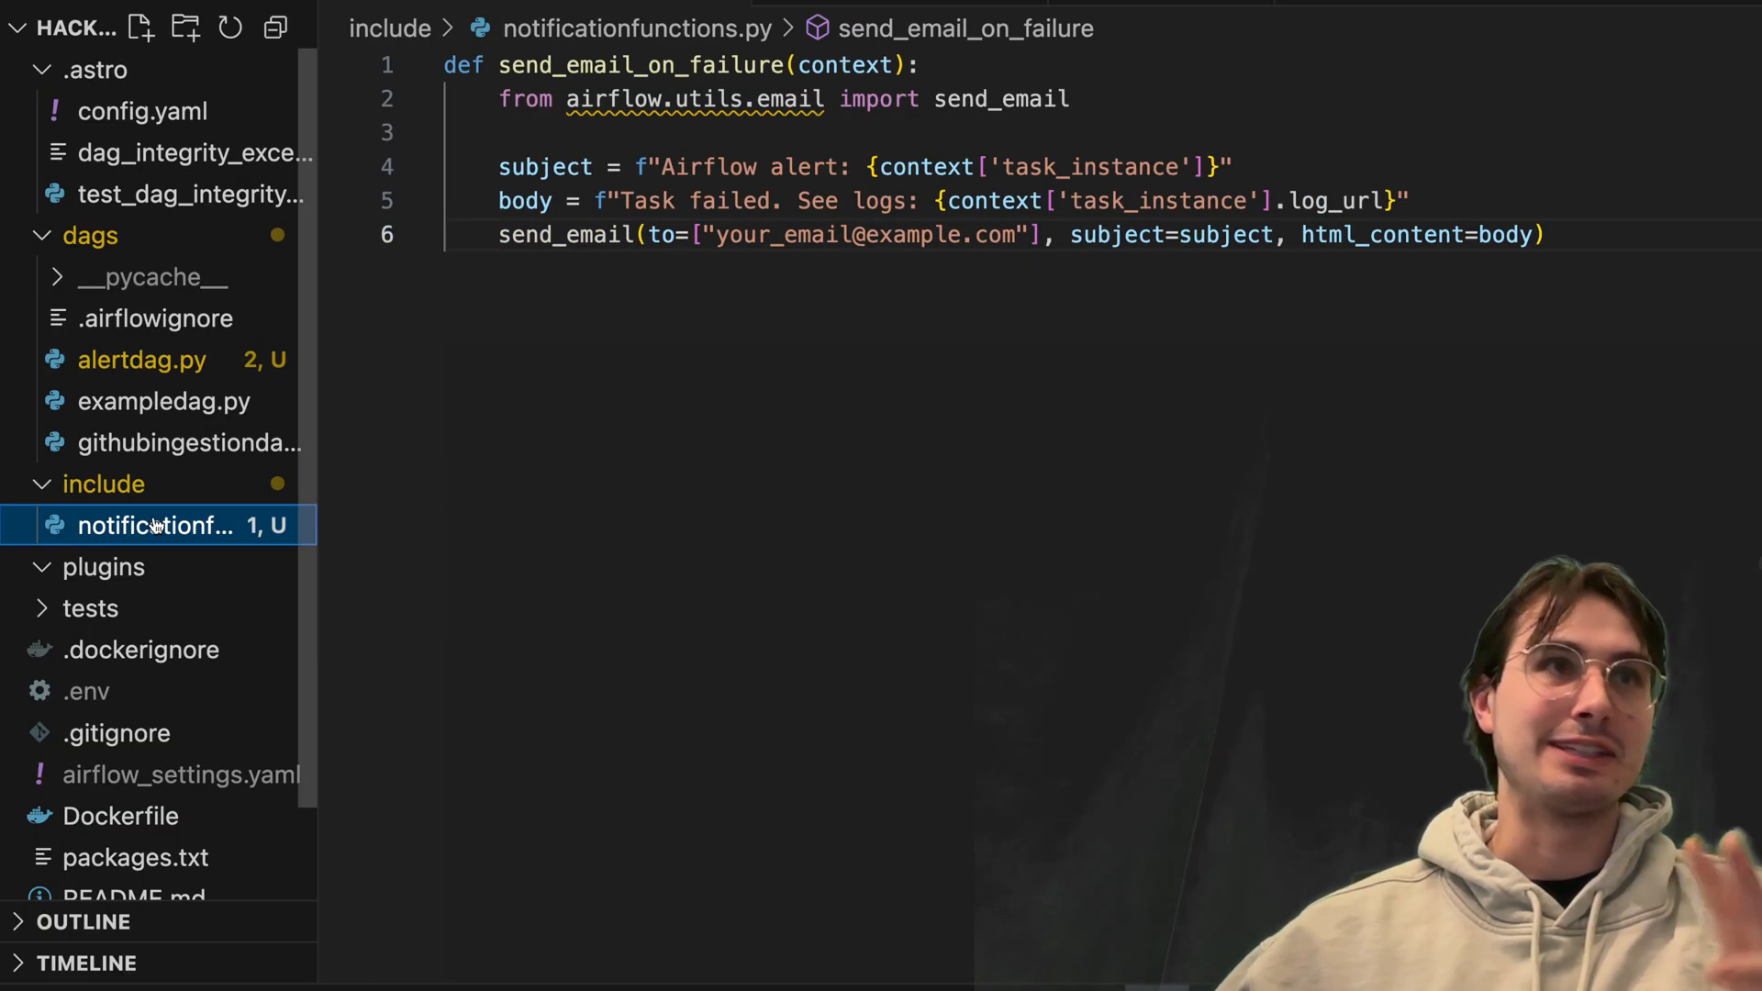
pyautogui.moveTo(749, 447)
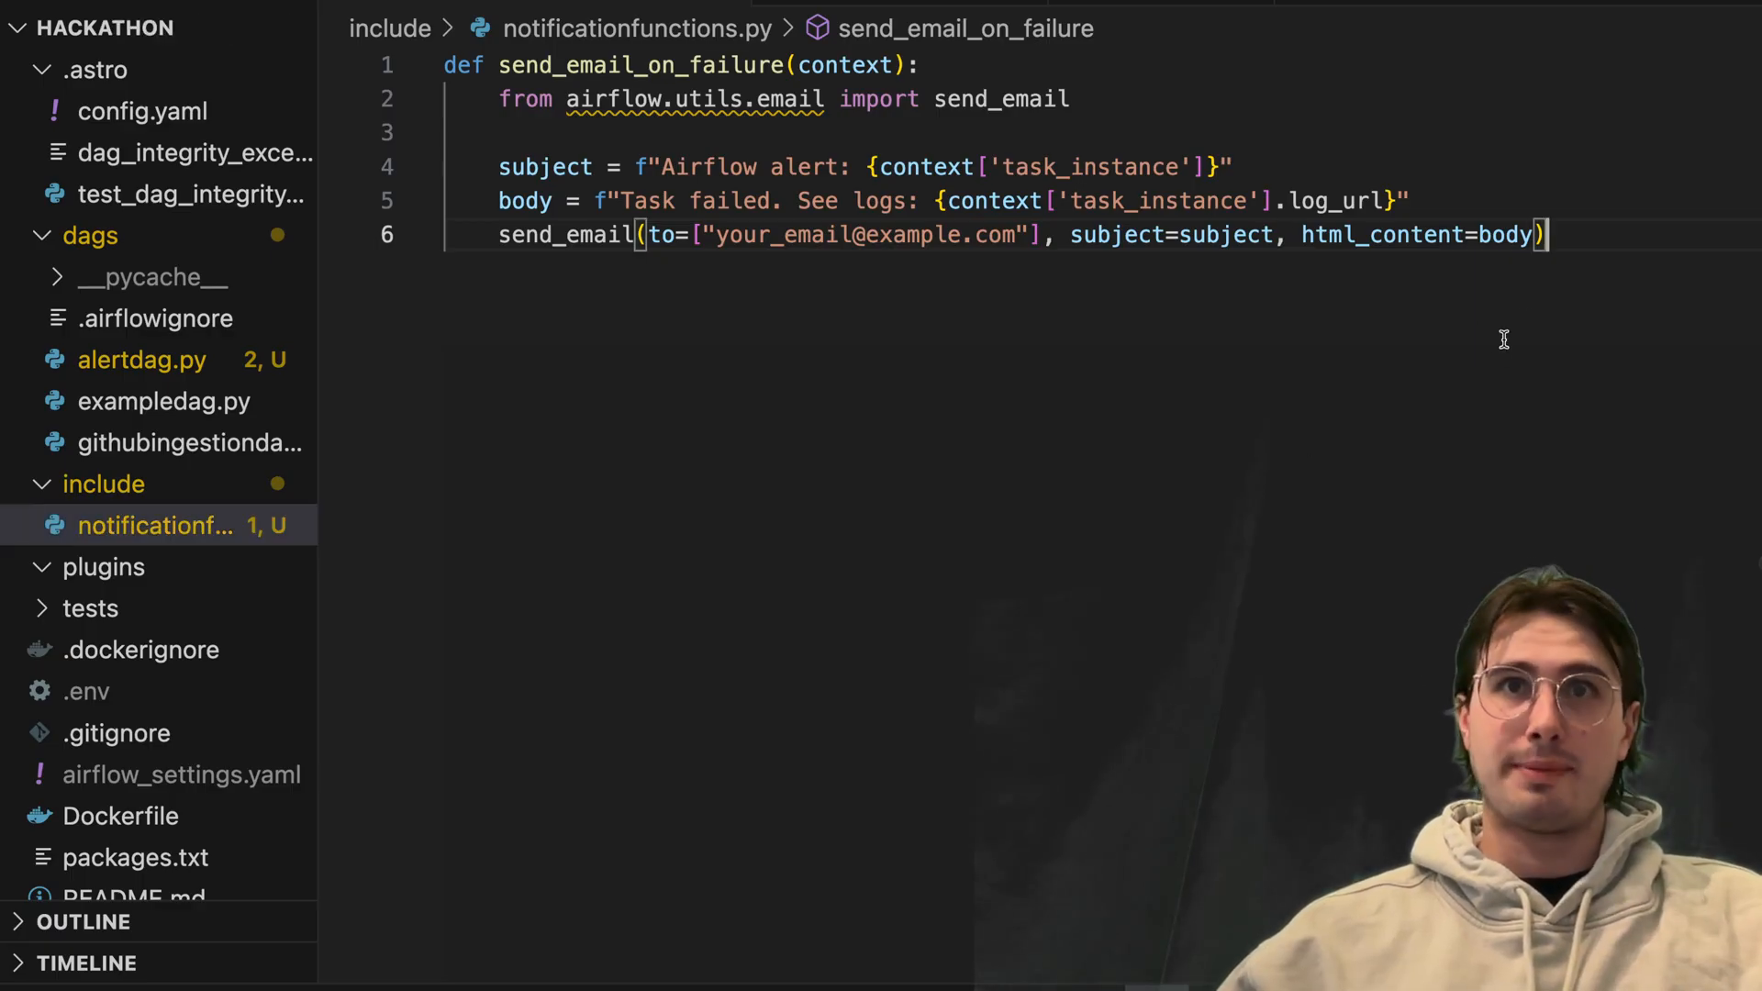
pyautogui.write('# This function sends an email alert when a task fails in Airflow.')
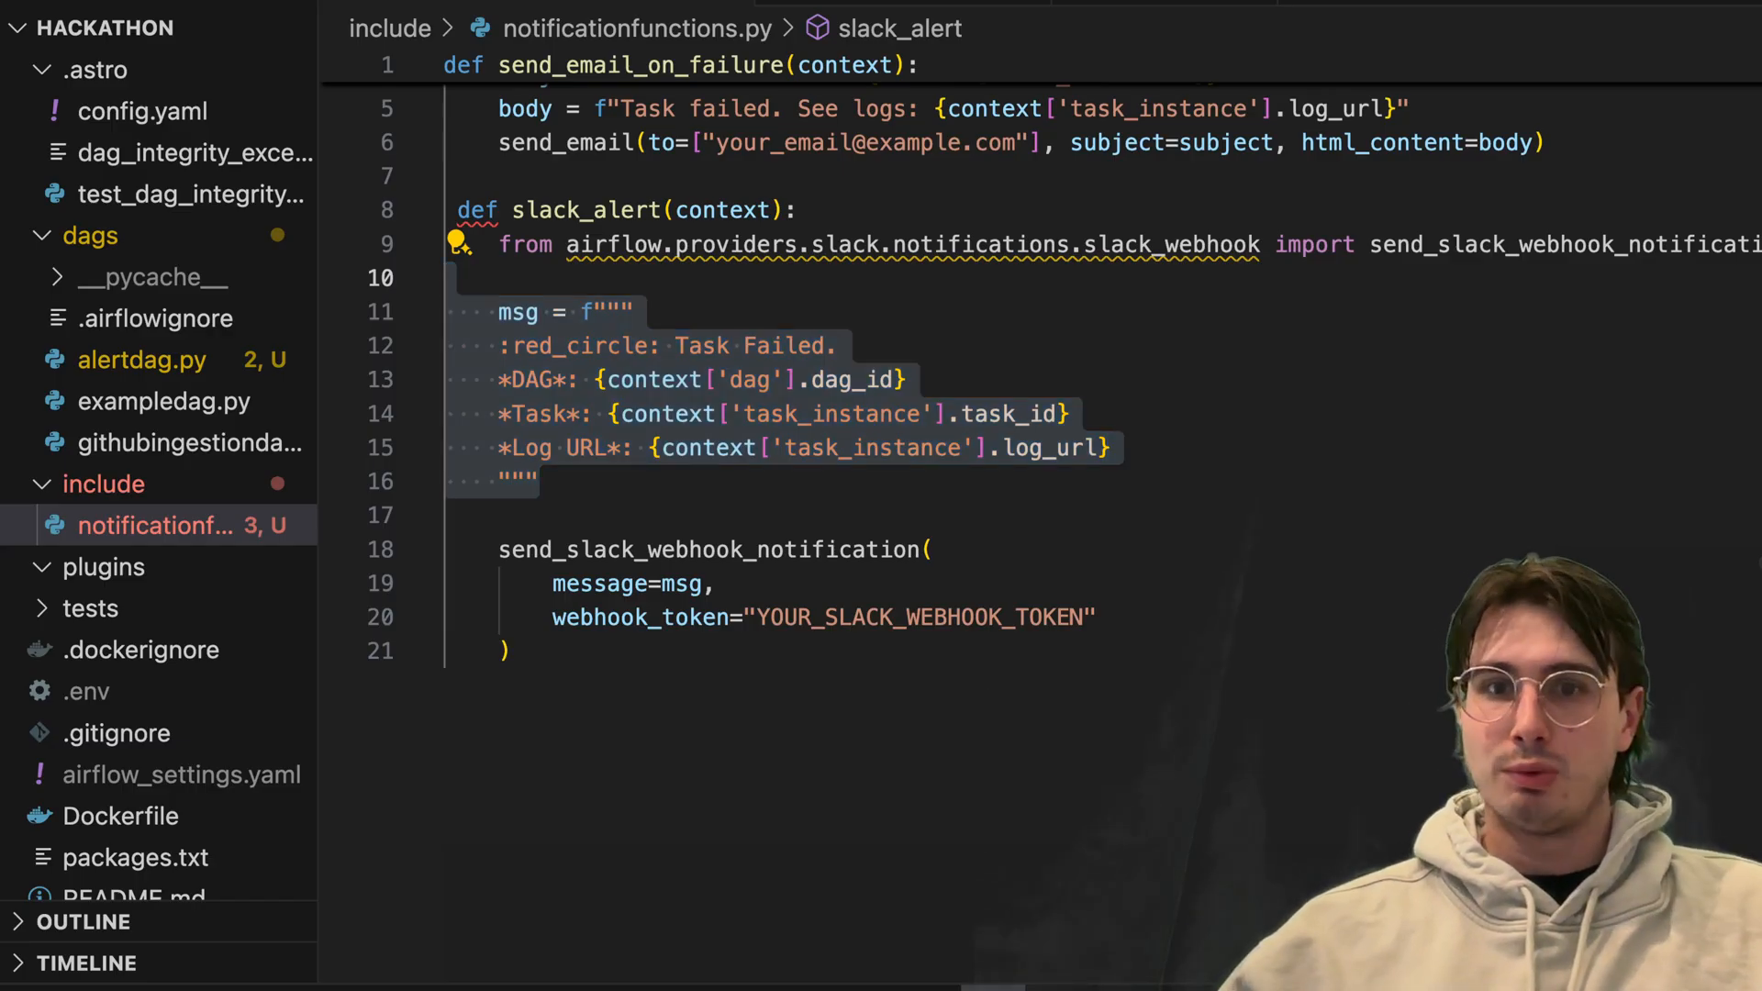
# Replace slack_alert with slack_alert_legacy using SlackWebhookOperator posting to #alerts
pyautogui.moveTo(457, 210); pyautogui.dragTo(507, 649)
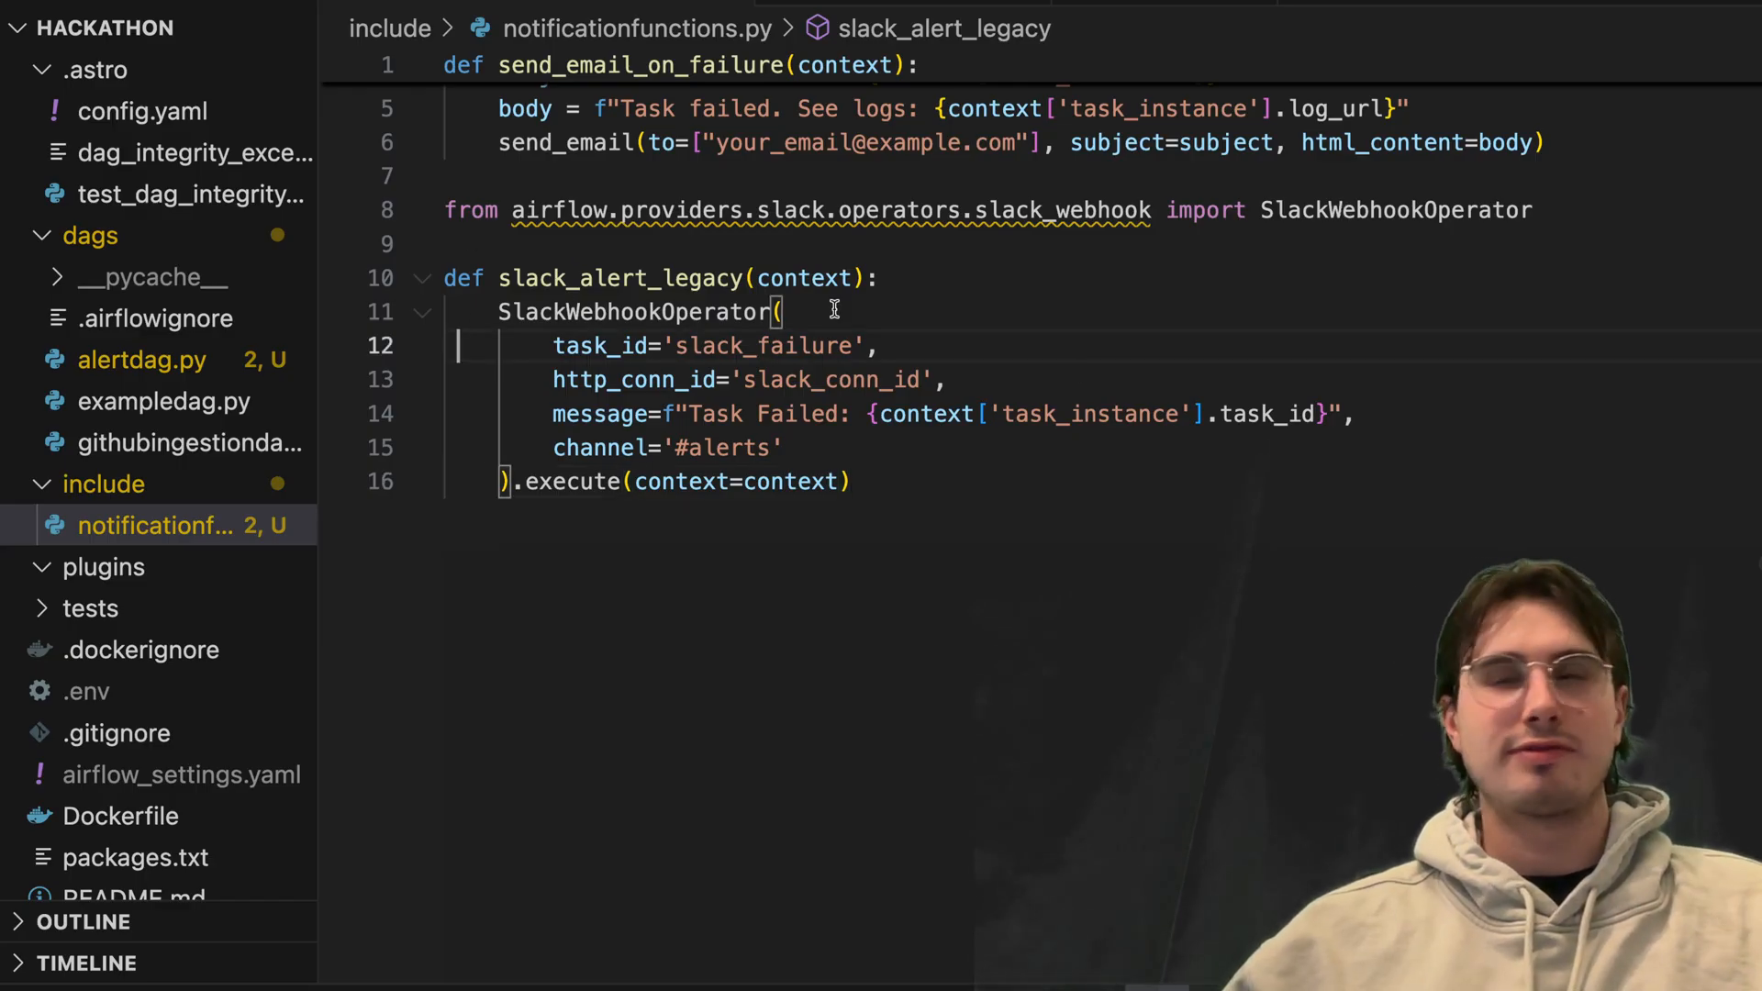
pyautogui.moveTo(984, 505)
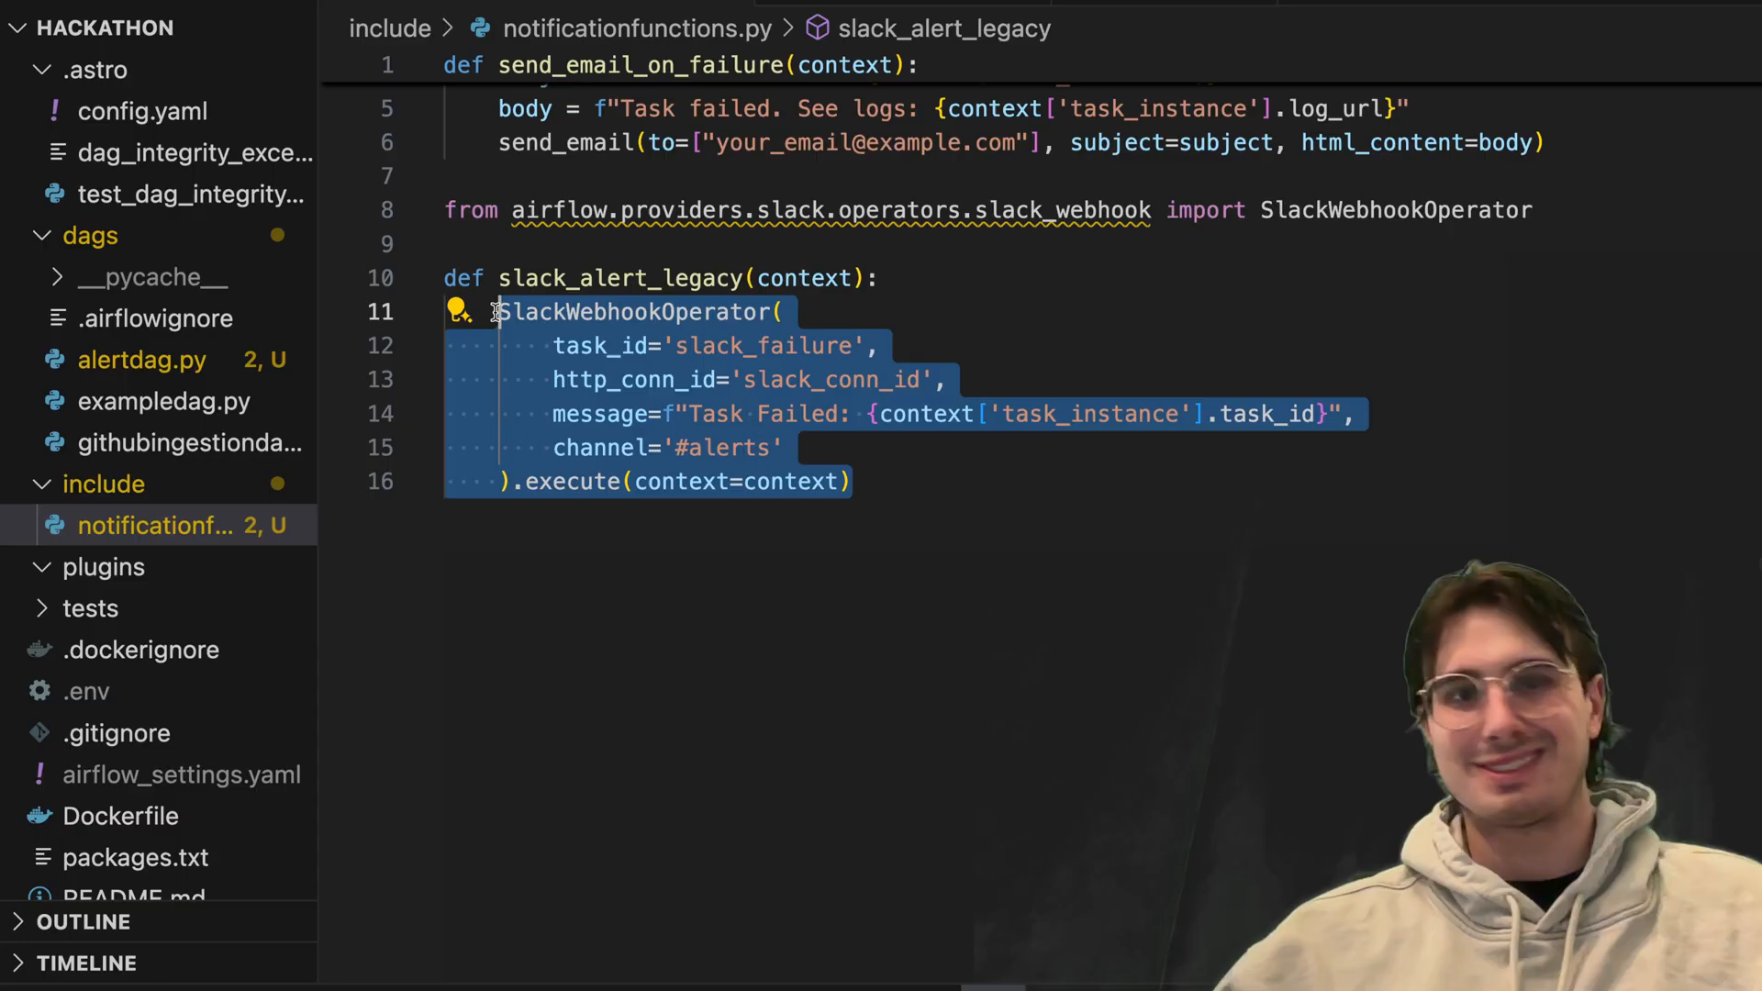
pyautogui.moveTo(745, 330)
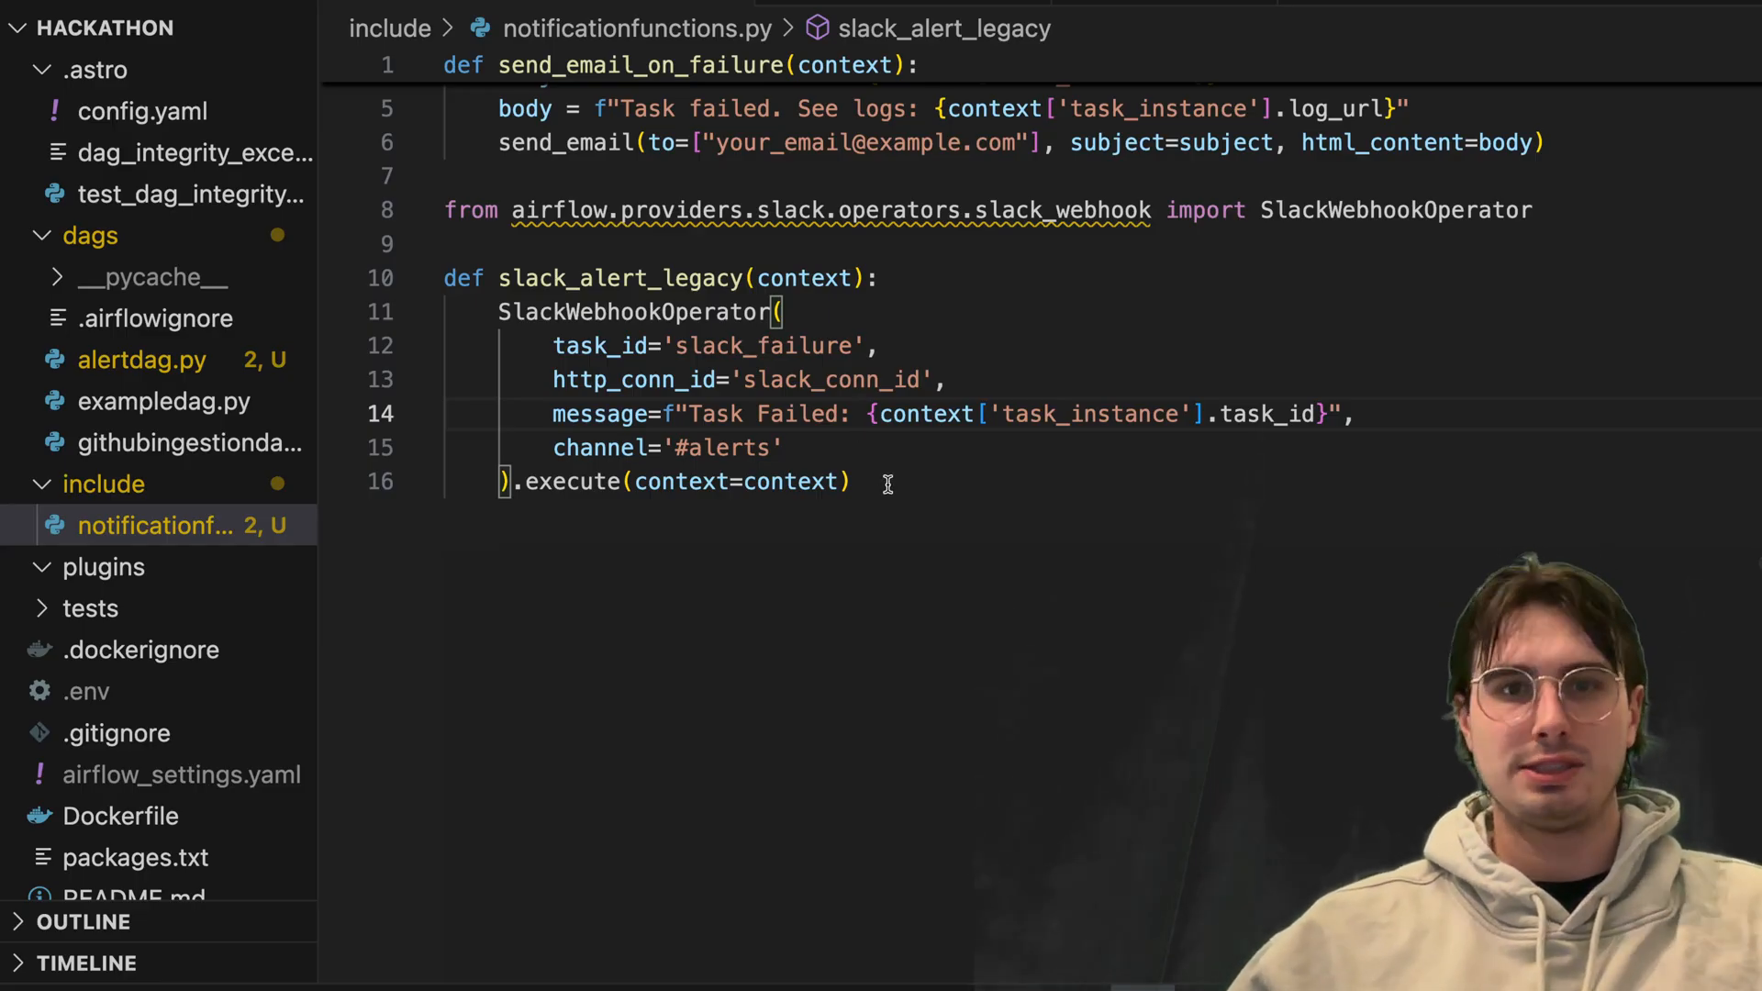
pyautogui.moveTo(837, 679)
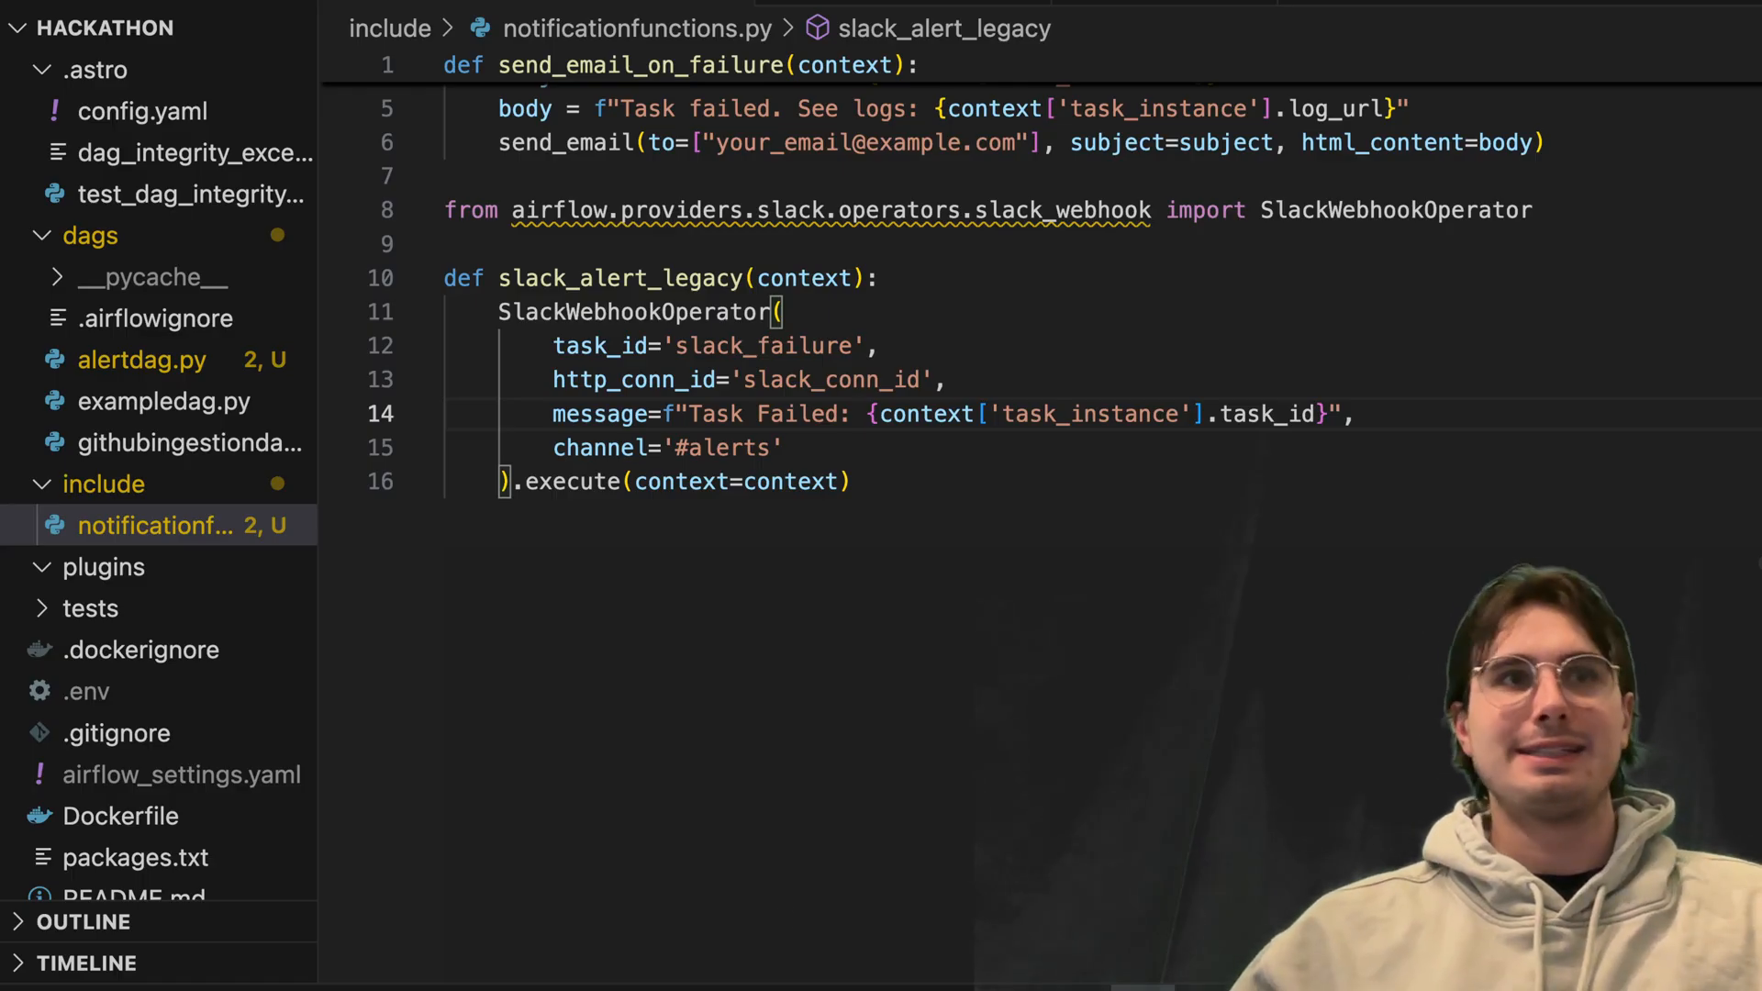
pyautogui.press('Enter')
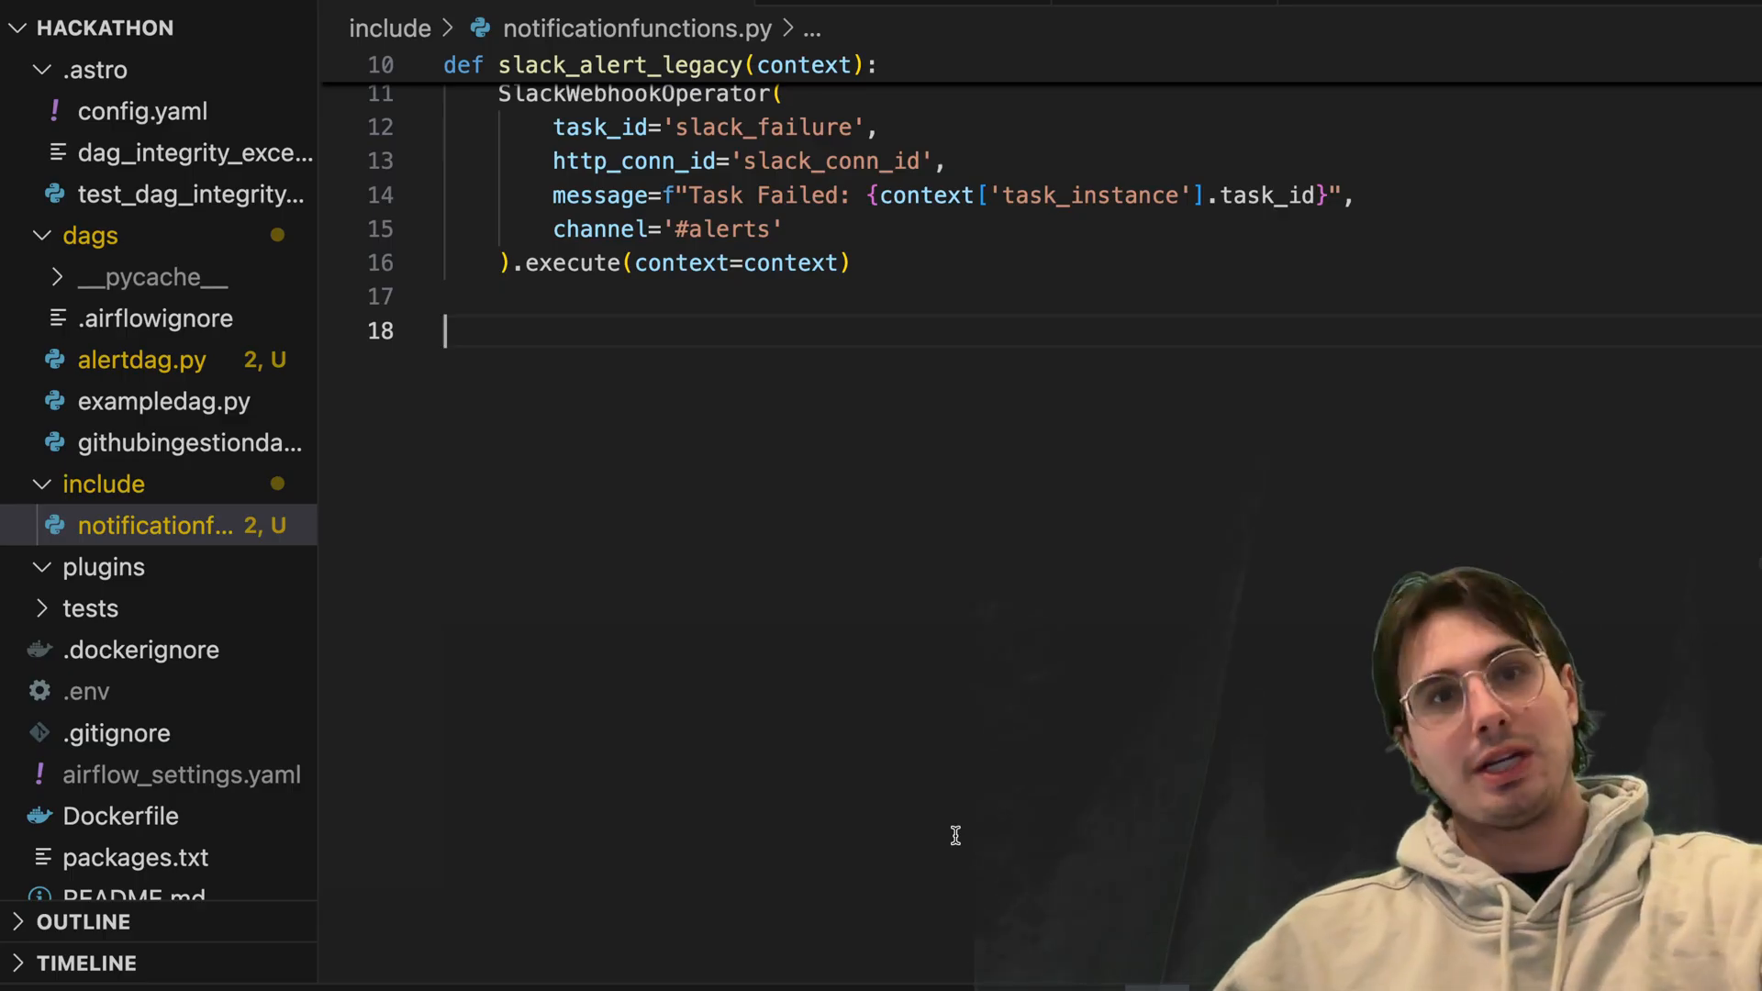
# Import json and requests and write teams_alert posting a red MessageCard to the webhook
pyautogui.write('import json')
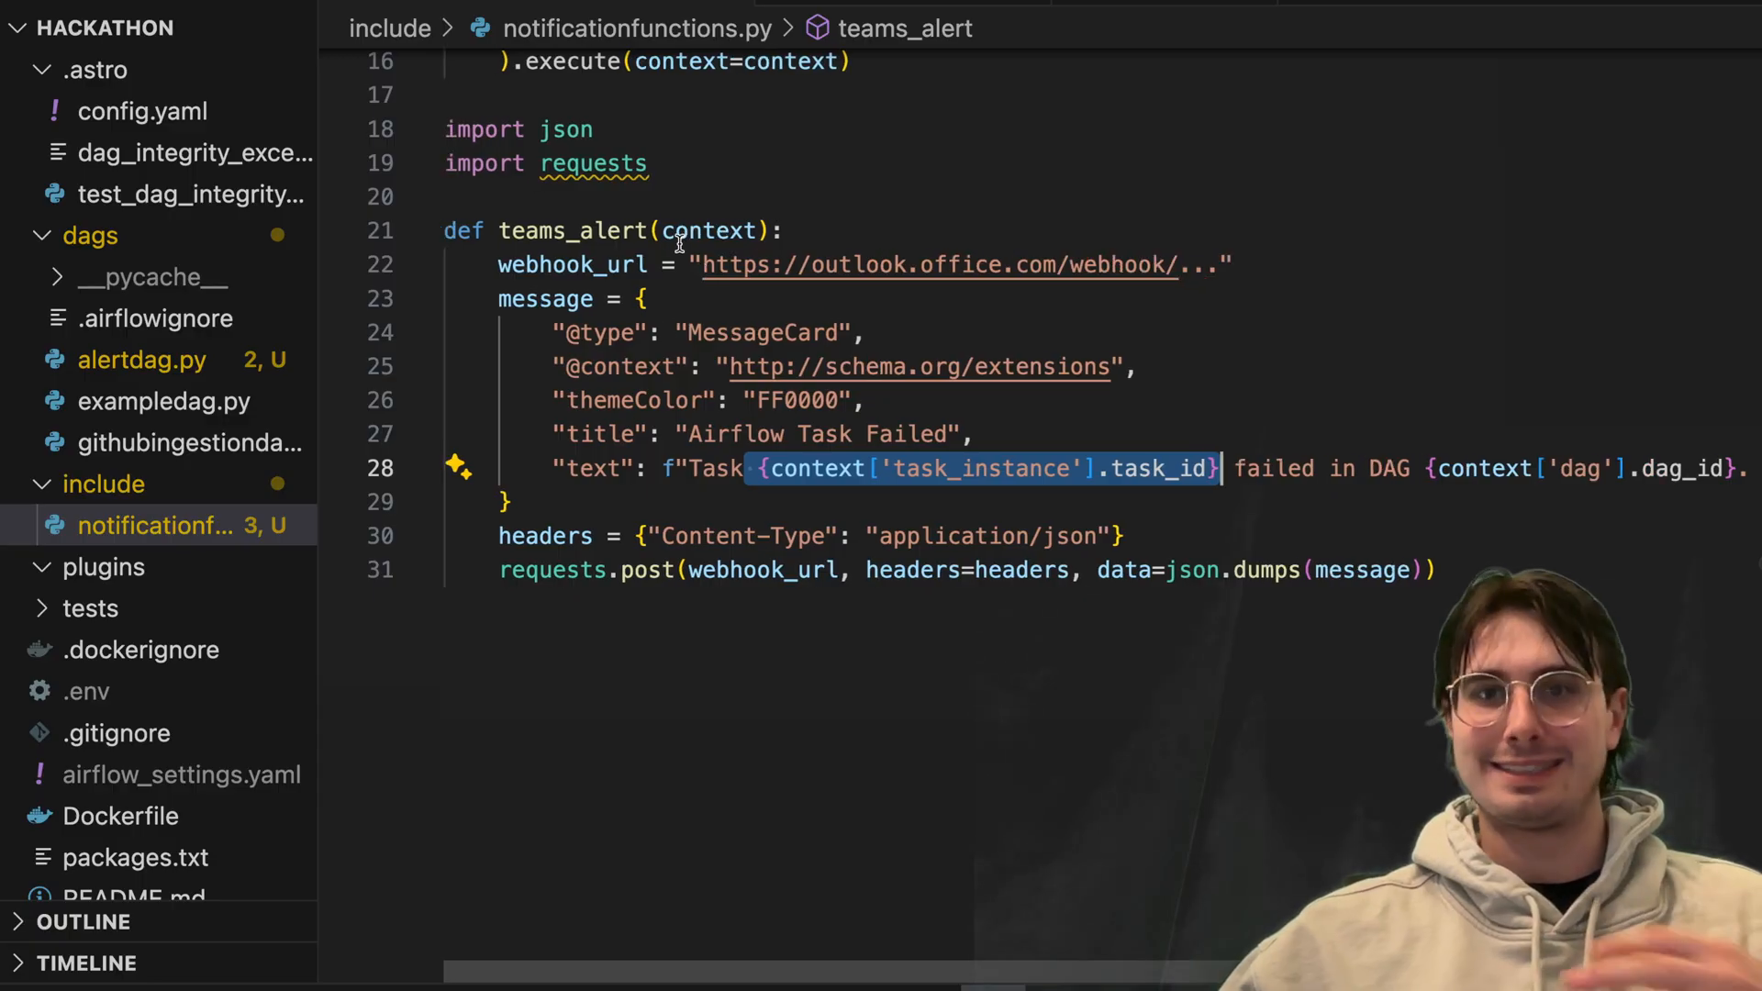
pyautogui.moveTo(710, 231)
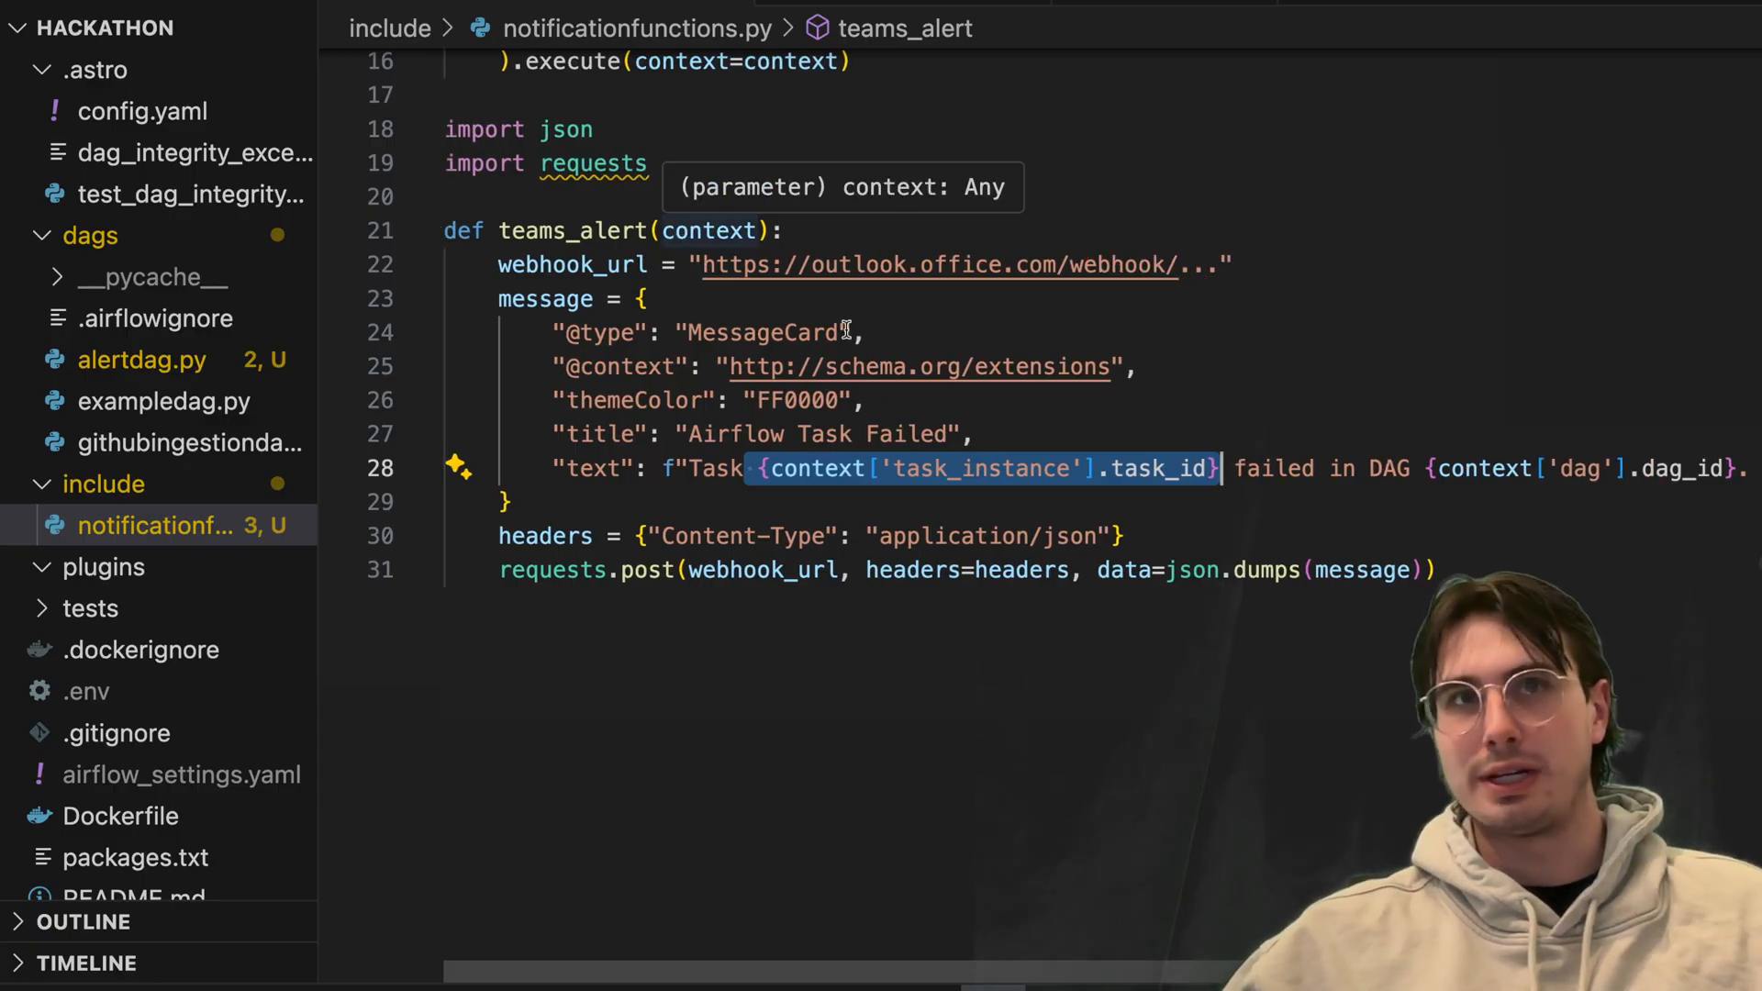
pyautogui.moveTo(1389, 516)
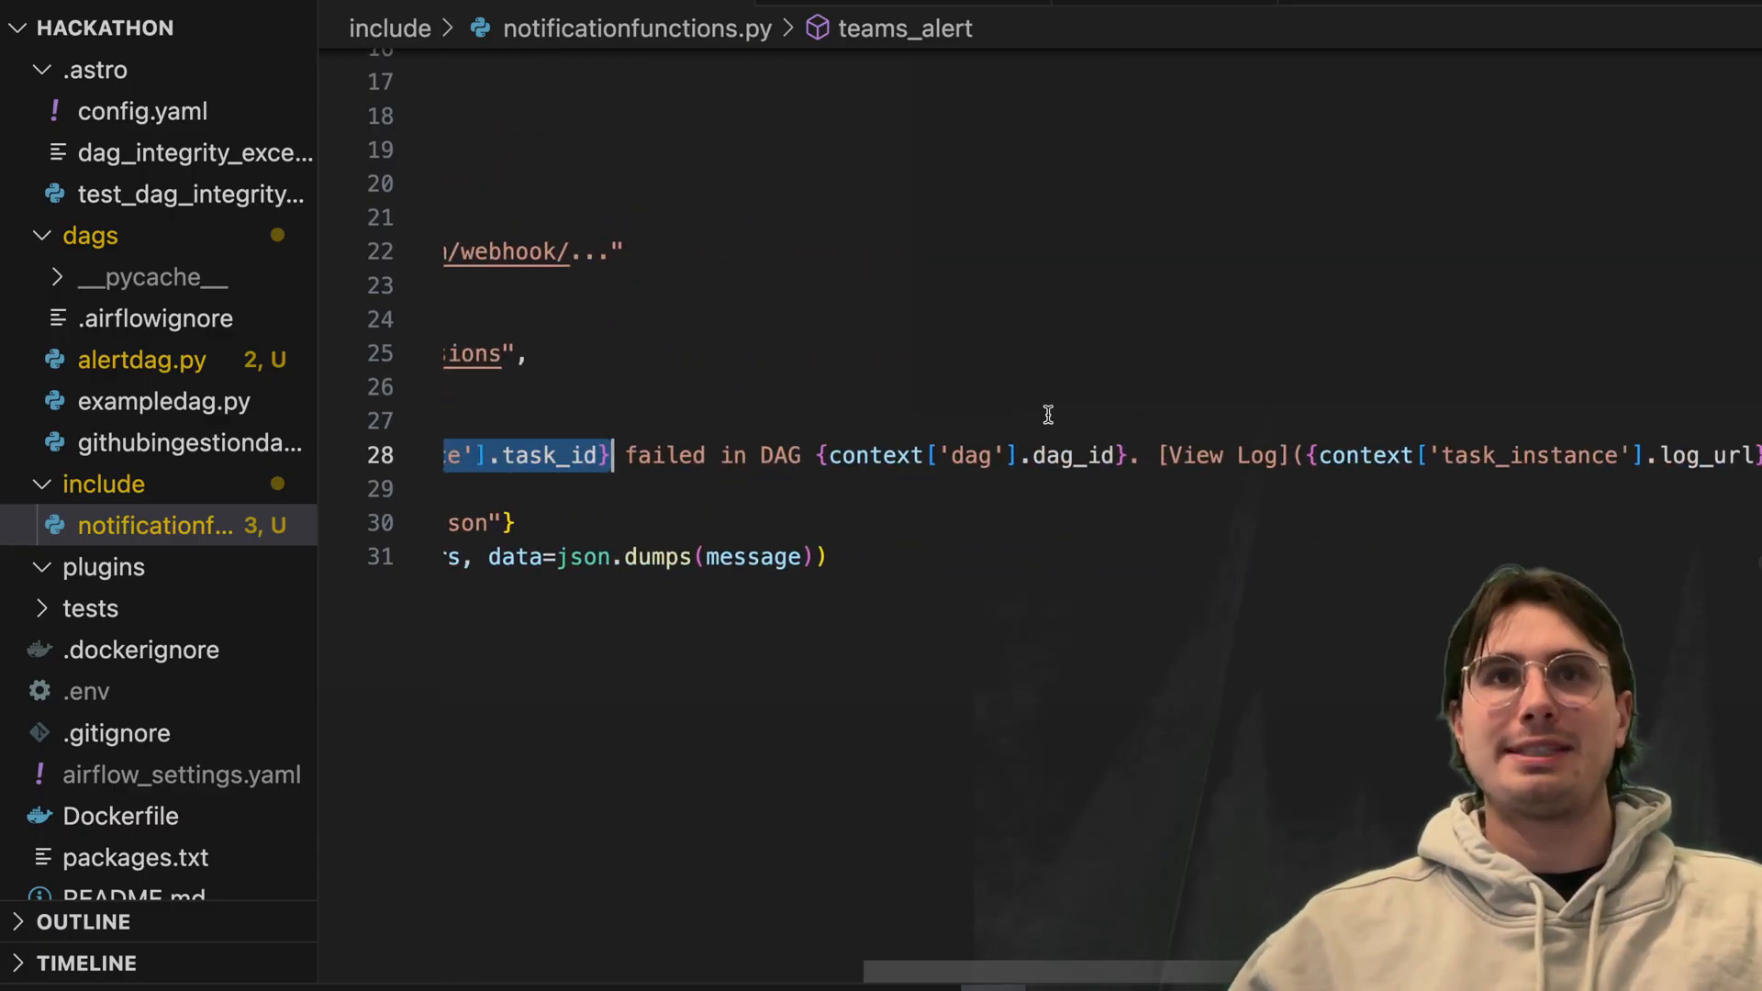
pyautogui.moveTo(1364, 439)
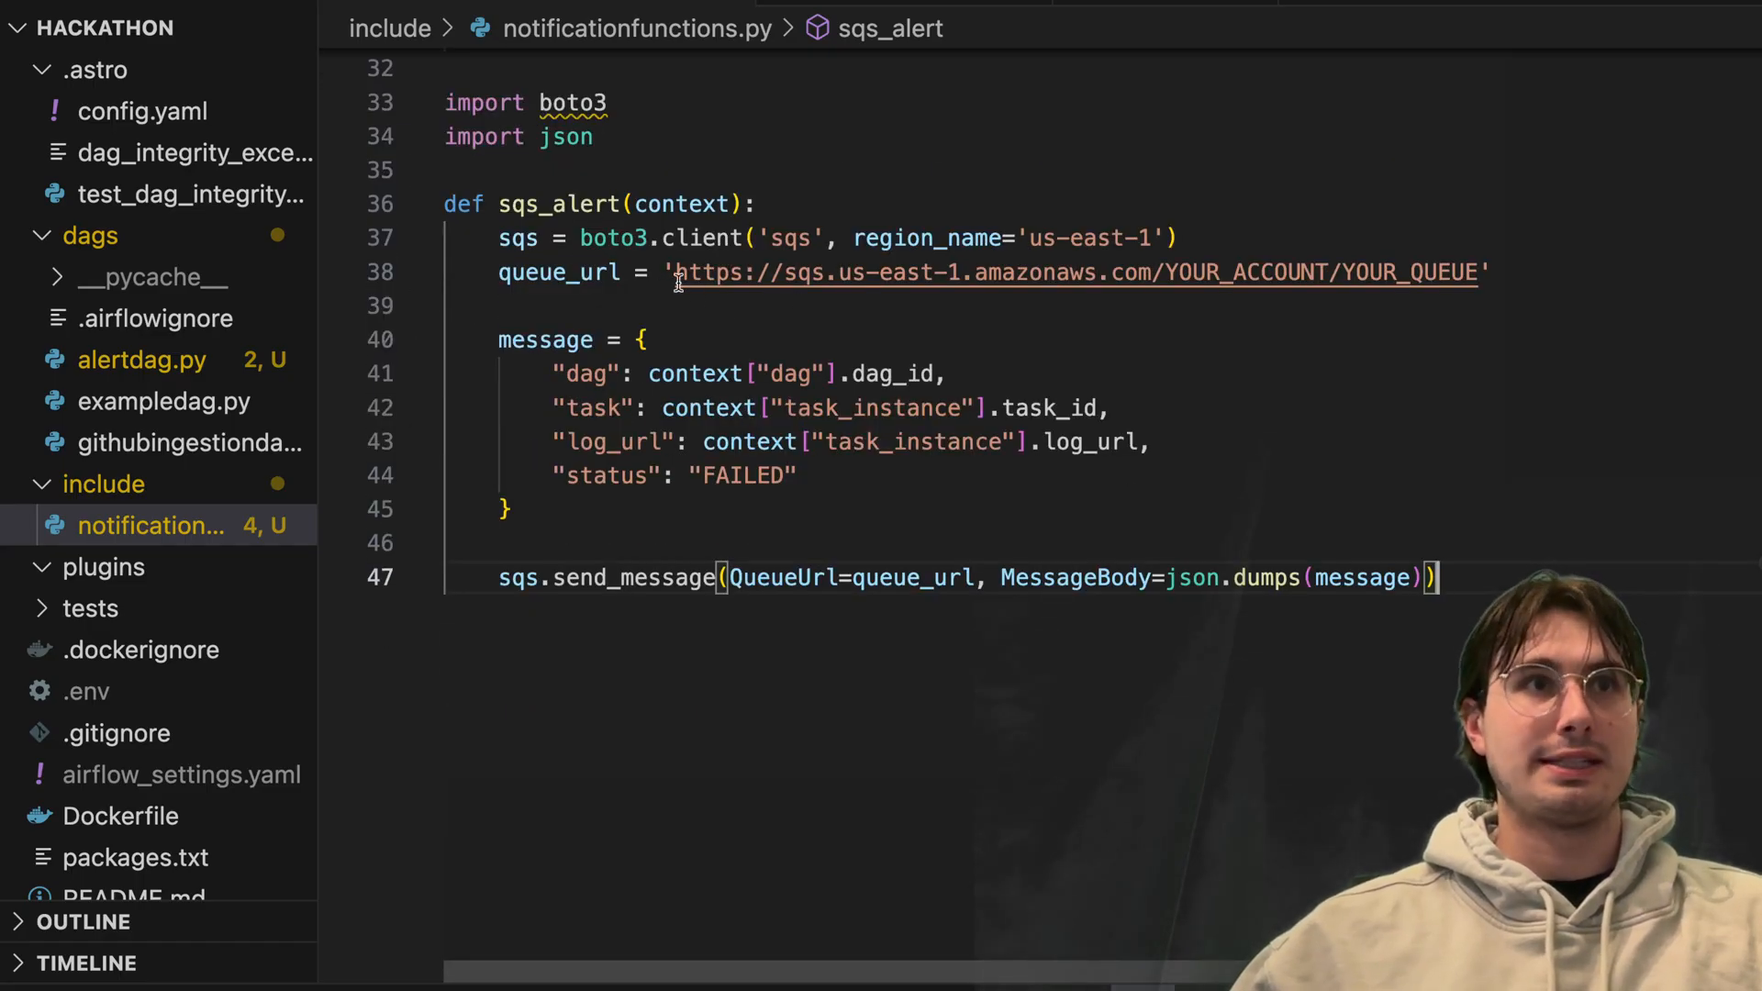
# Write sqs_alert sending the failed-task JSON via boto3 send_message, then add import smtplib
pyautogui.doubleClick(789, 236)
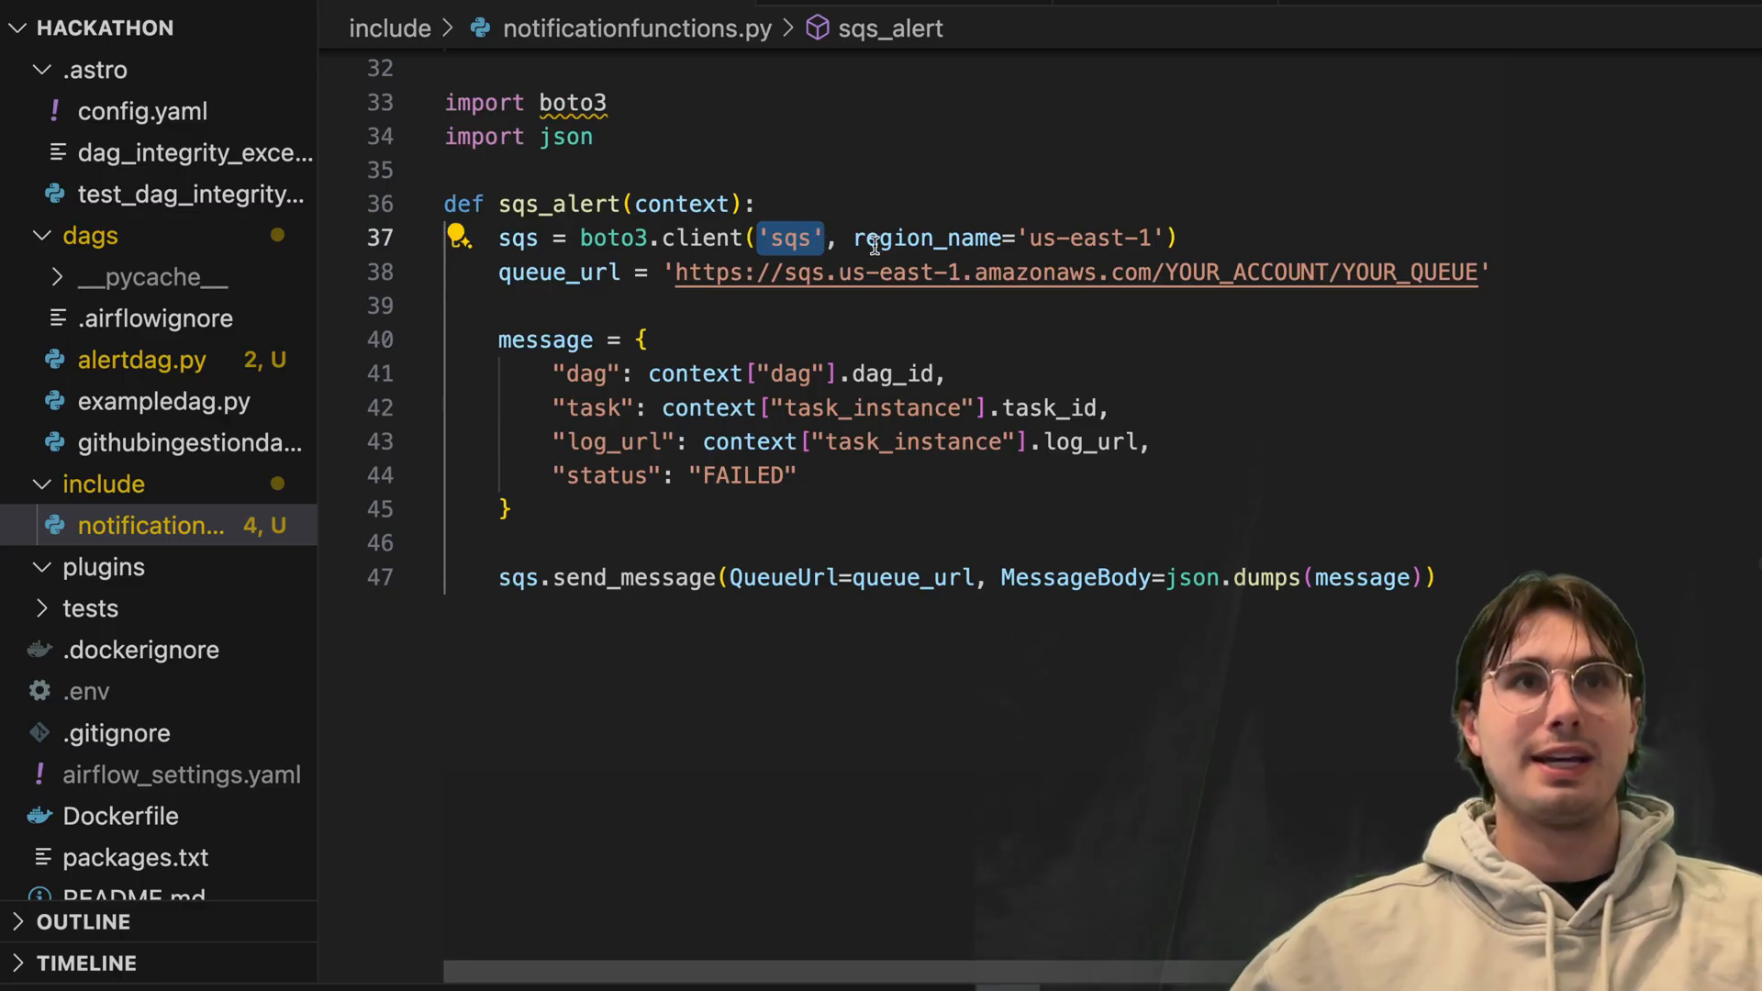
pyautogui.moveTo(679, 271); pyautogui.dragTo(1255, 271)
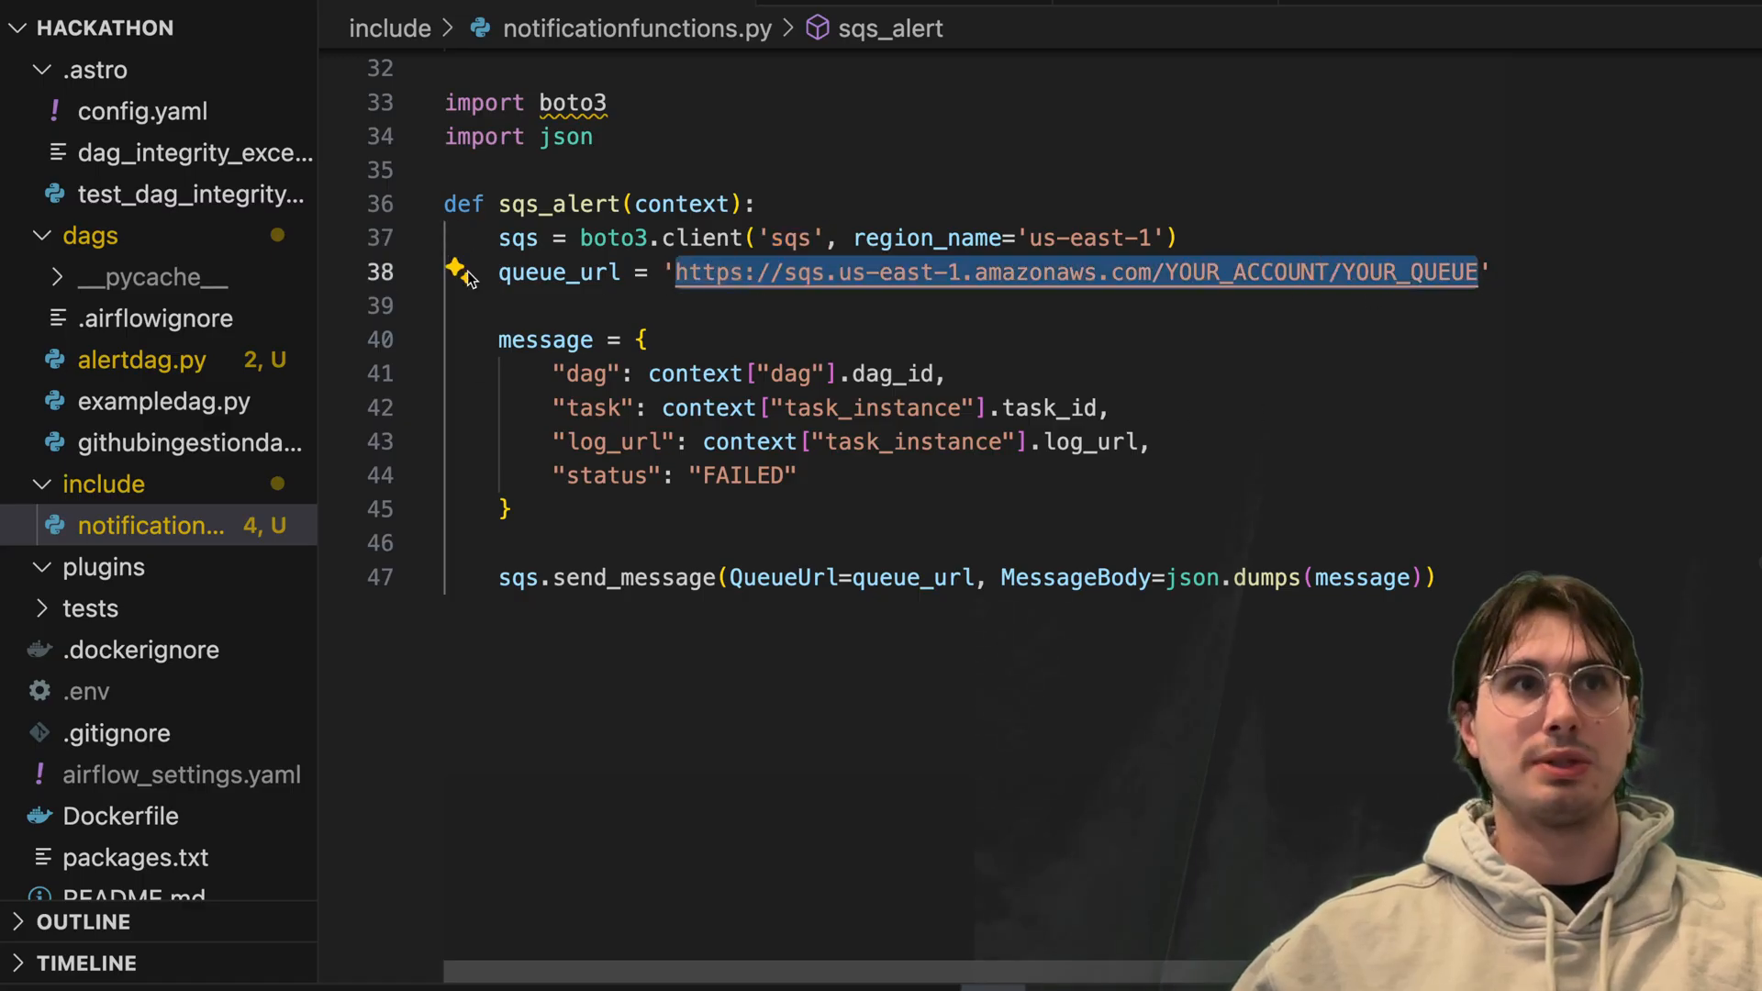
pyautogui.moveTo(927, 236)
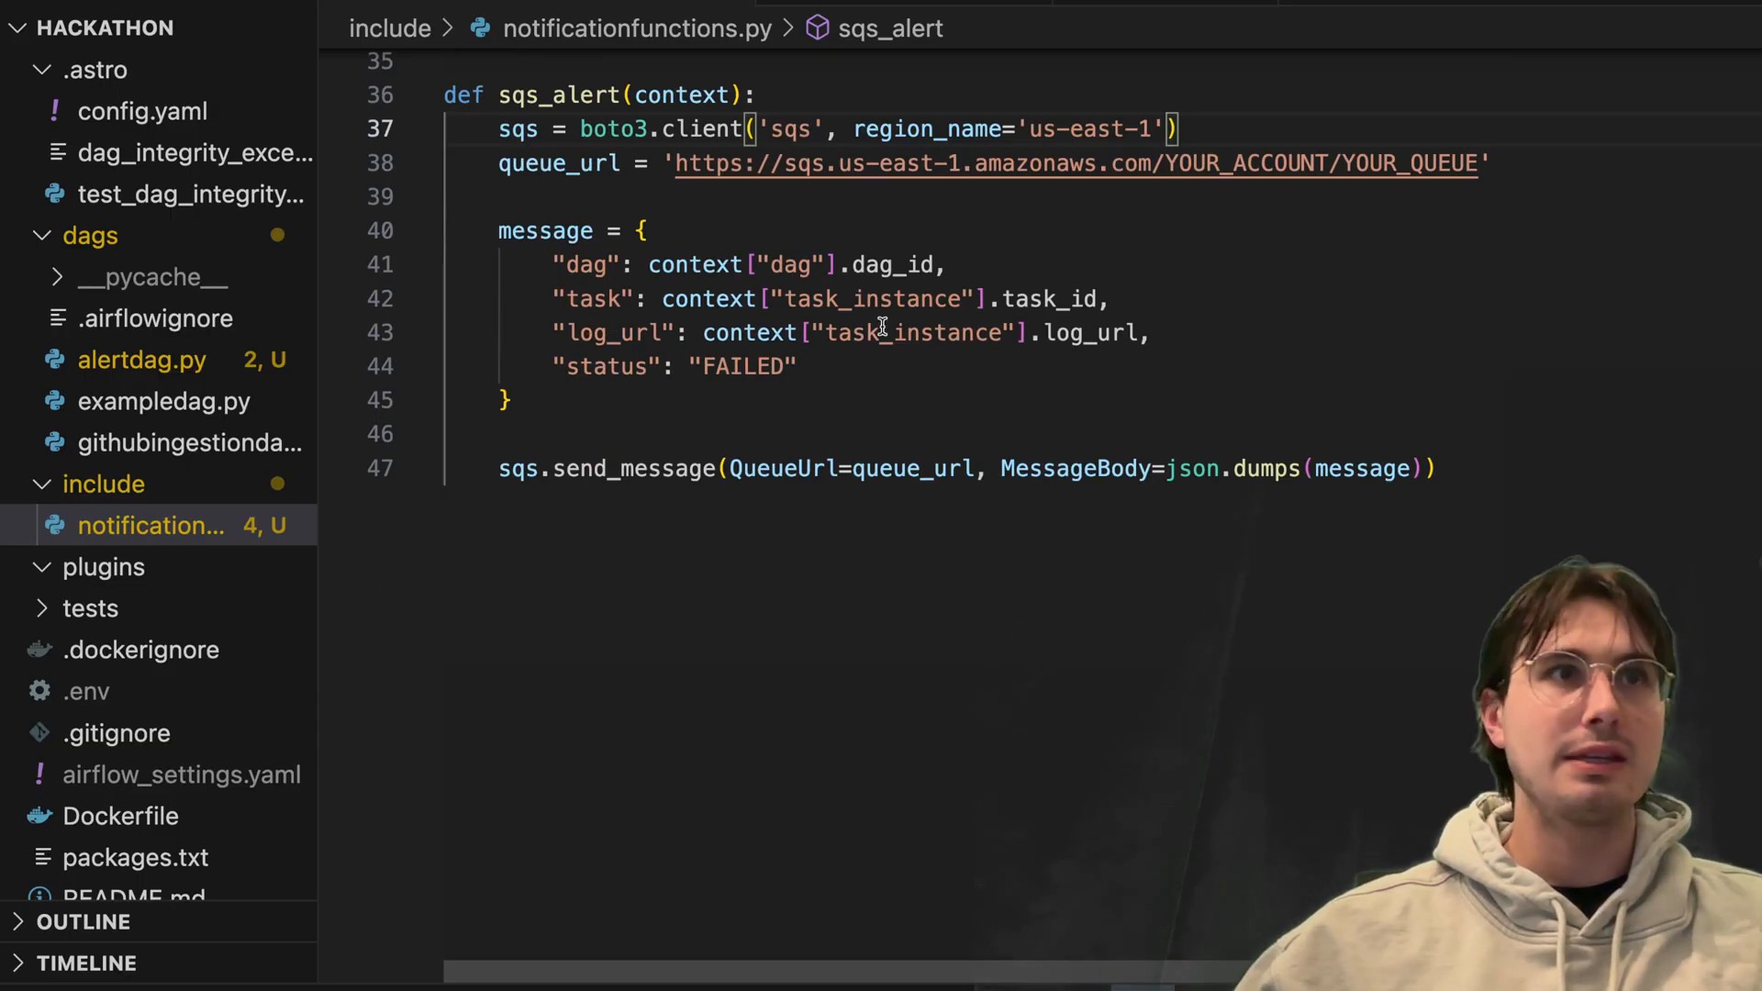
pyautogui.moveTo(547, 231)
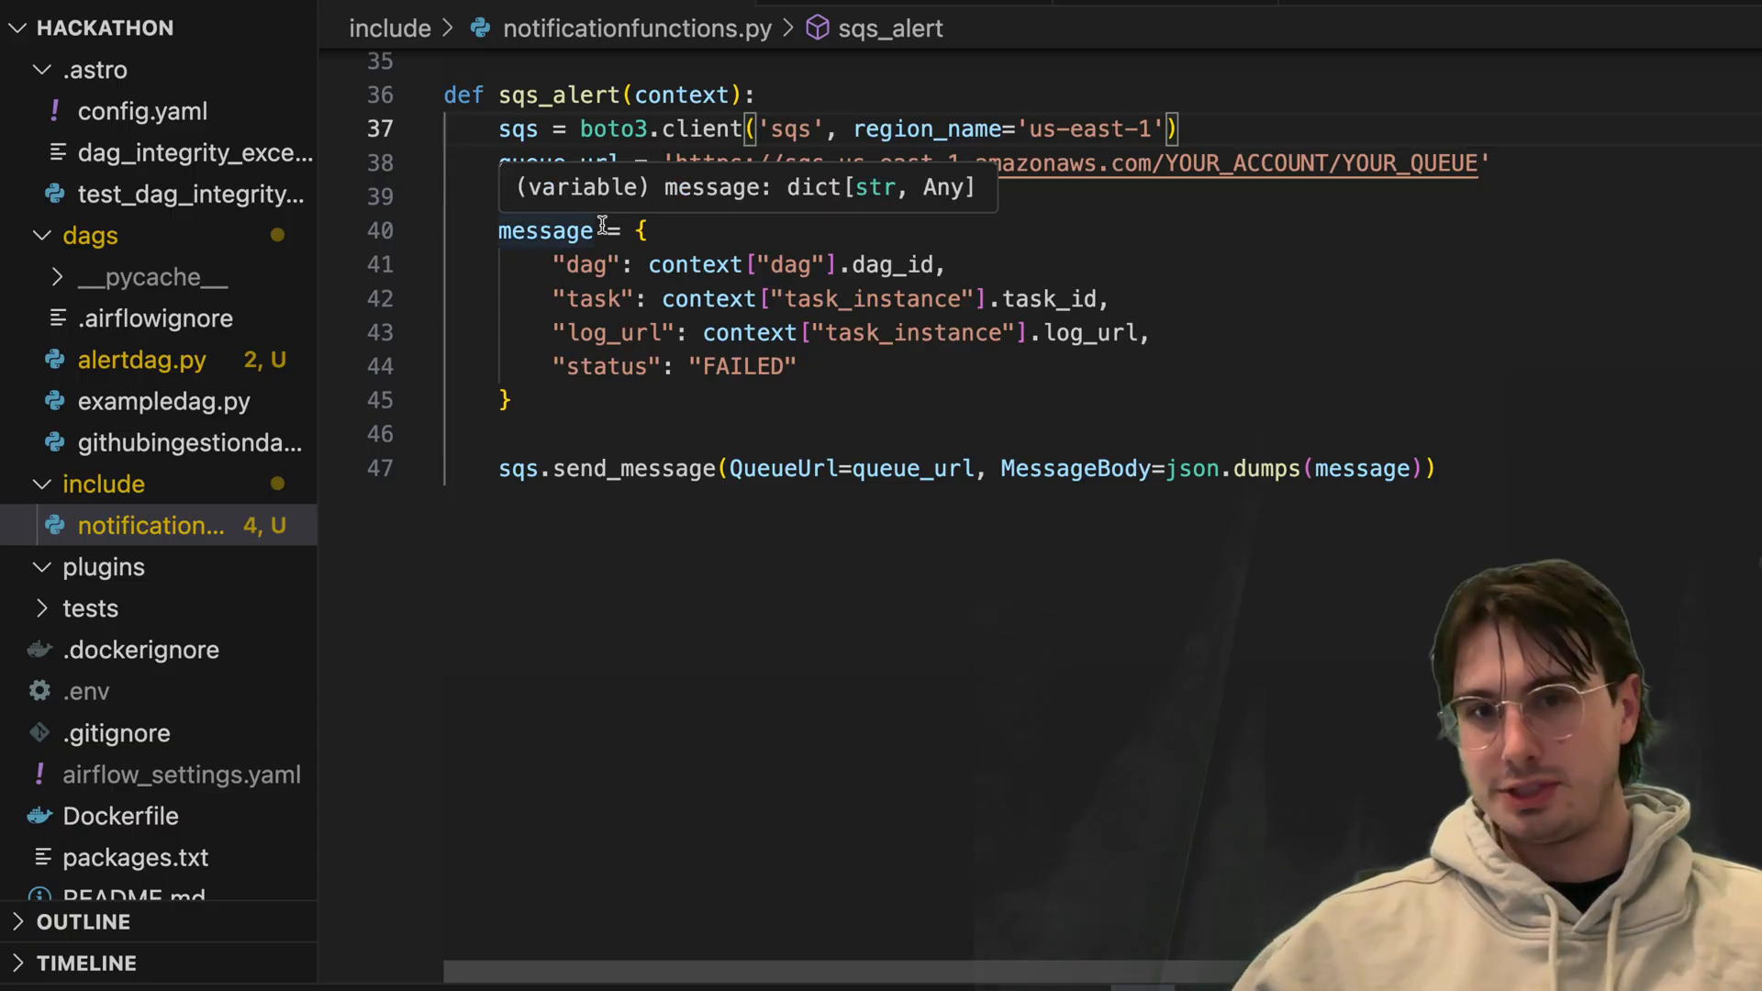
pyautogui.moveTo(905, 342)
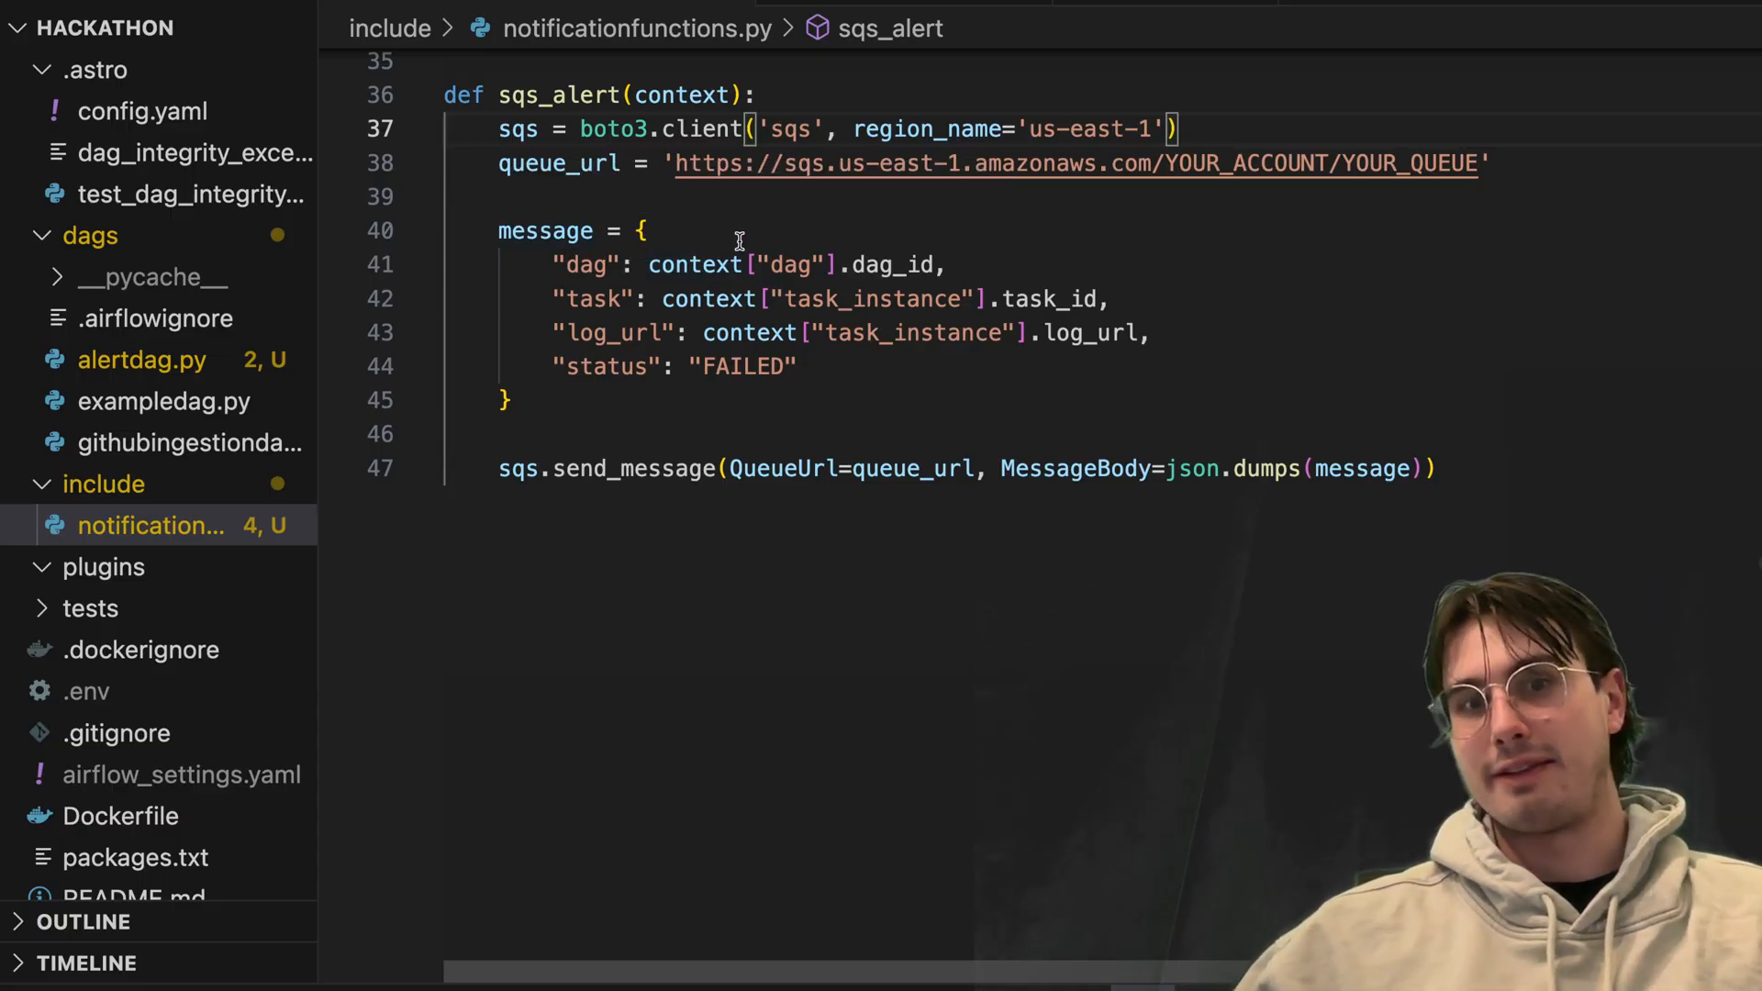
pyautogui.scroll(-3)
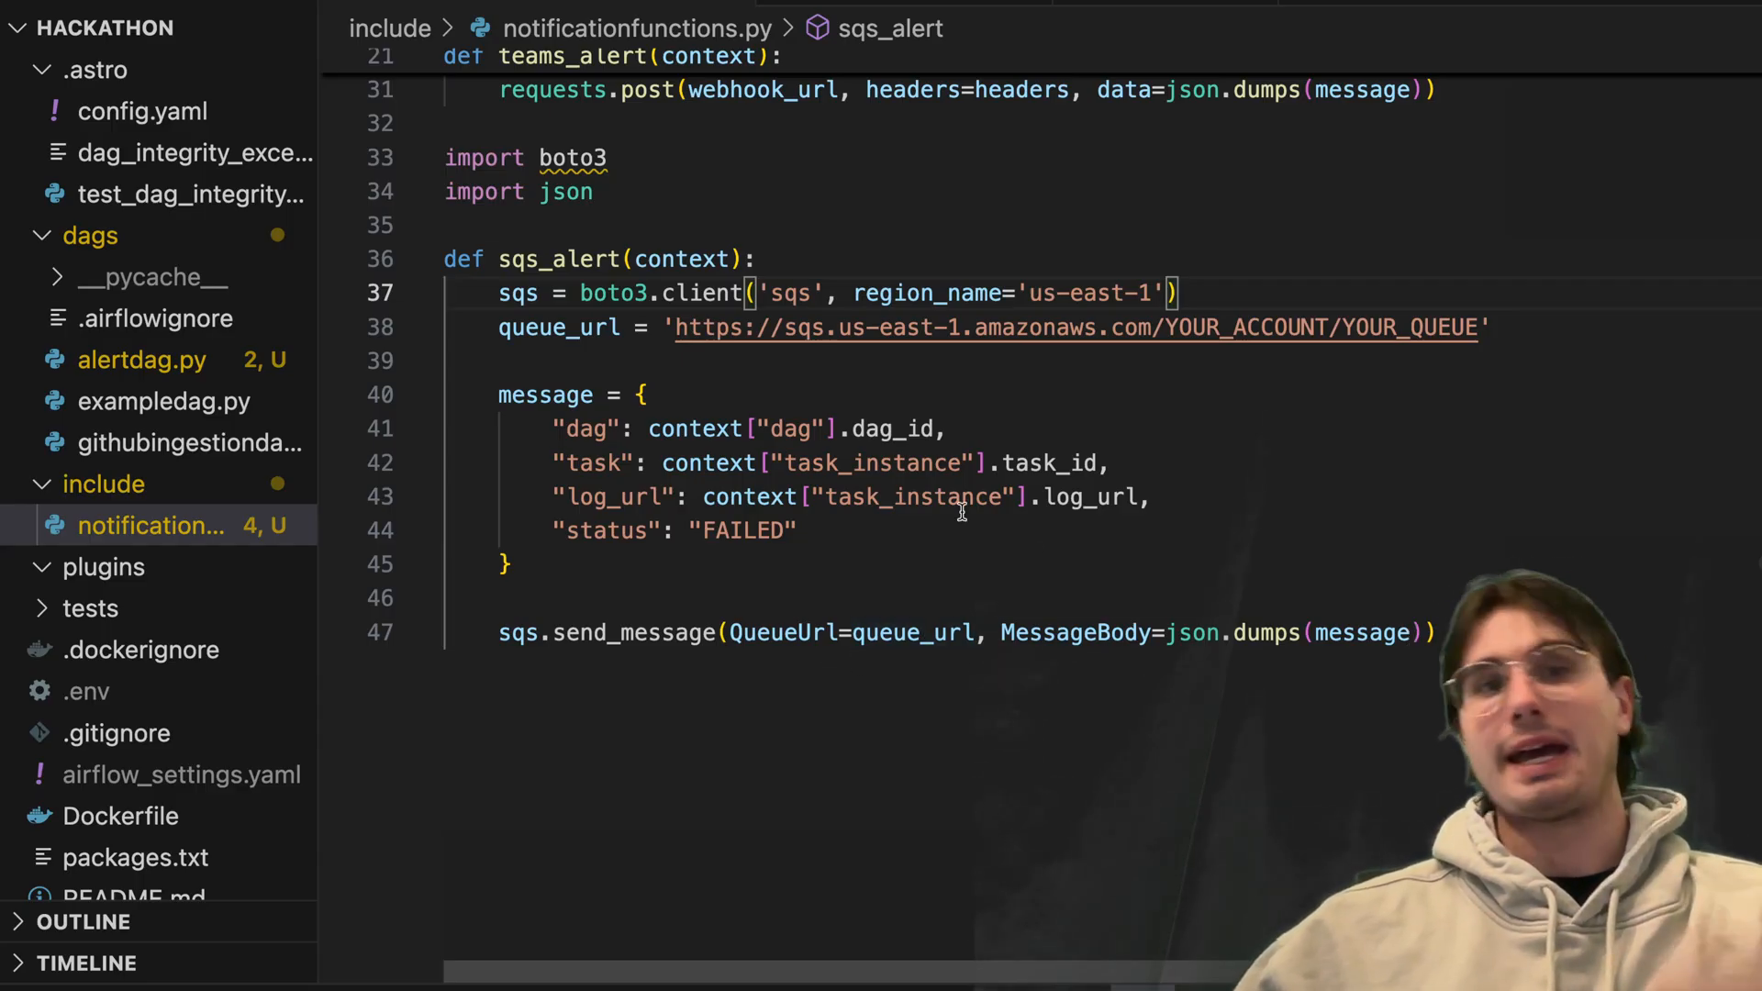
pyautogui.moveTo(497, 428); pyautogui.dragTo(518, 565)
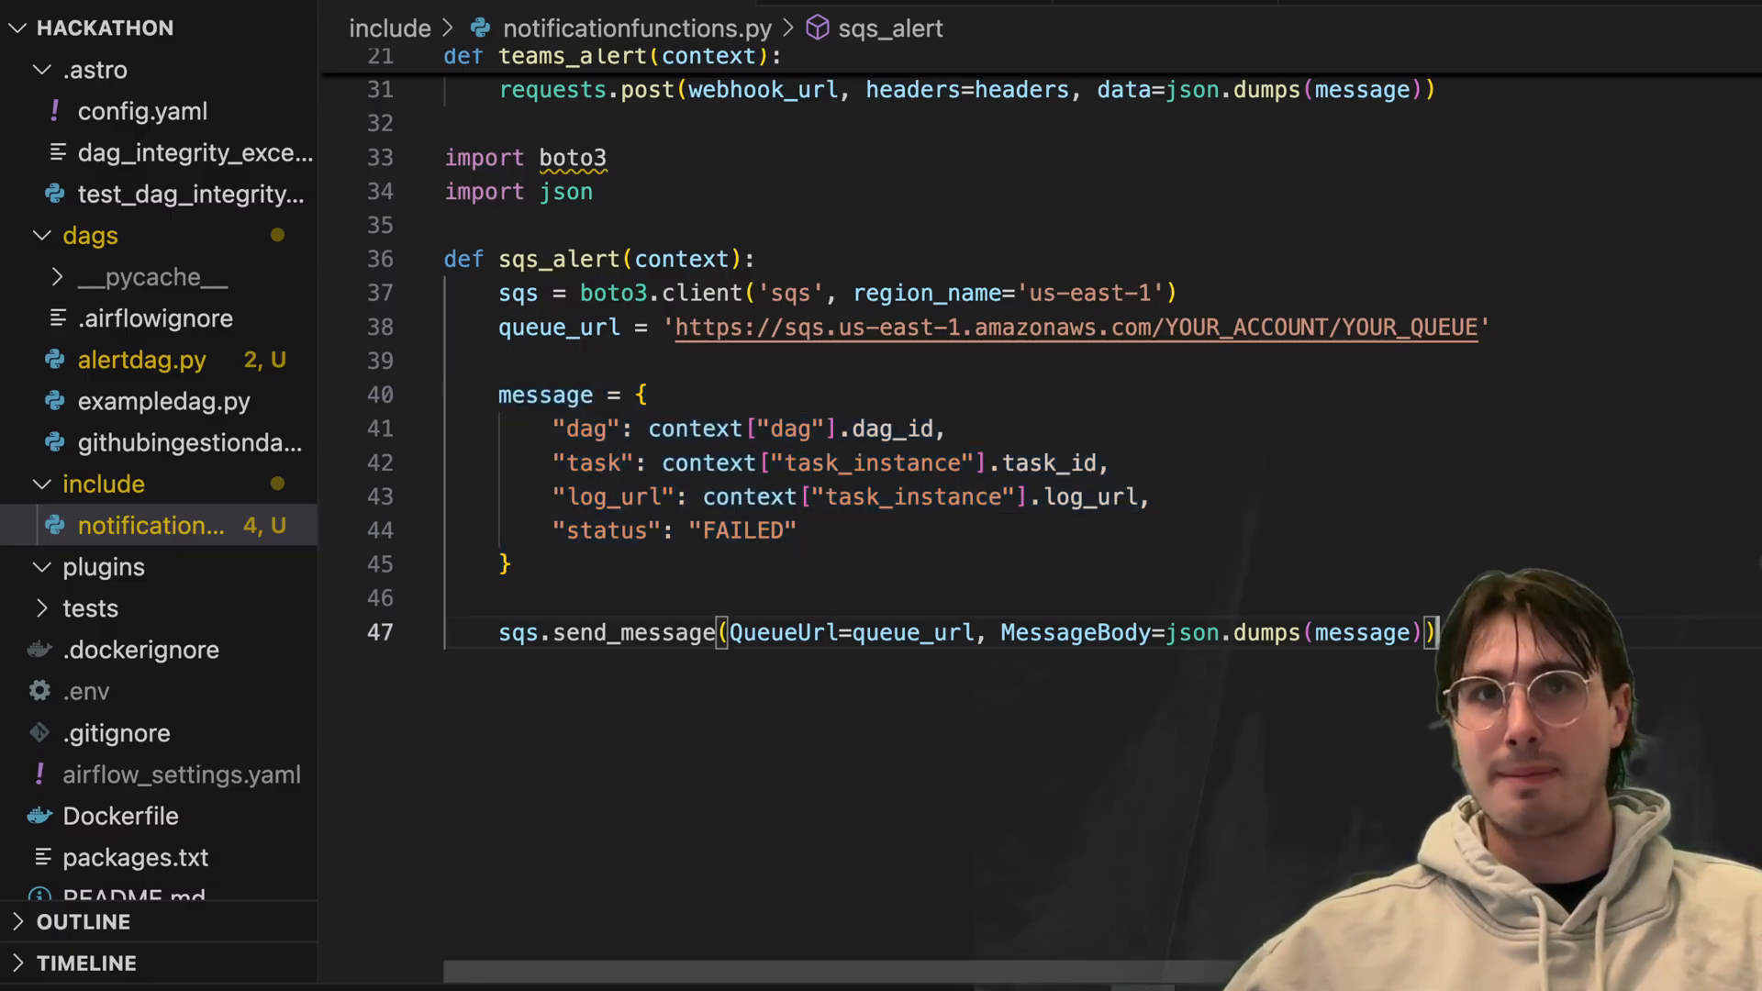
pyautogui.write('import smtplib')
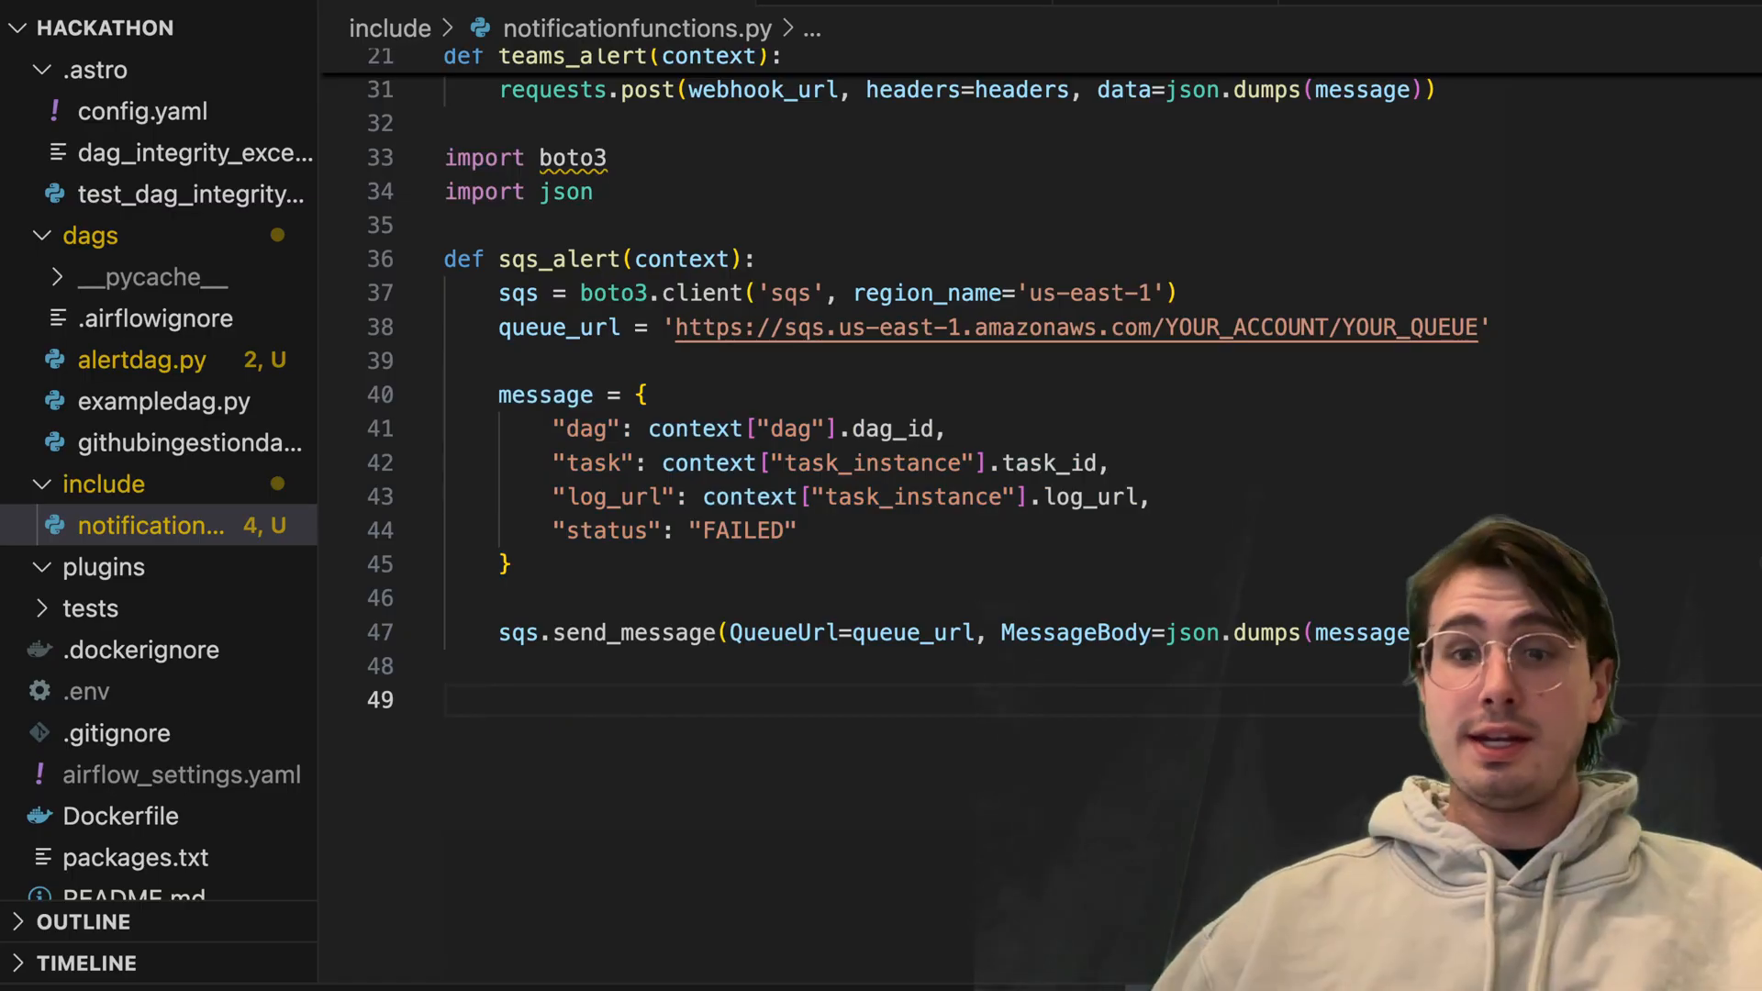
pyautogui.click(726, 631)
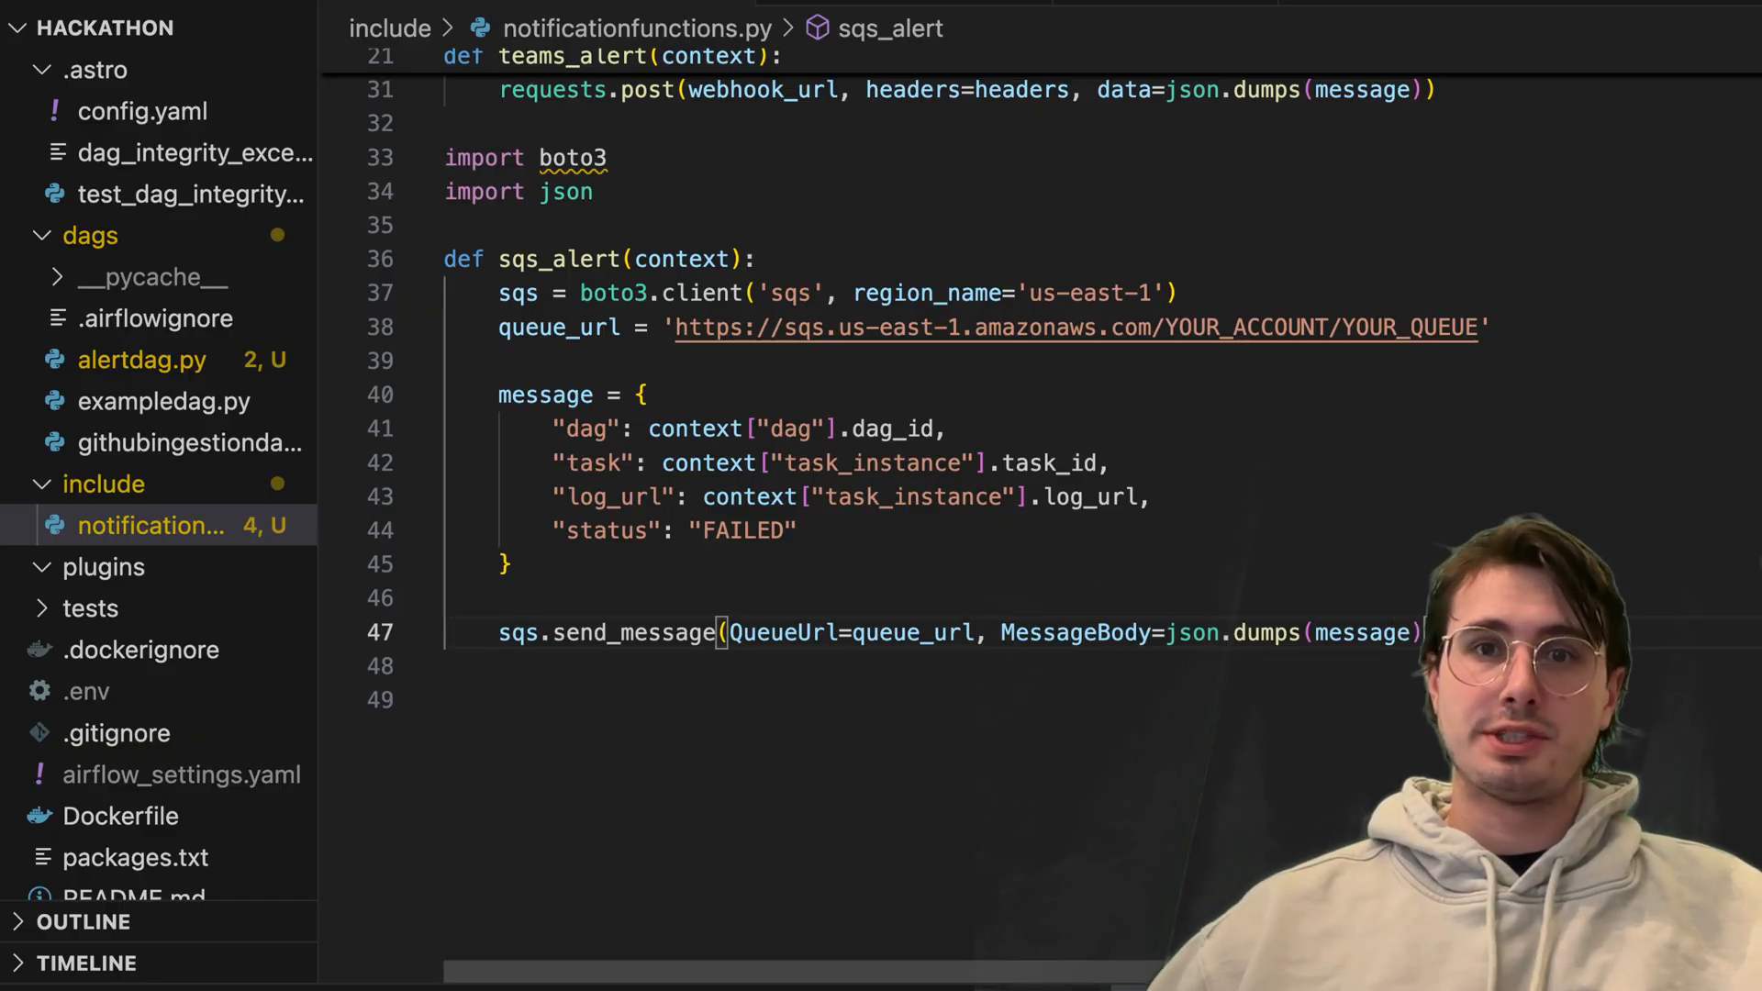
pyautogui.write('import smtplib')
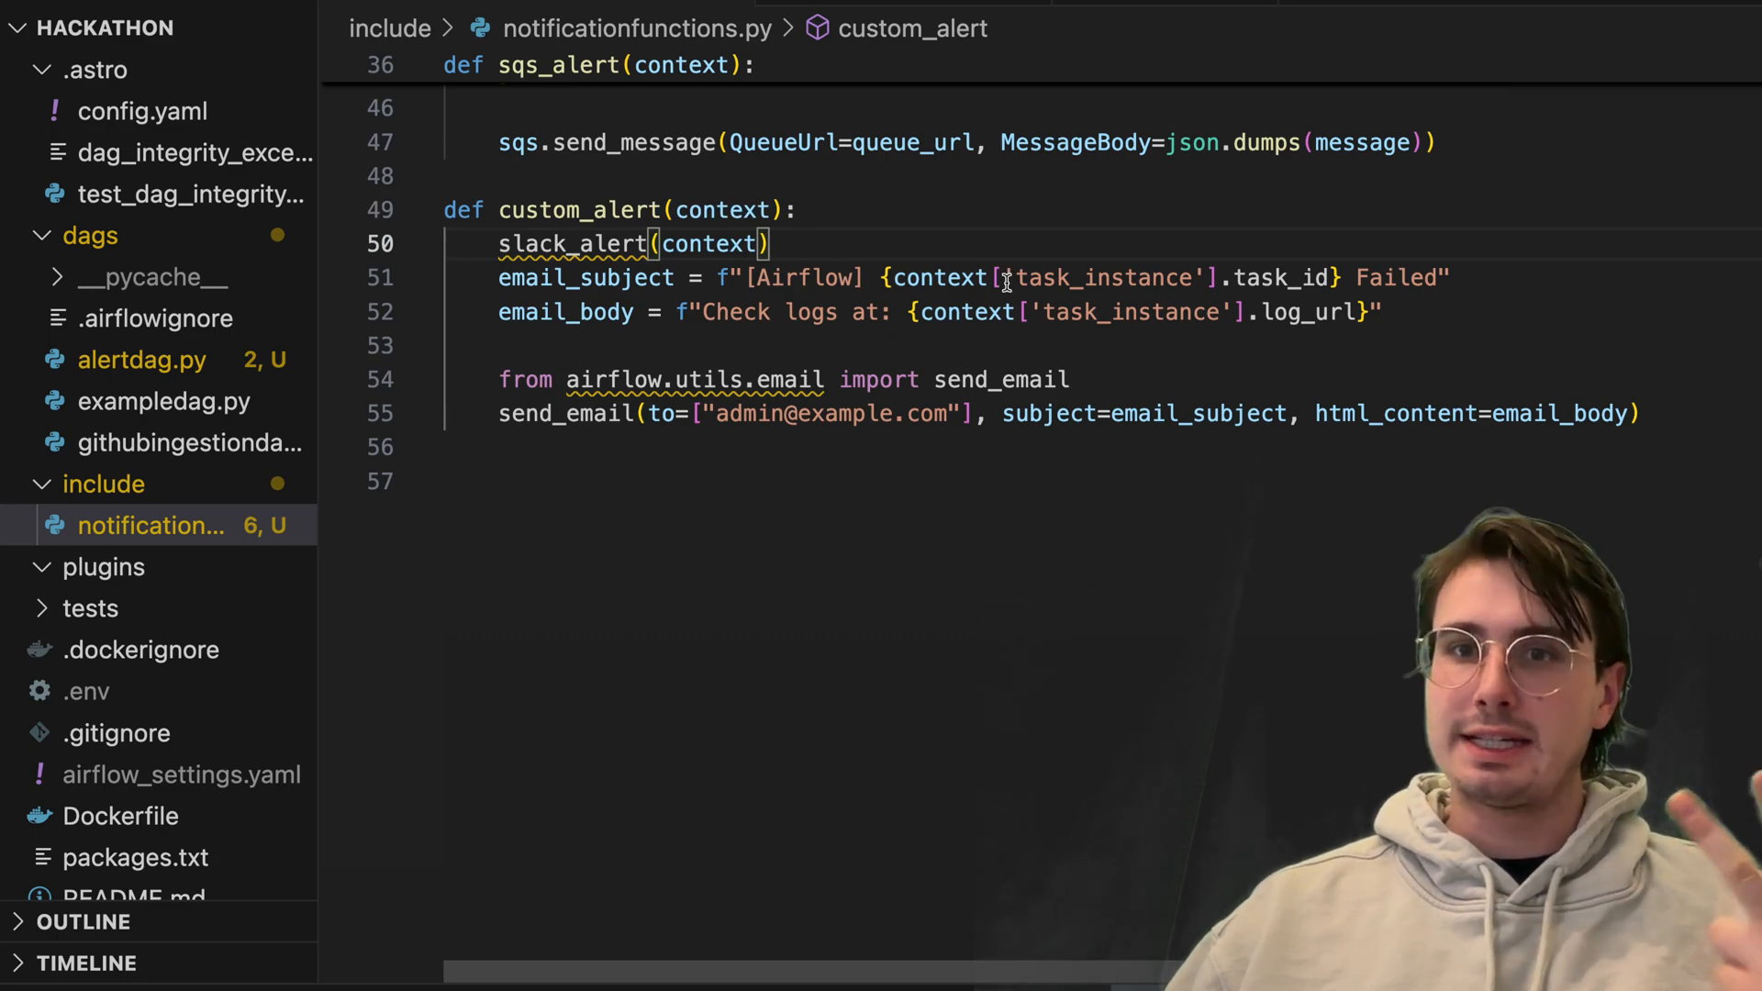
pyautogui.moveTo(964, 312)
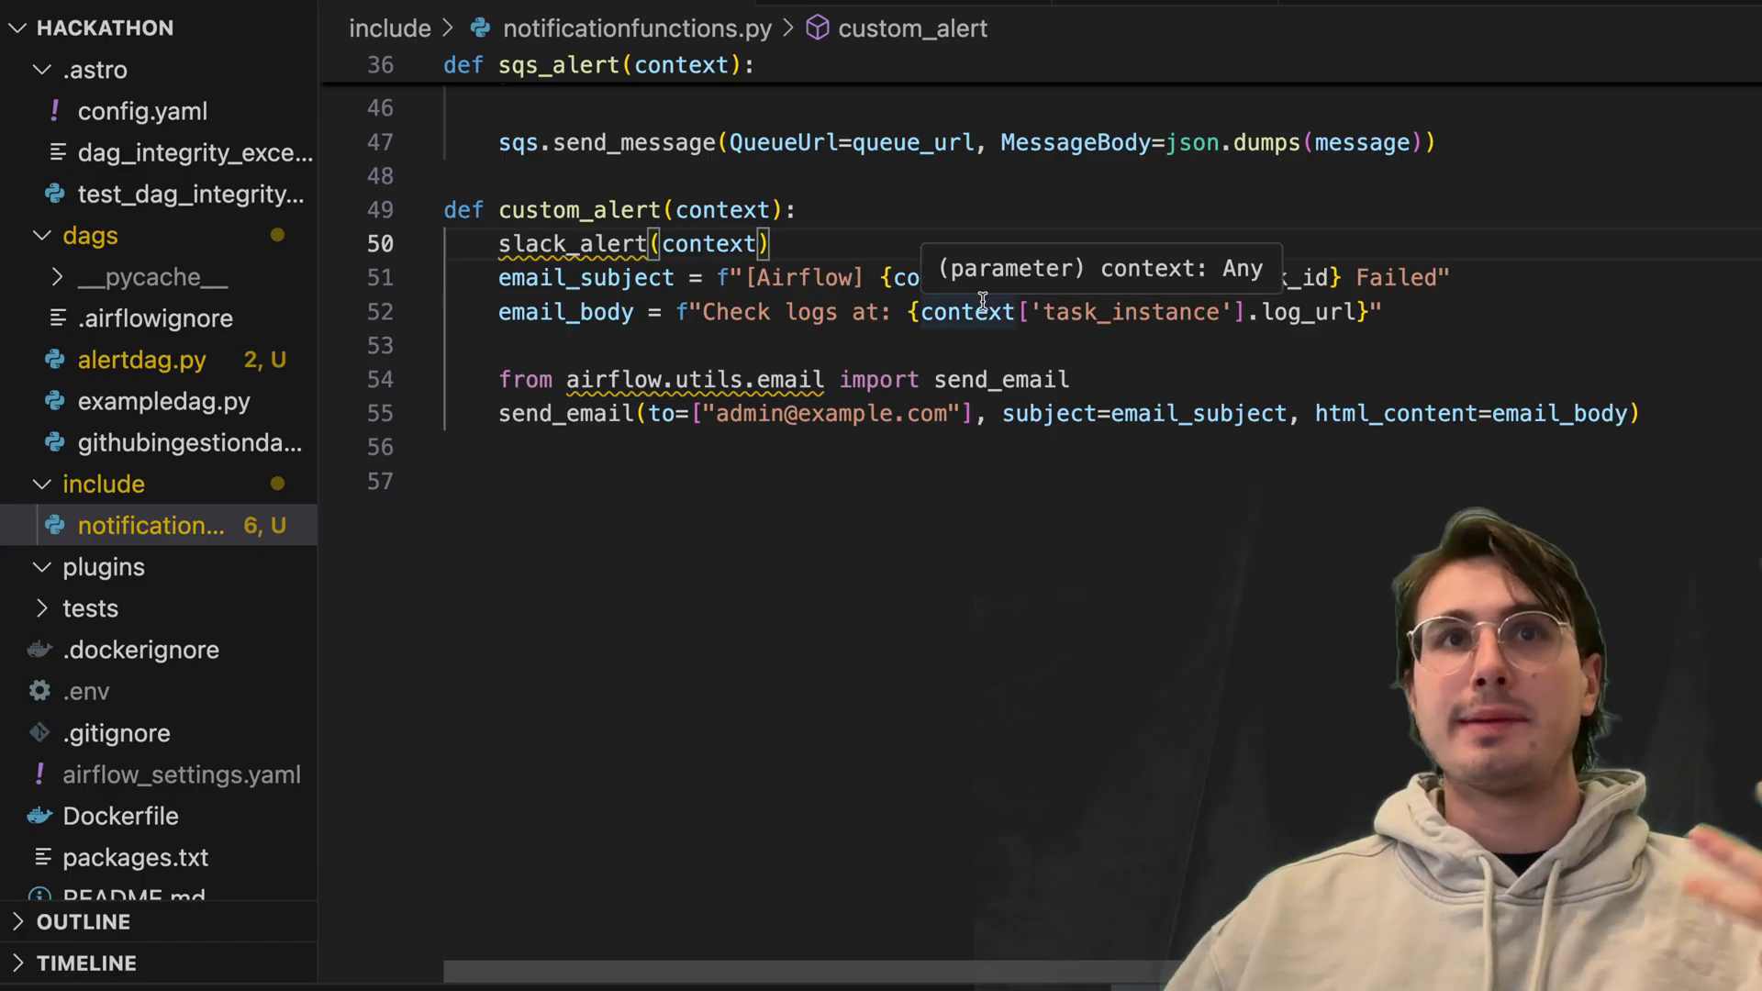
pyautogui.click(336, 245)
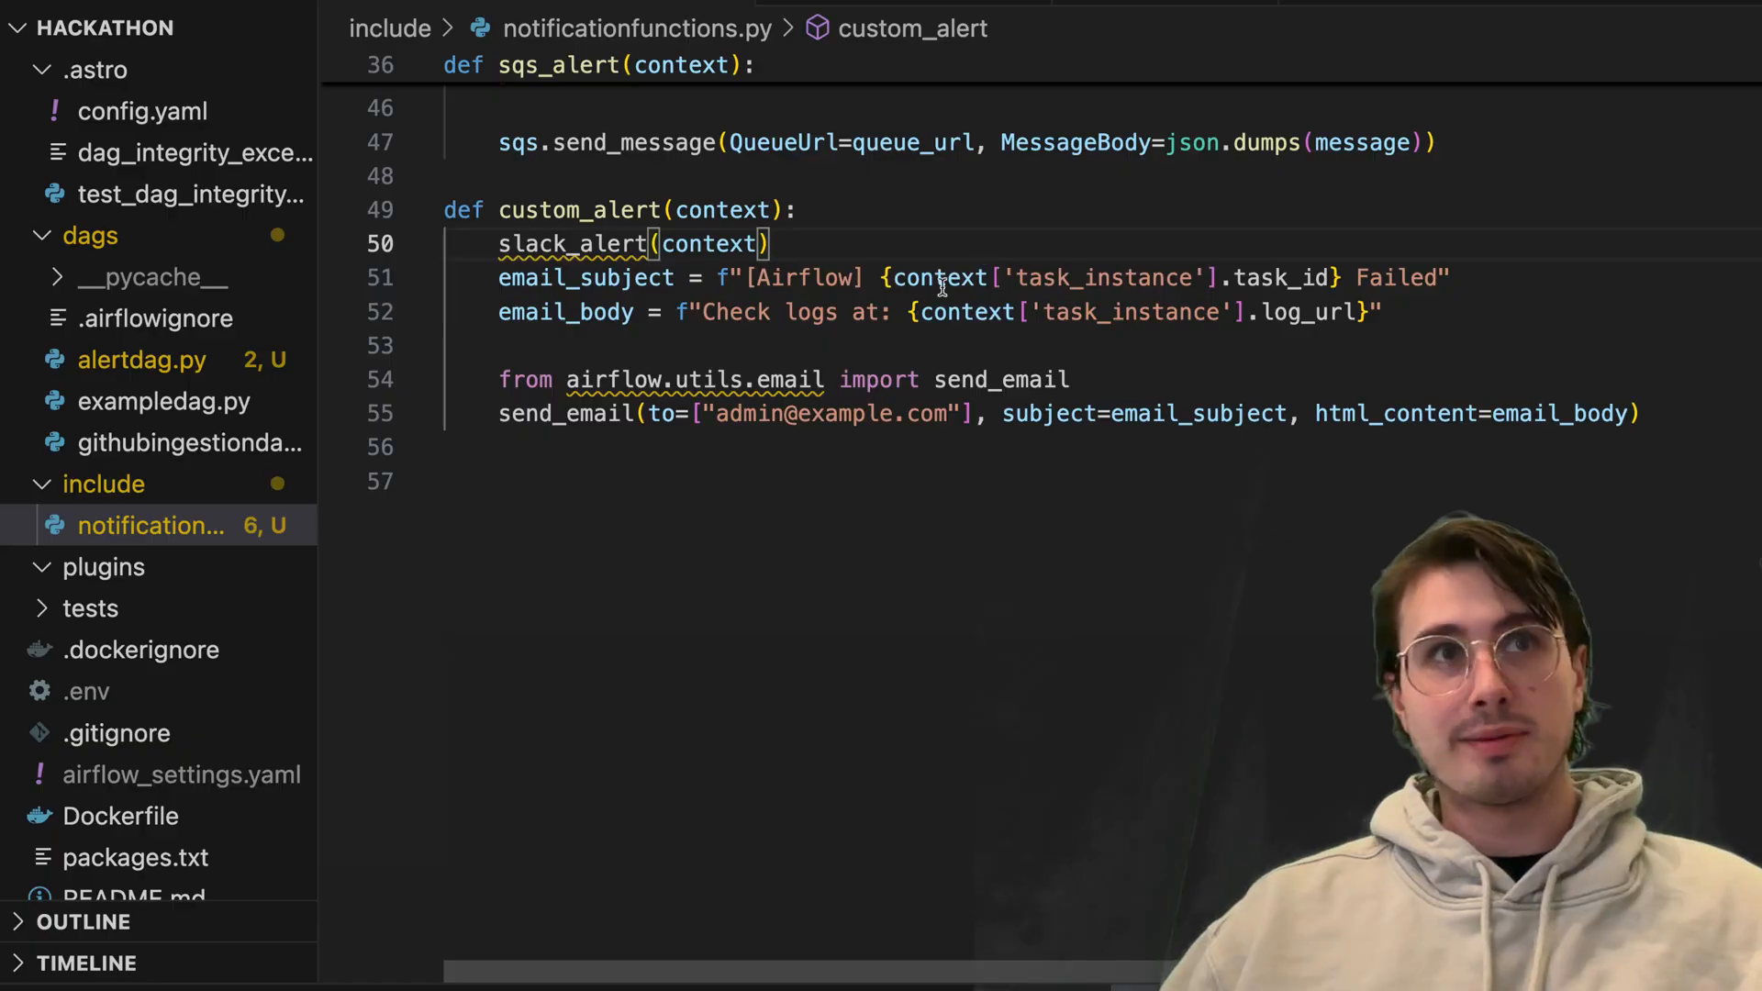
pyautogui.moveTo(894, 277); pyautogui.dragTo(1180, 277)
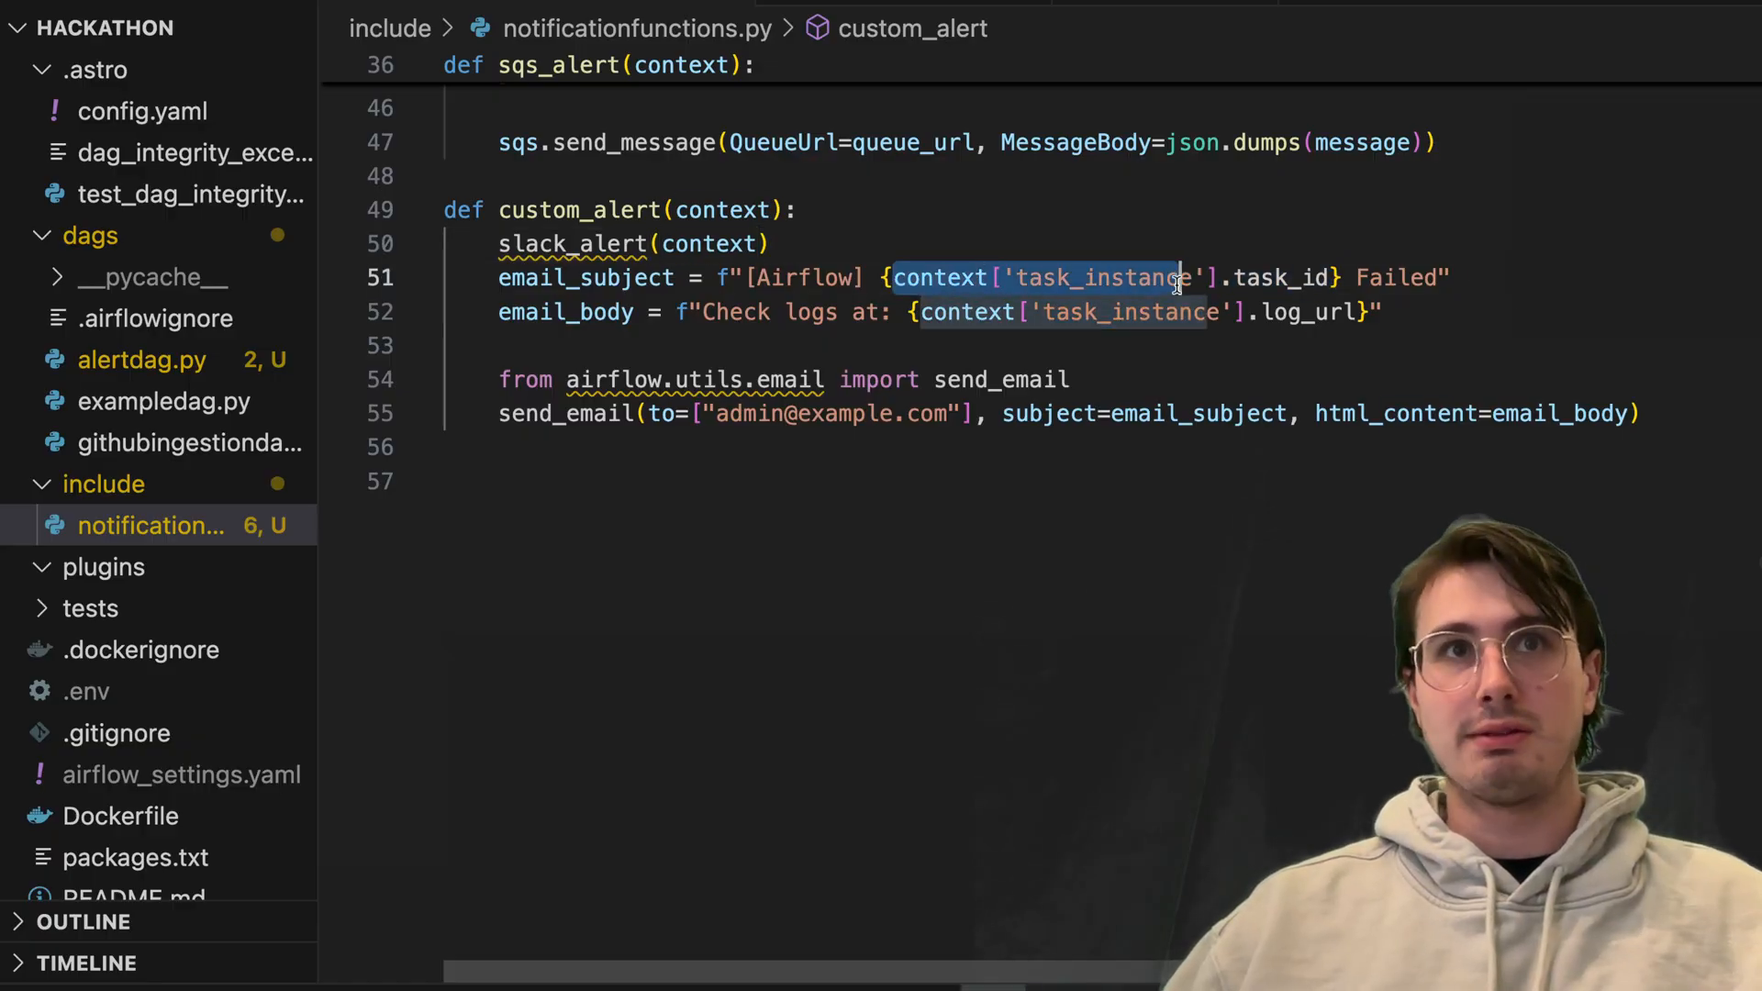
pyautogui.moveTo(1200, 413)
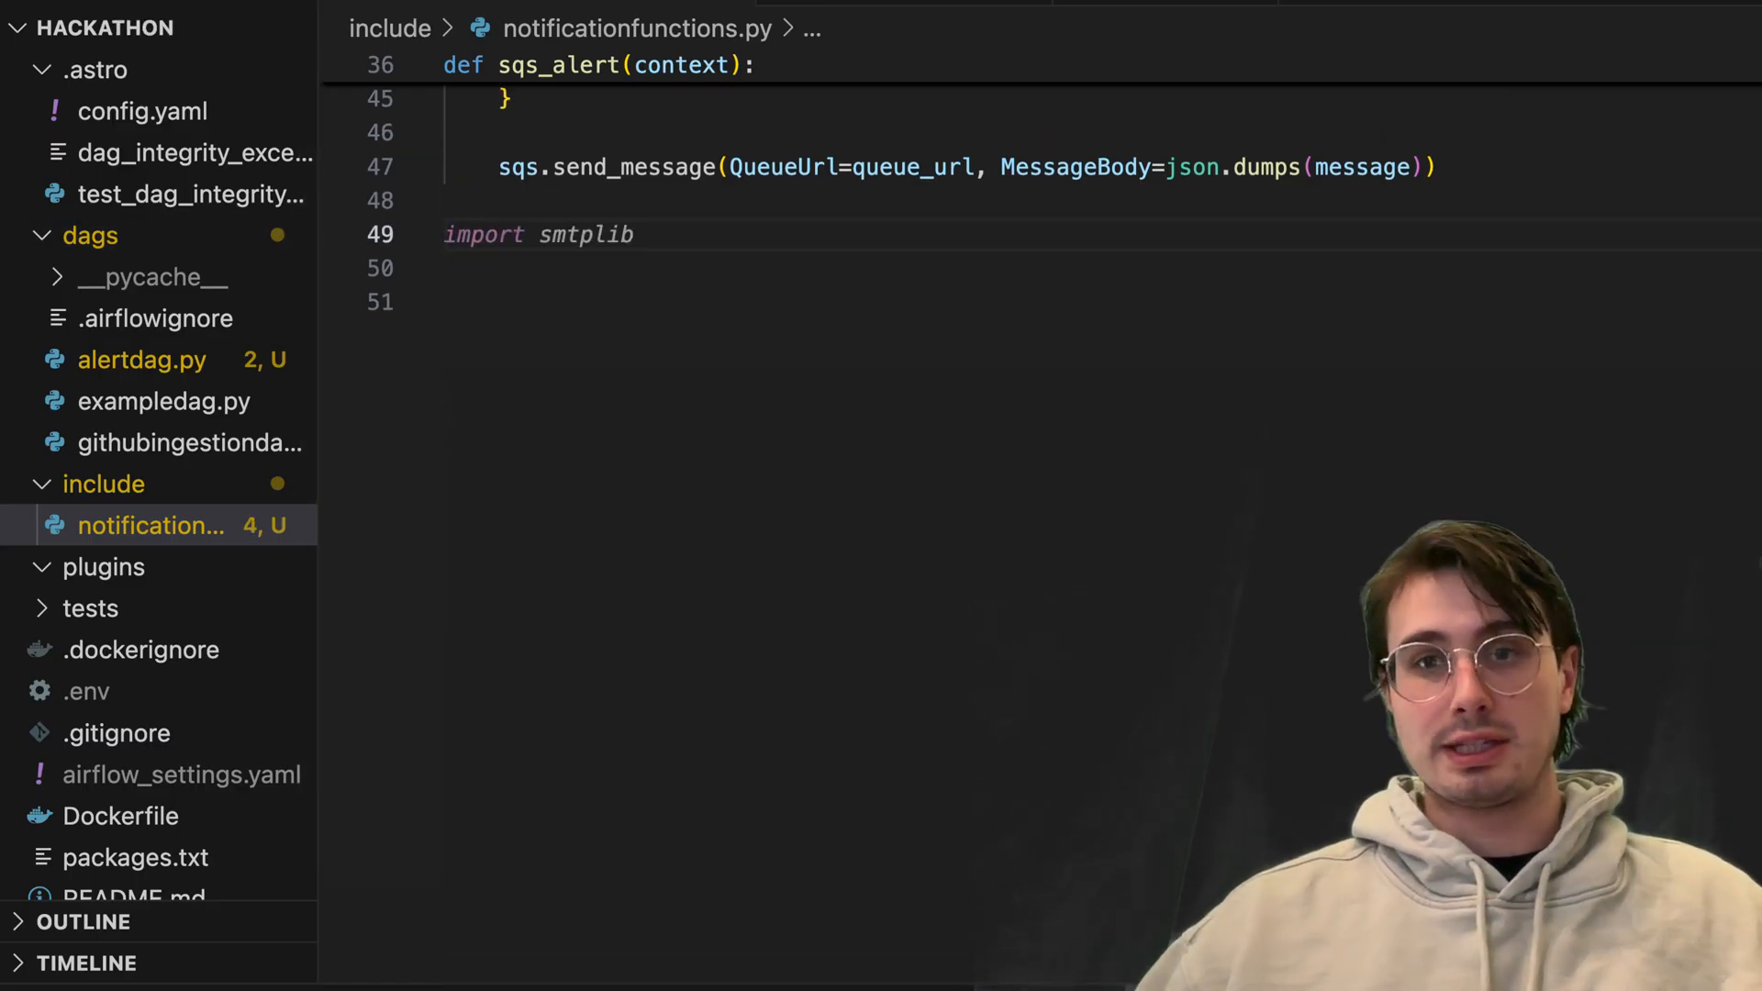
pyautogui.click(539, 235)
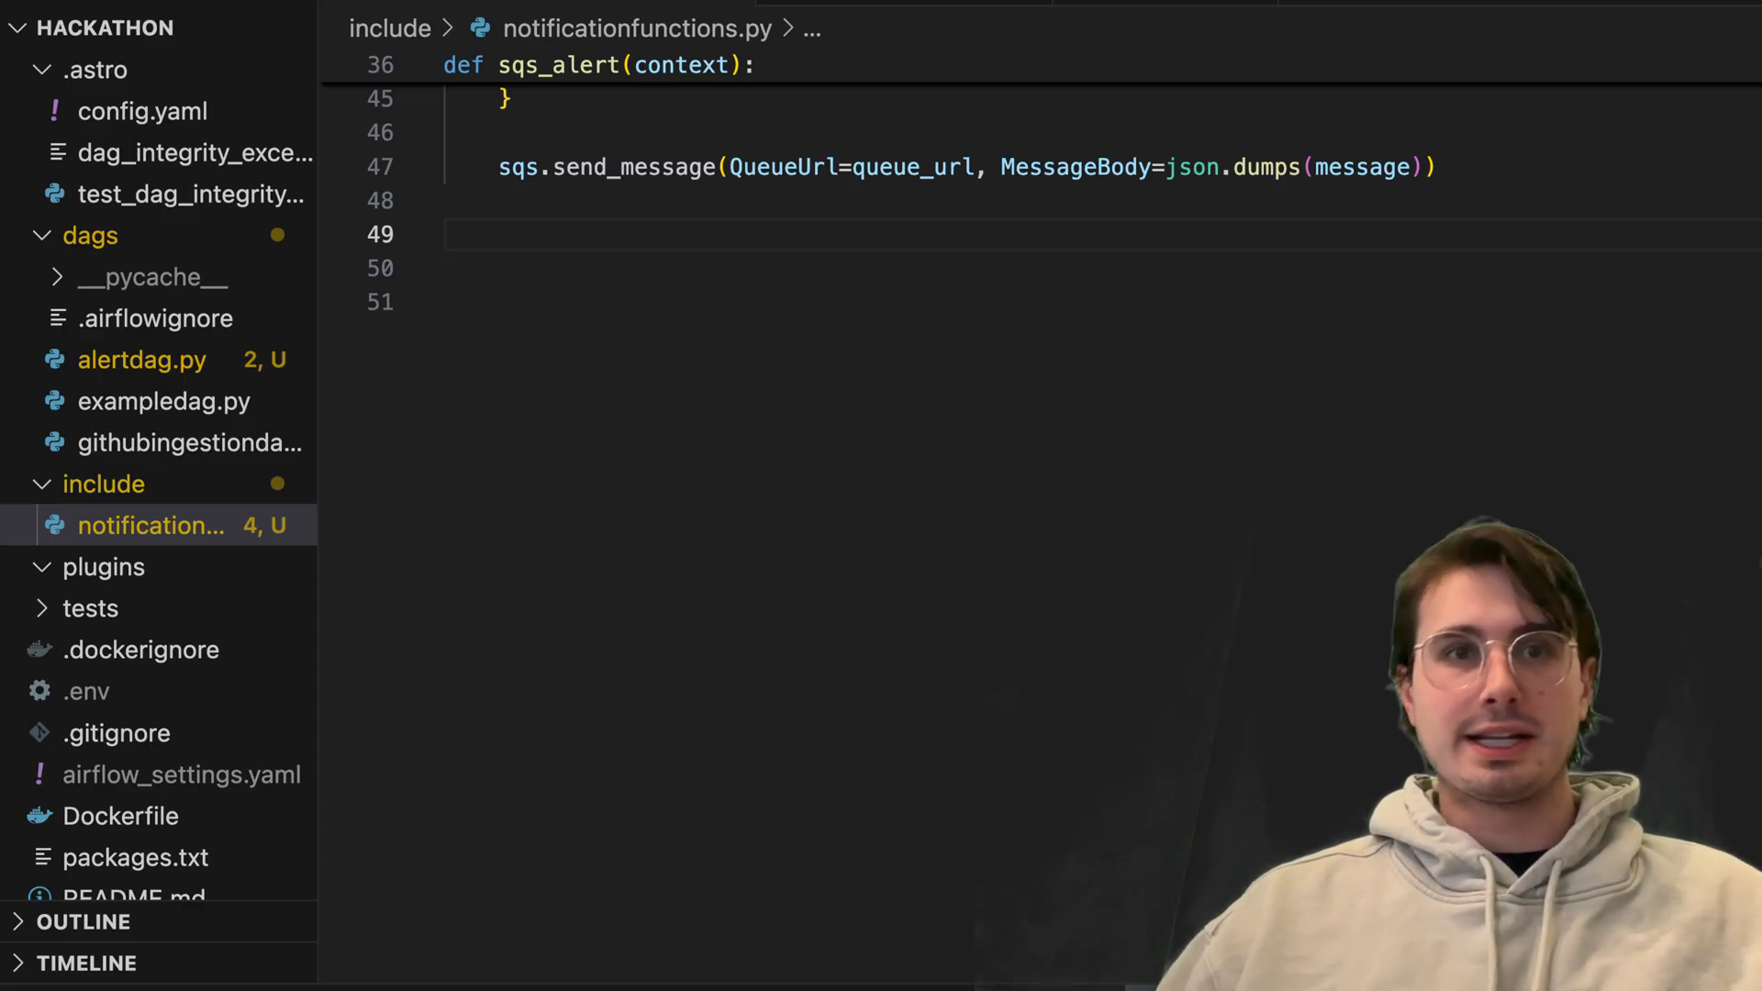
# In alertdag.py default_args, set on_failure_callback to send_email_on_failure(context)
pyautogui.click(154, 318)
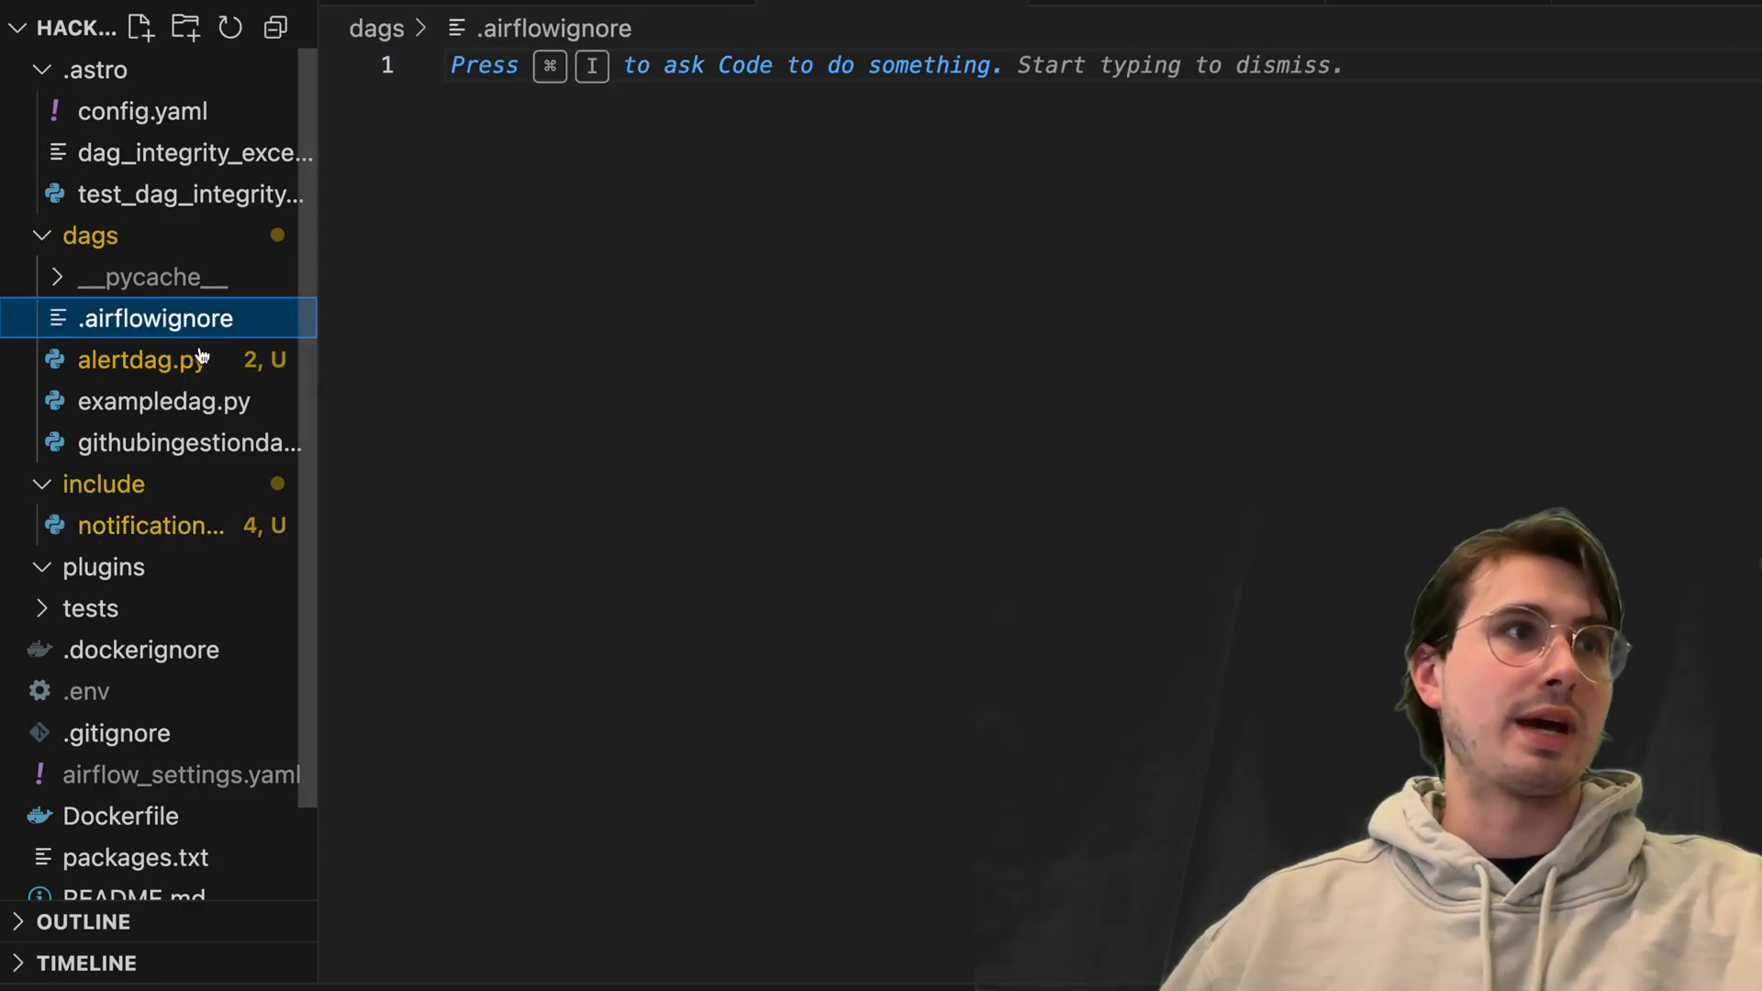
pyautogui.click(134, 359)
pyautogui.write("'on_failure_callback': send")
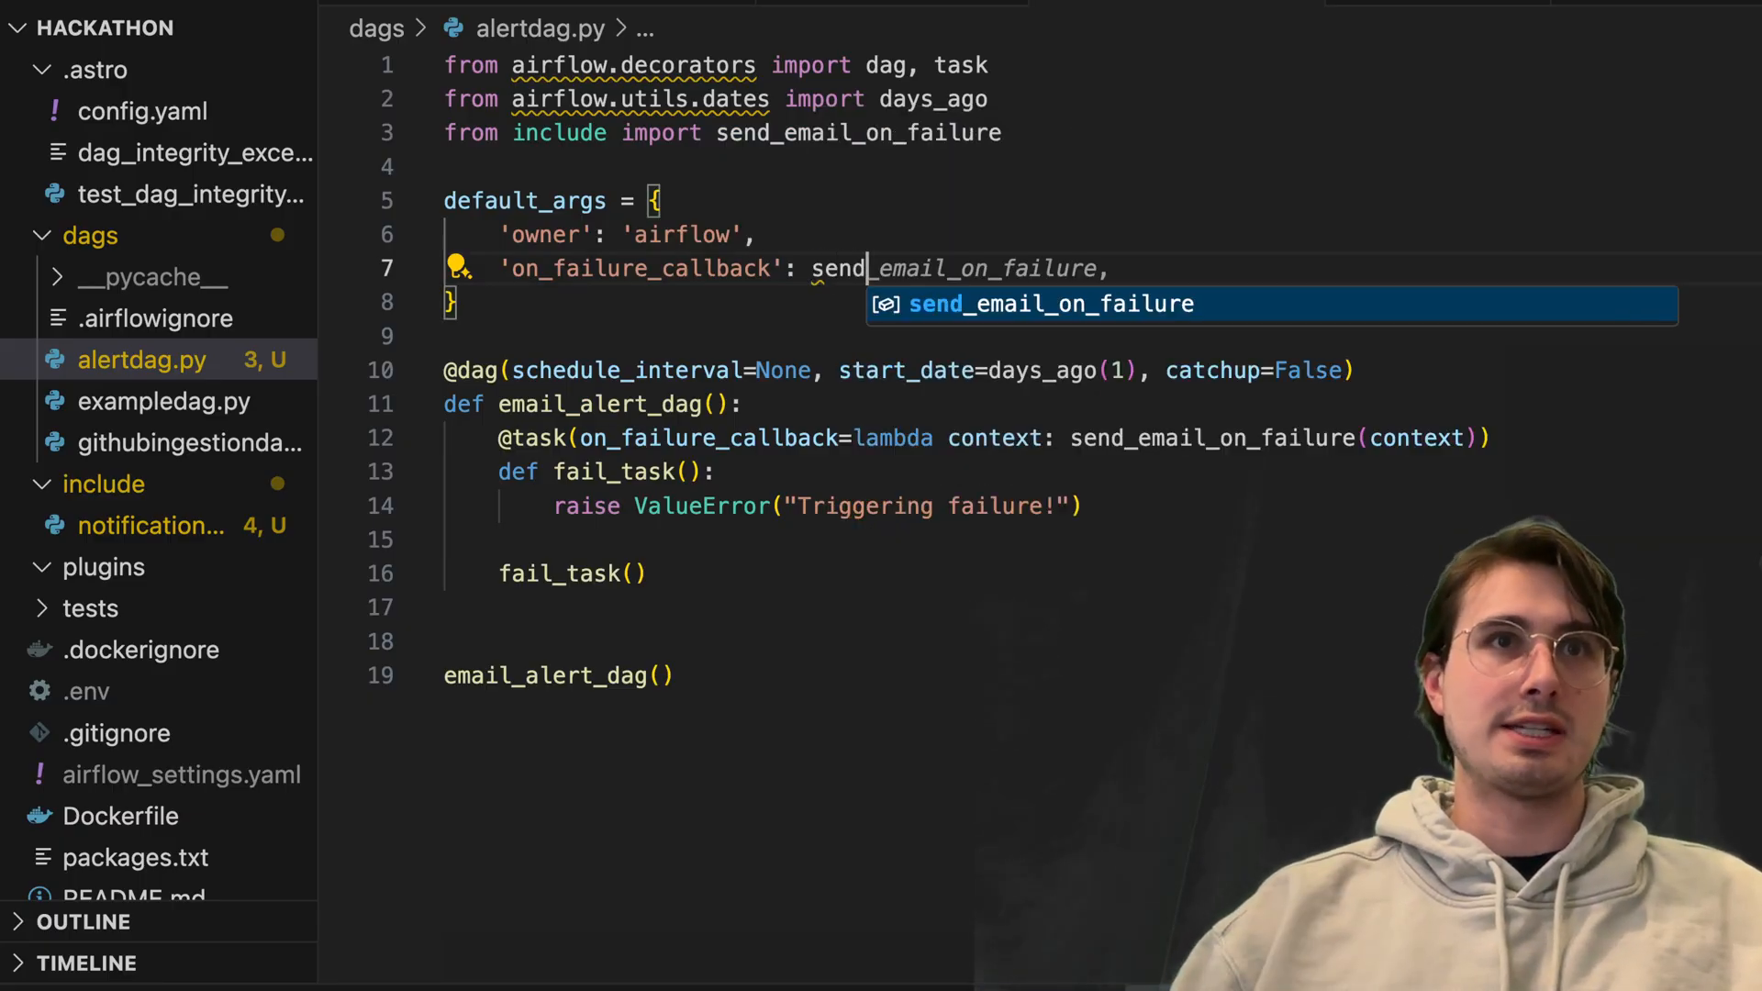
pyautogui.press('Tab')
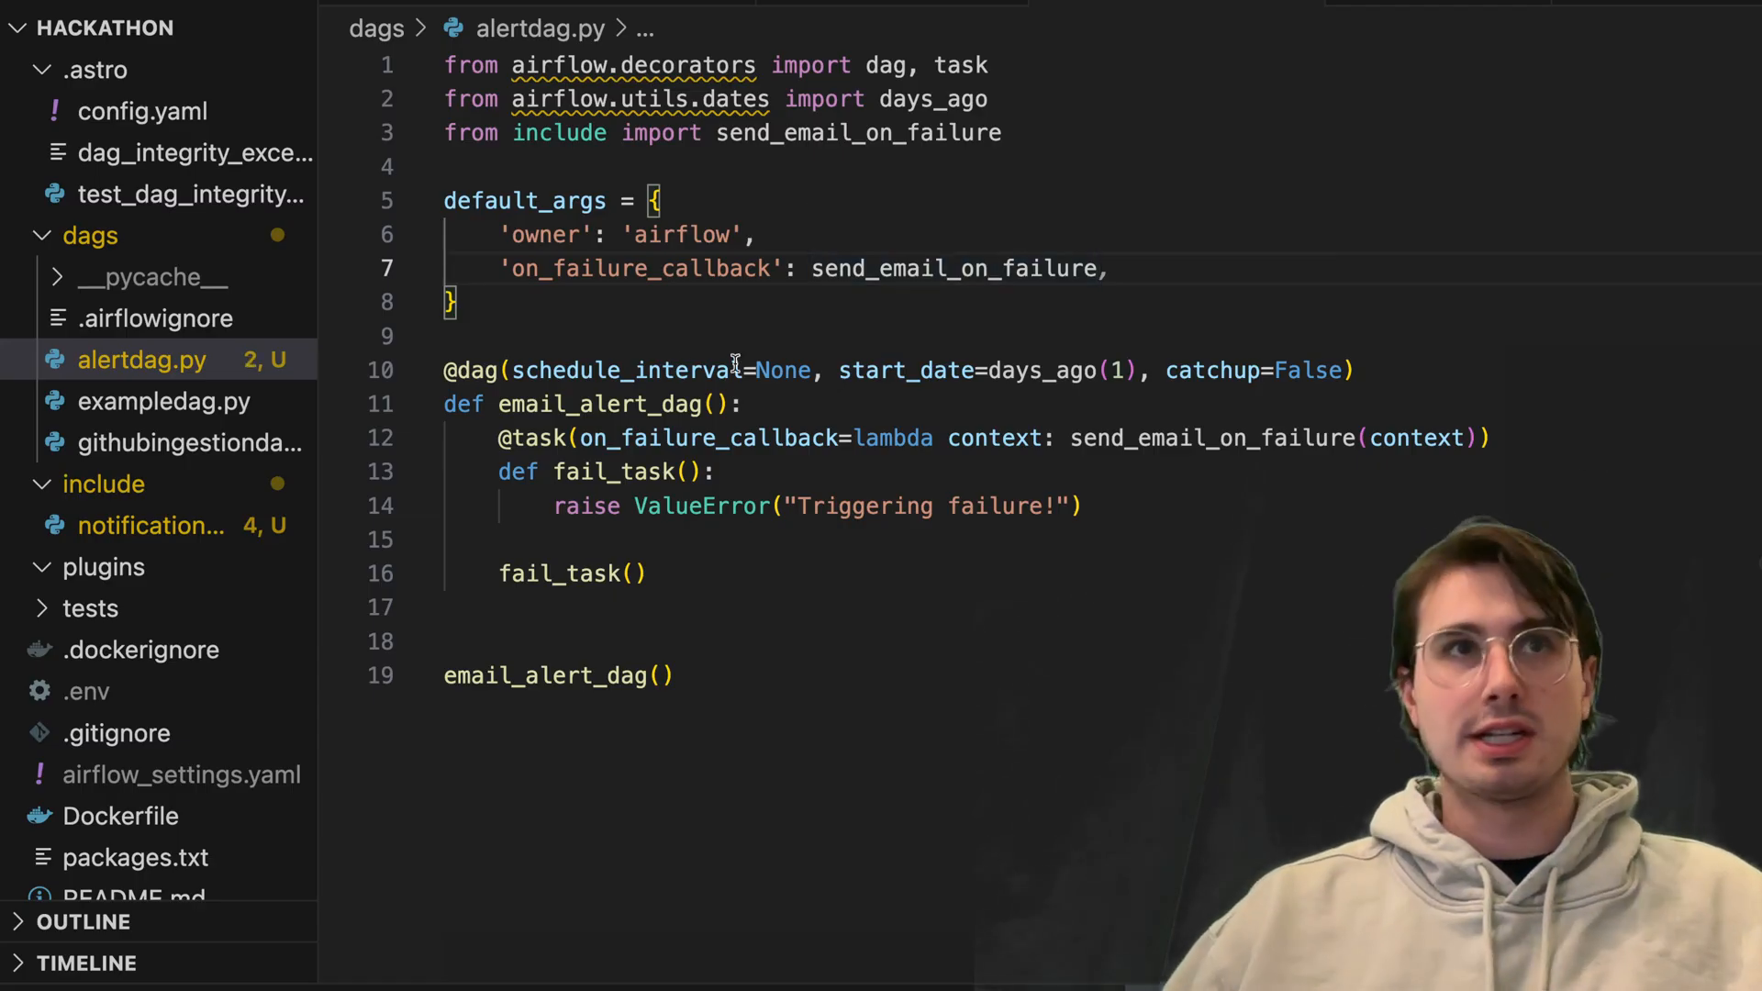
pyautogui.write('()')
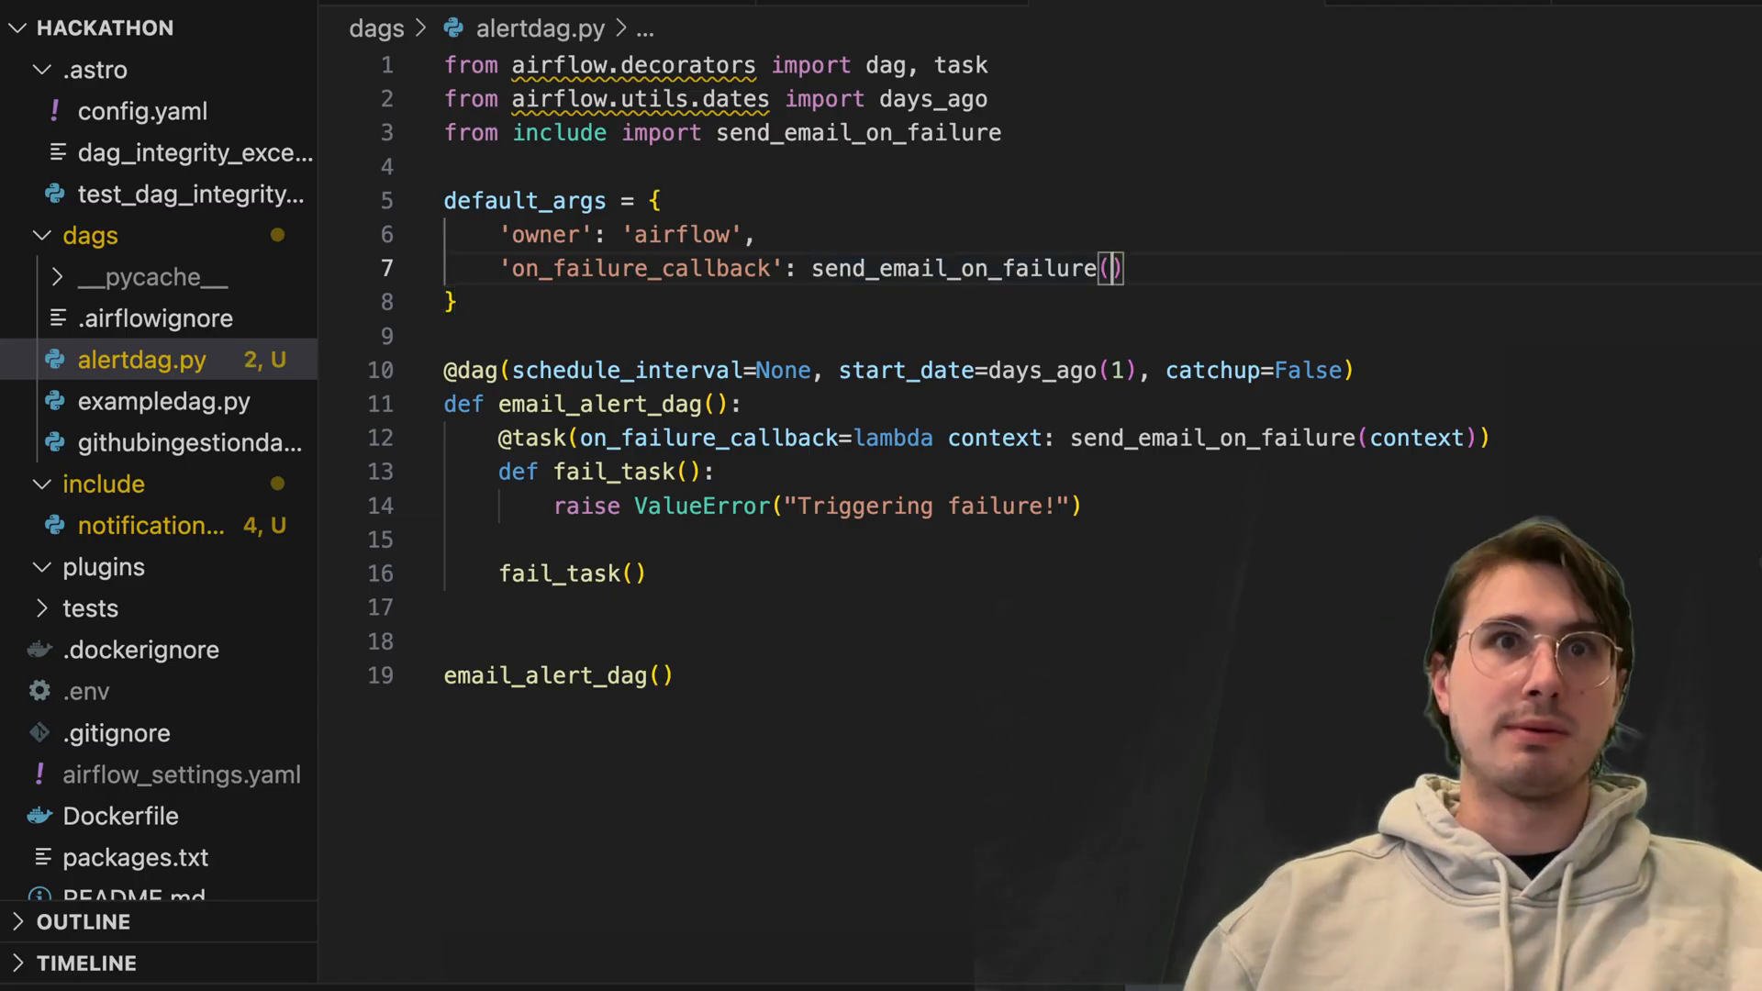
pyautogui.write('context,')
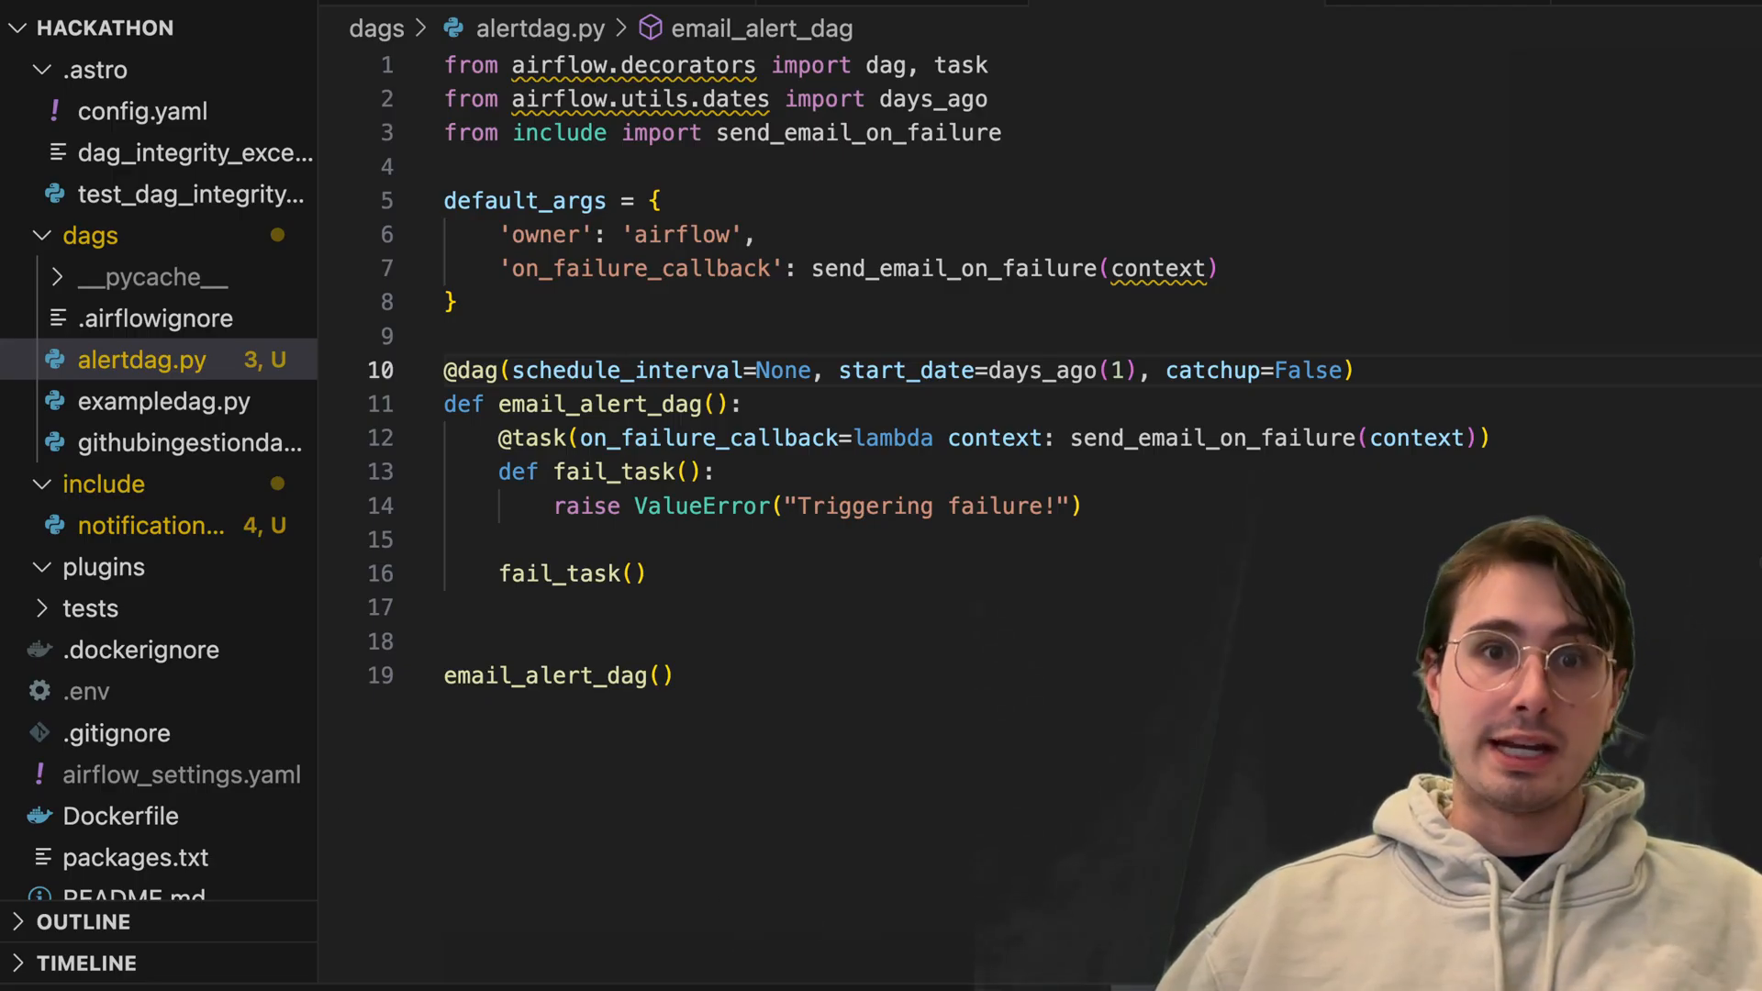
# Create a new notifiers.py file inside the dags folder
pyautogui.rightClick(88, 235)
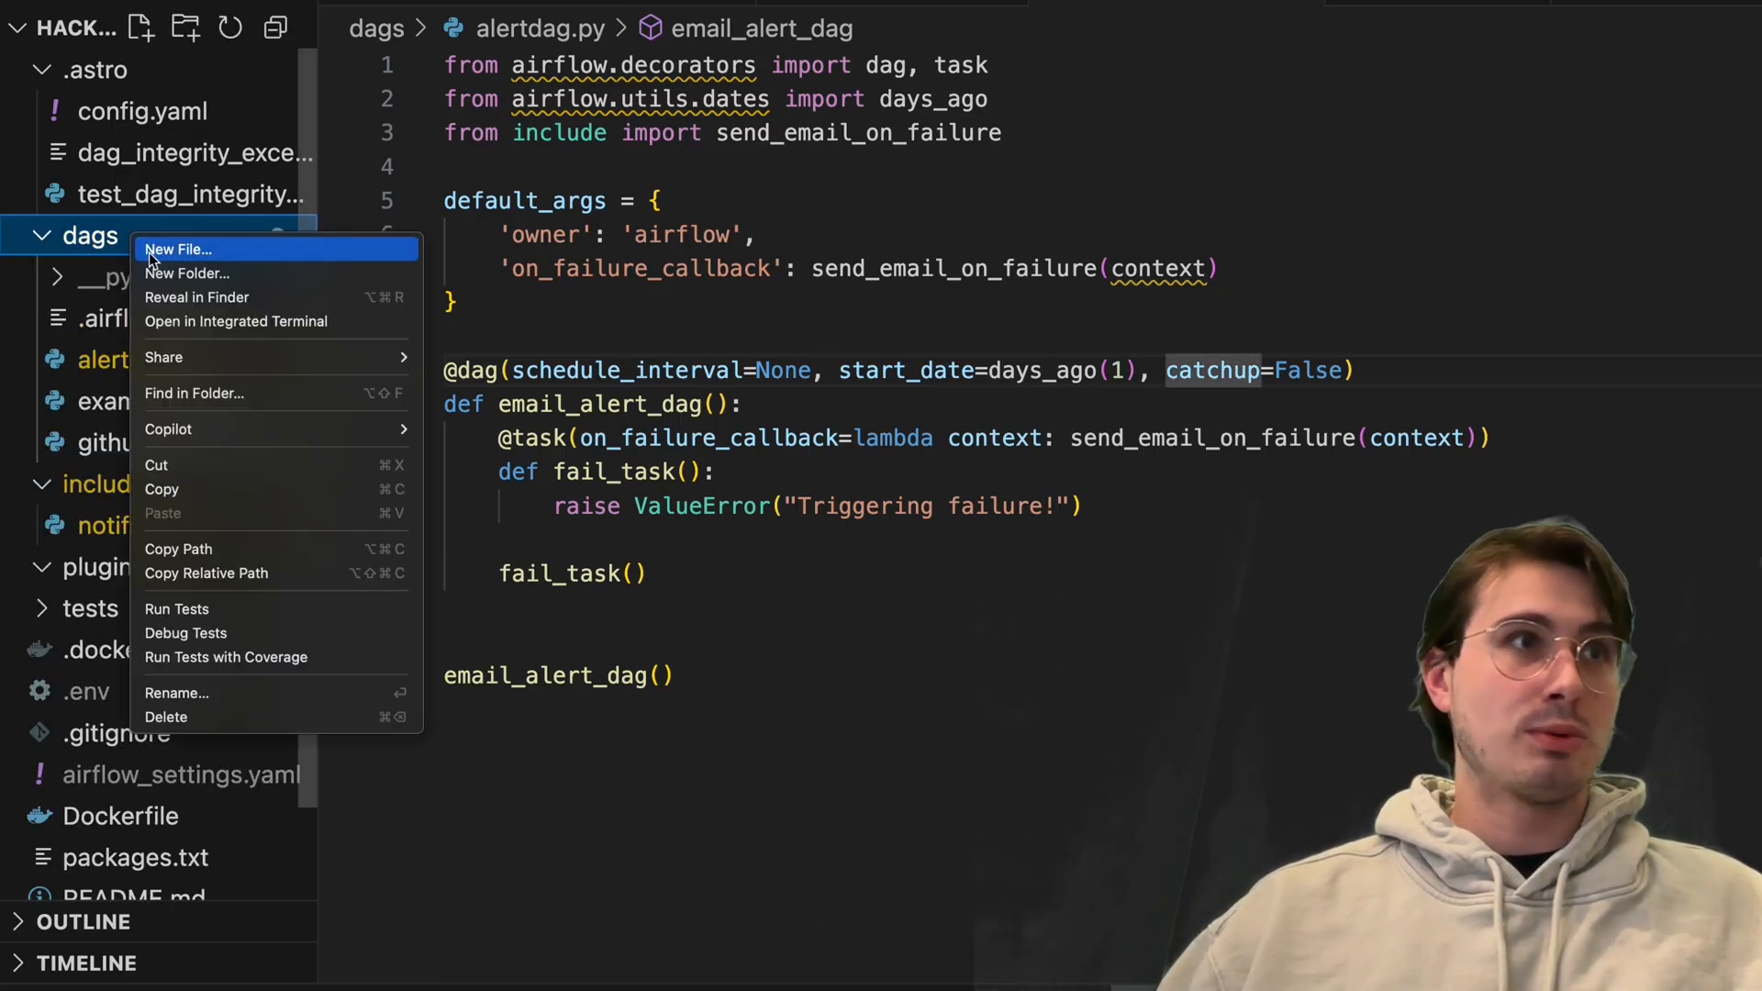
pyautogui.click(180, 247)
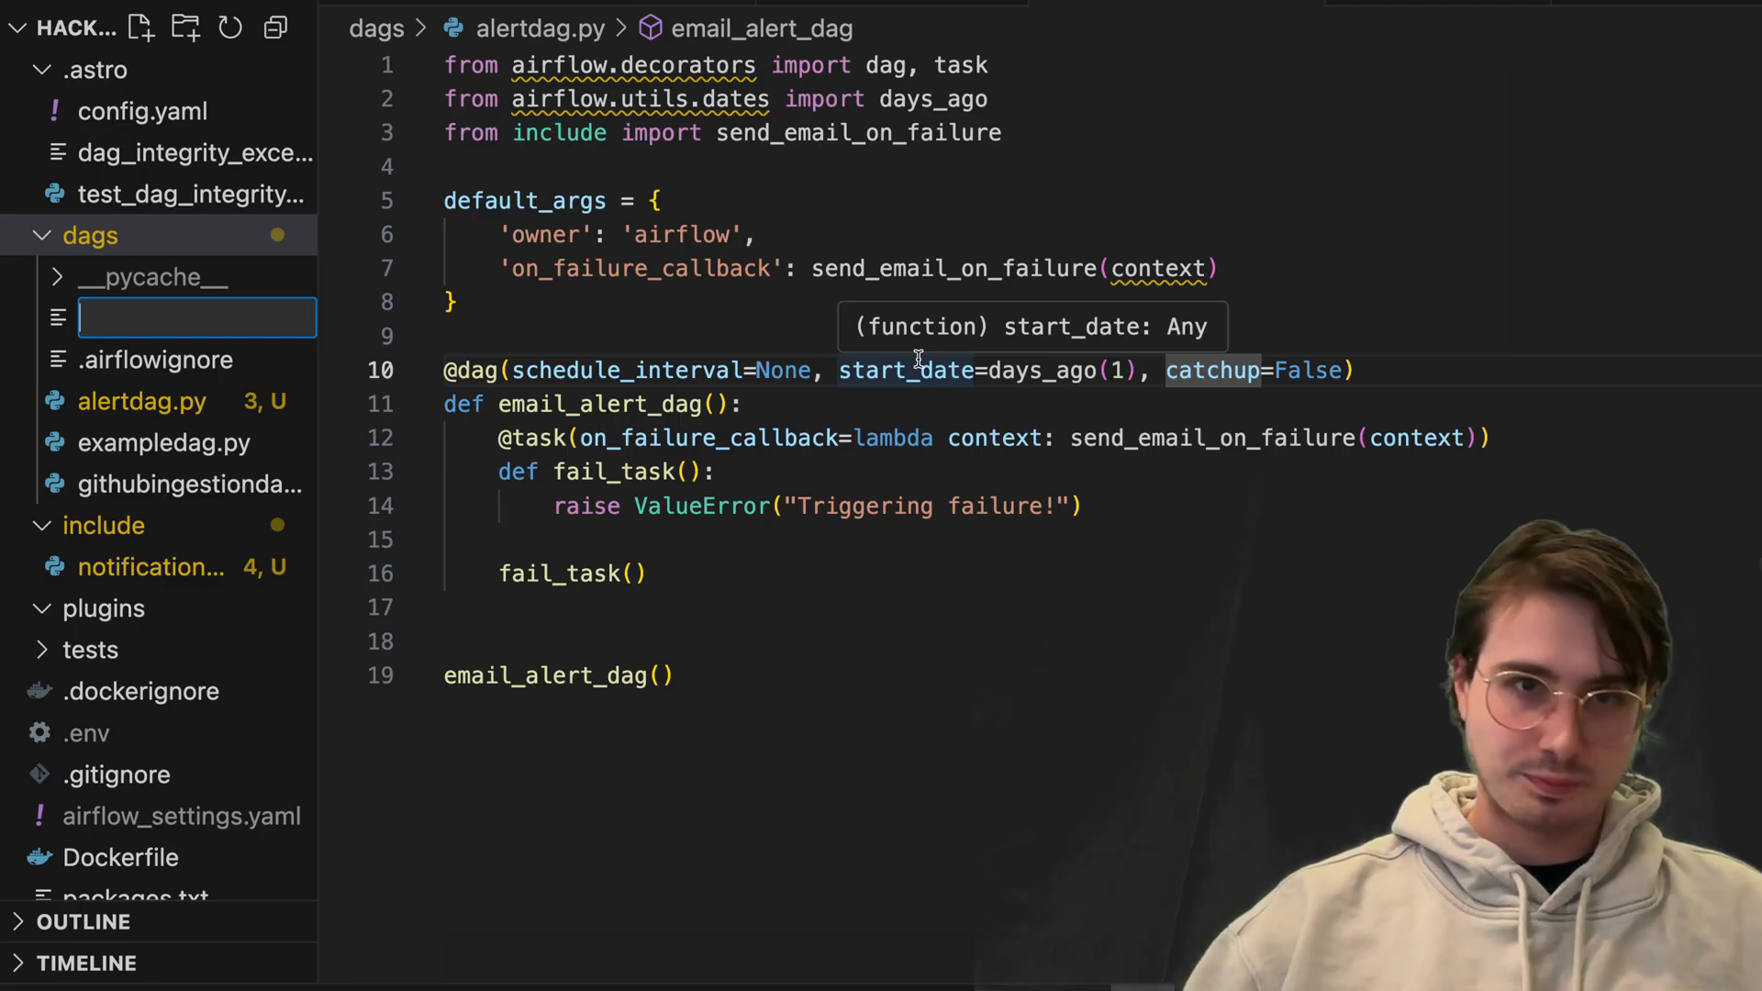
pyautogui.write('notifieirs')
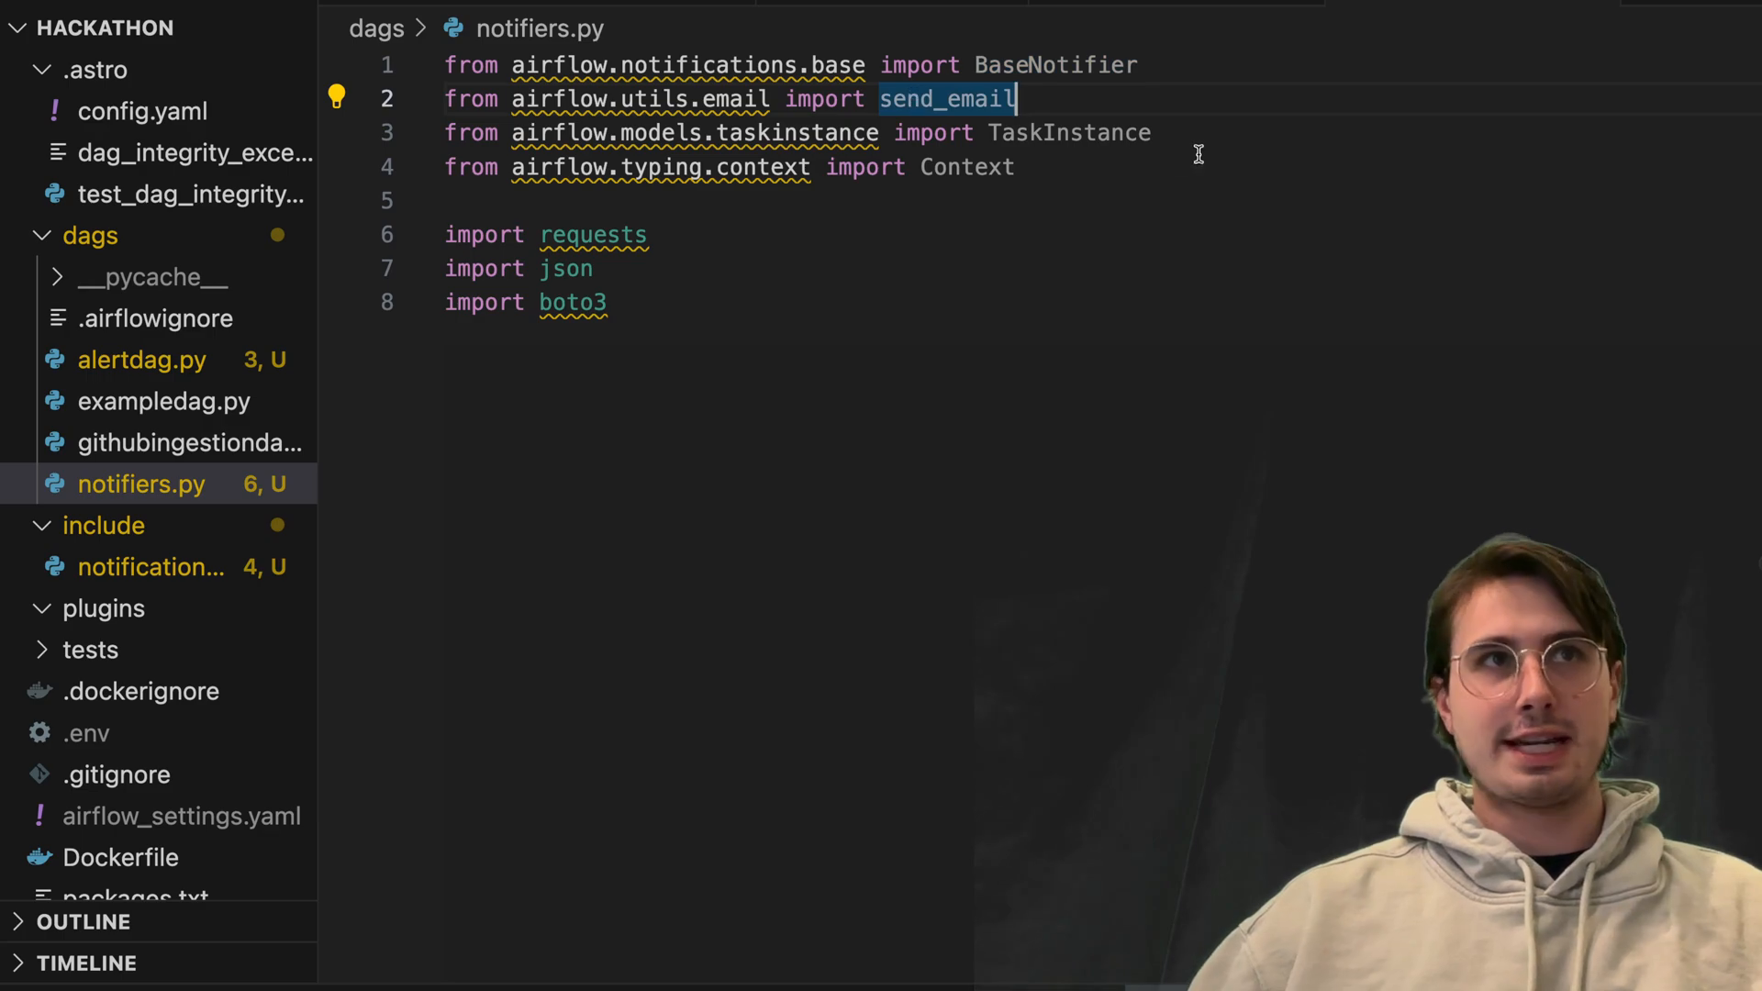
# Add imports for BaseNotifier, send_email, TaskInstance, Context, requests, json and boto3
pyautogui.doubleClick(1068, 132)
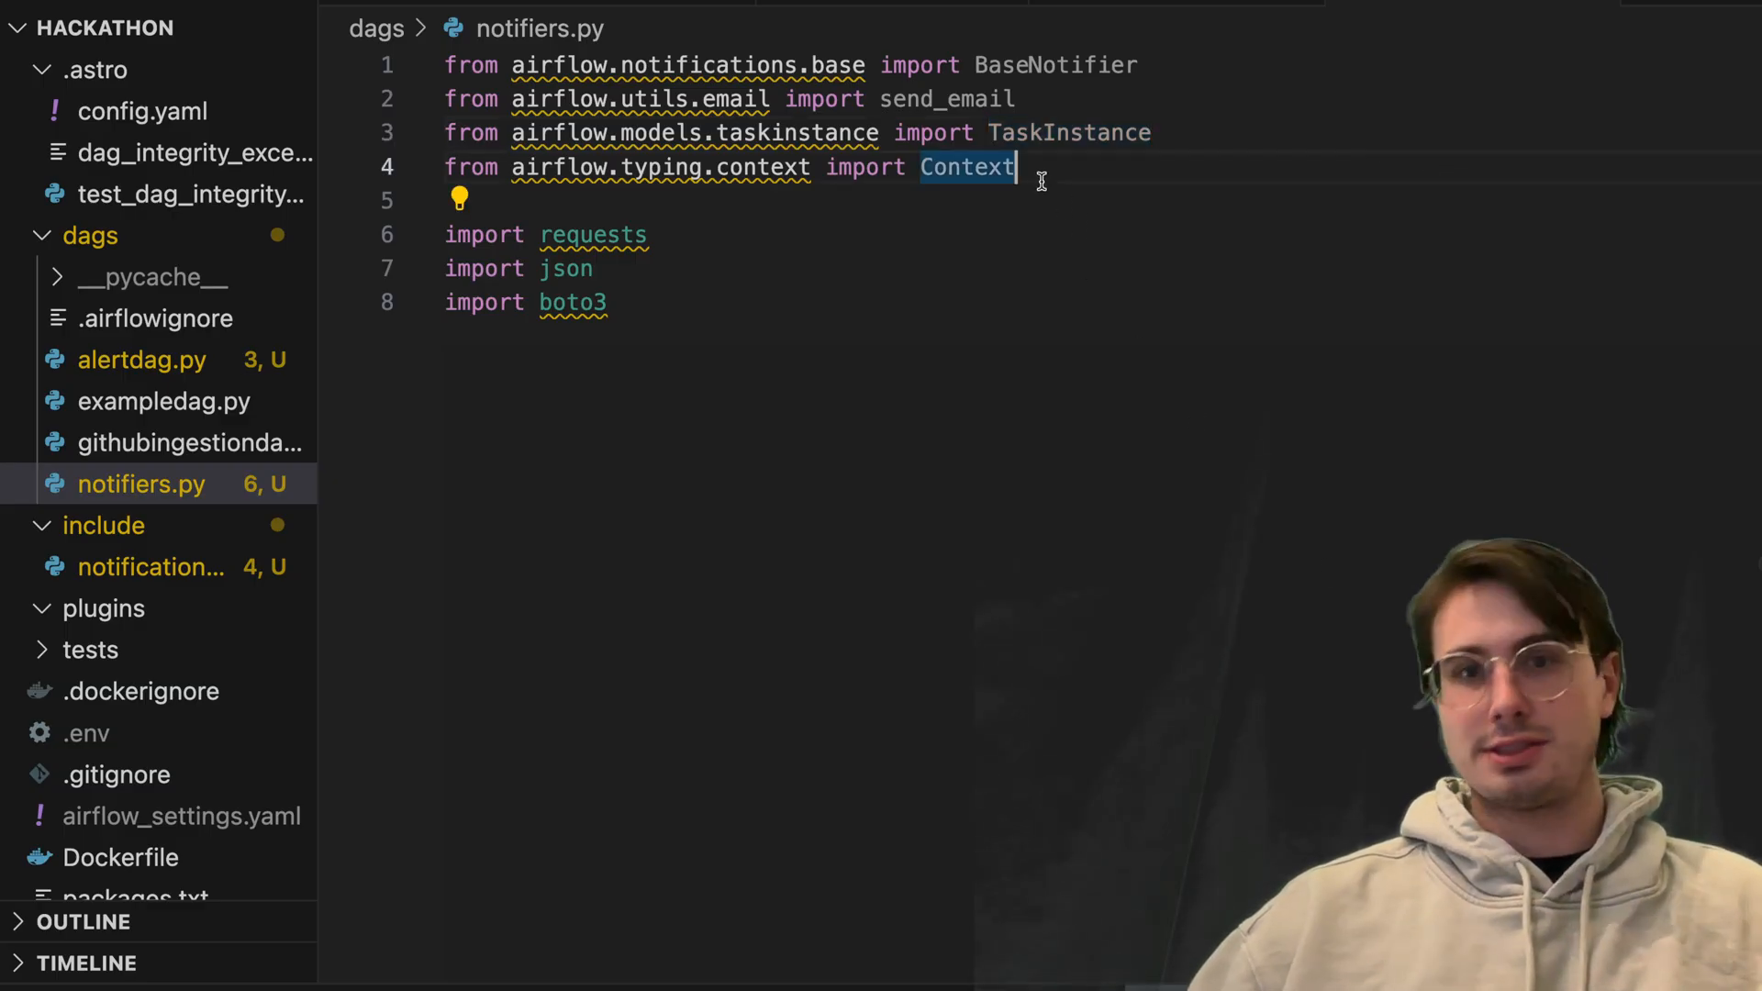
pyautogui.doubleClick(592, 235)
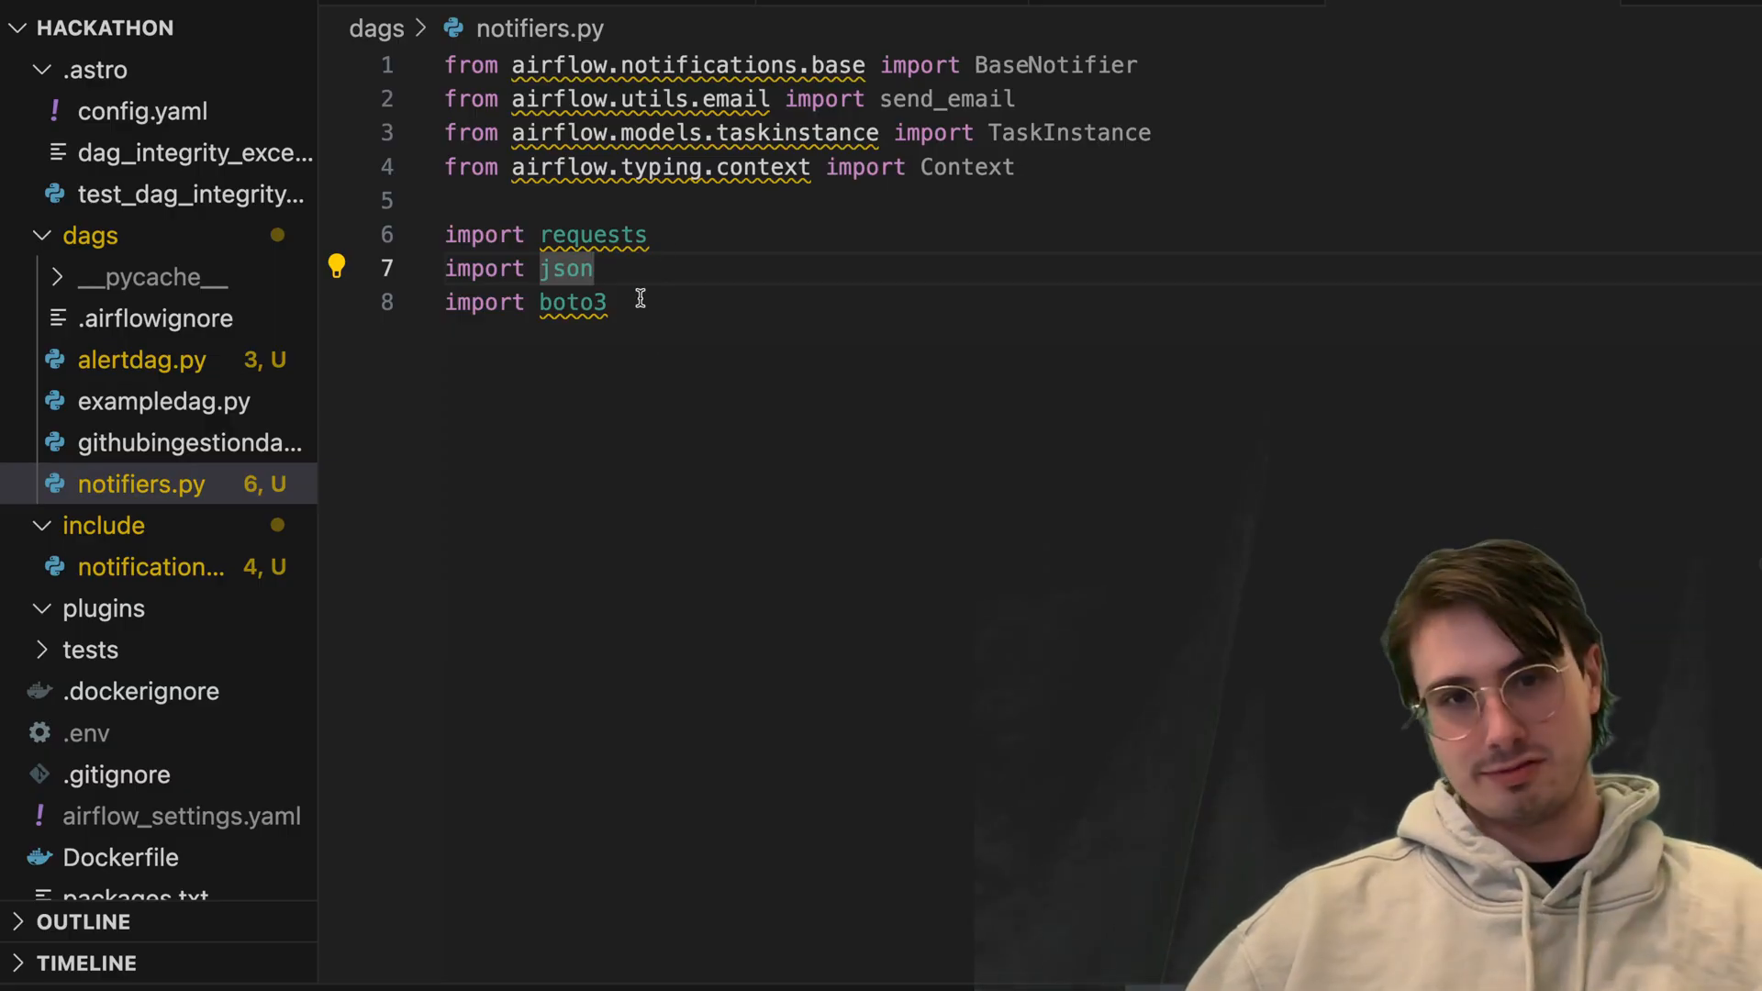
pyautogui.doubleClick(572, 301)
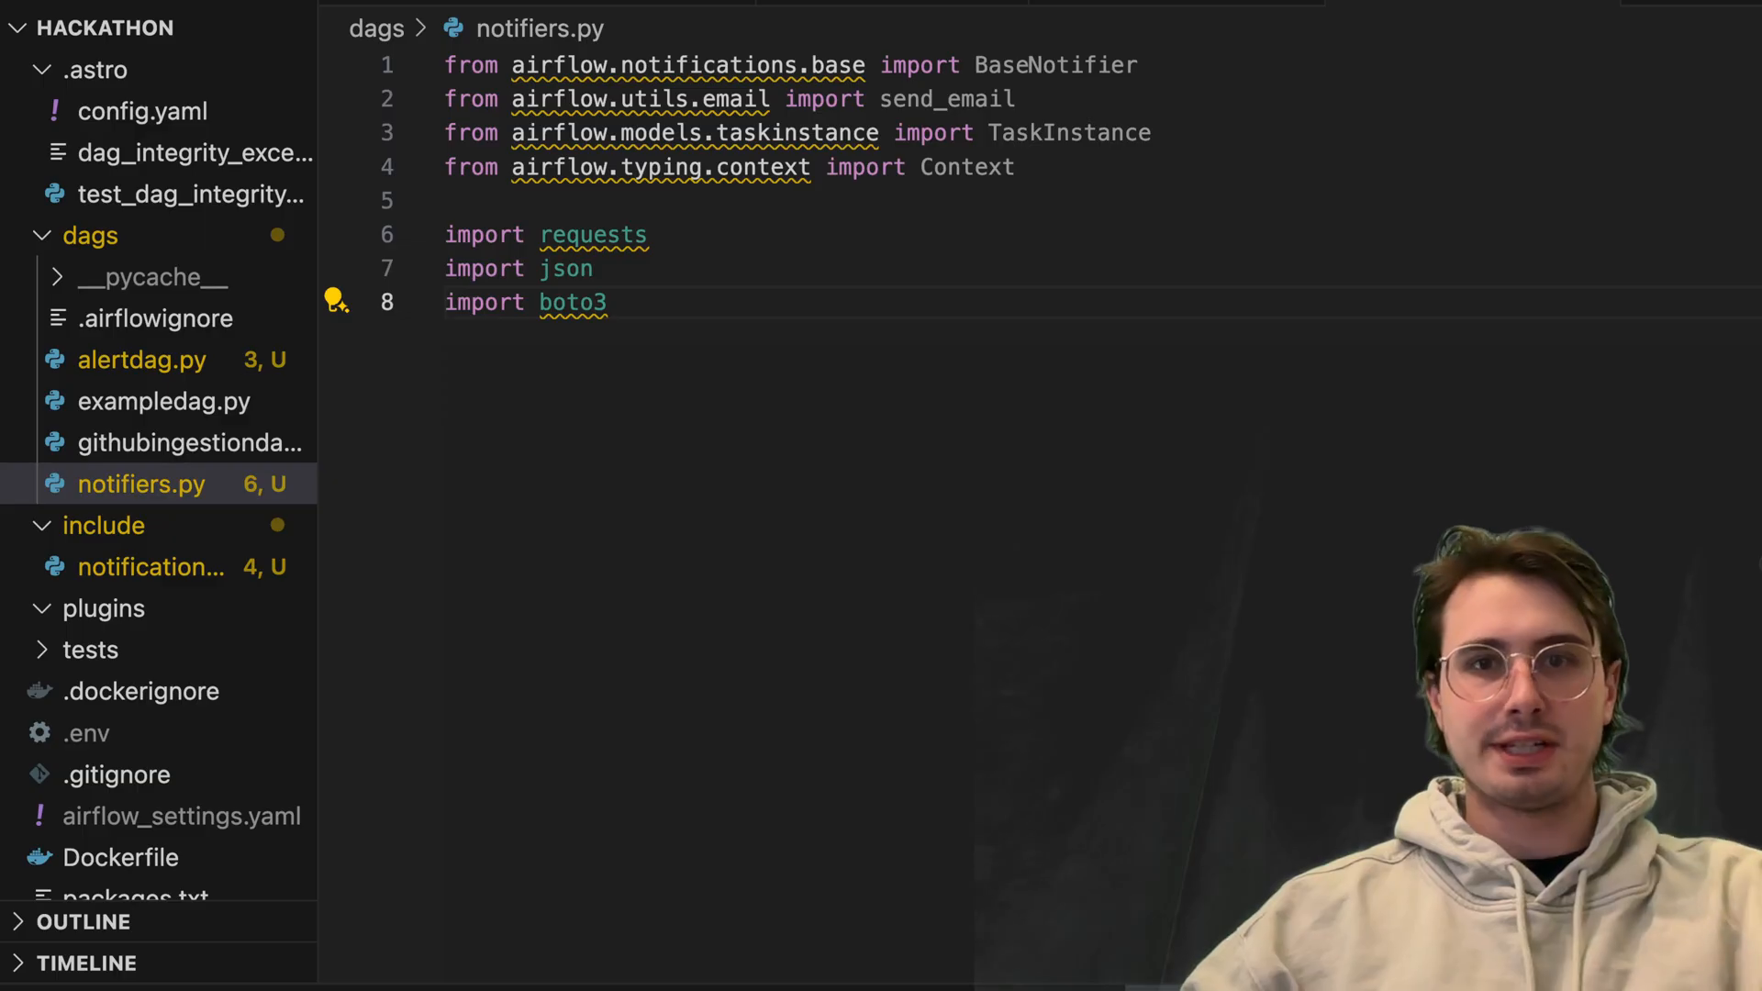
pyautogui.moveTo(627, 673)
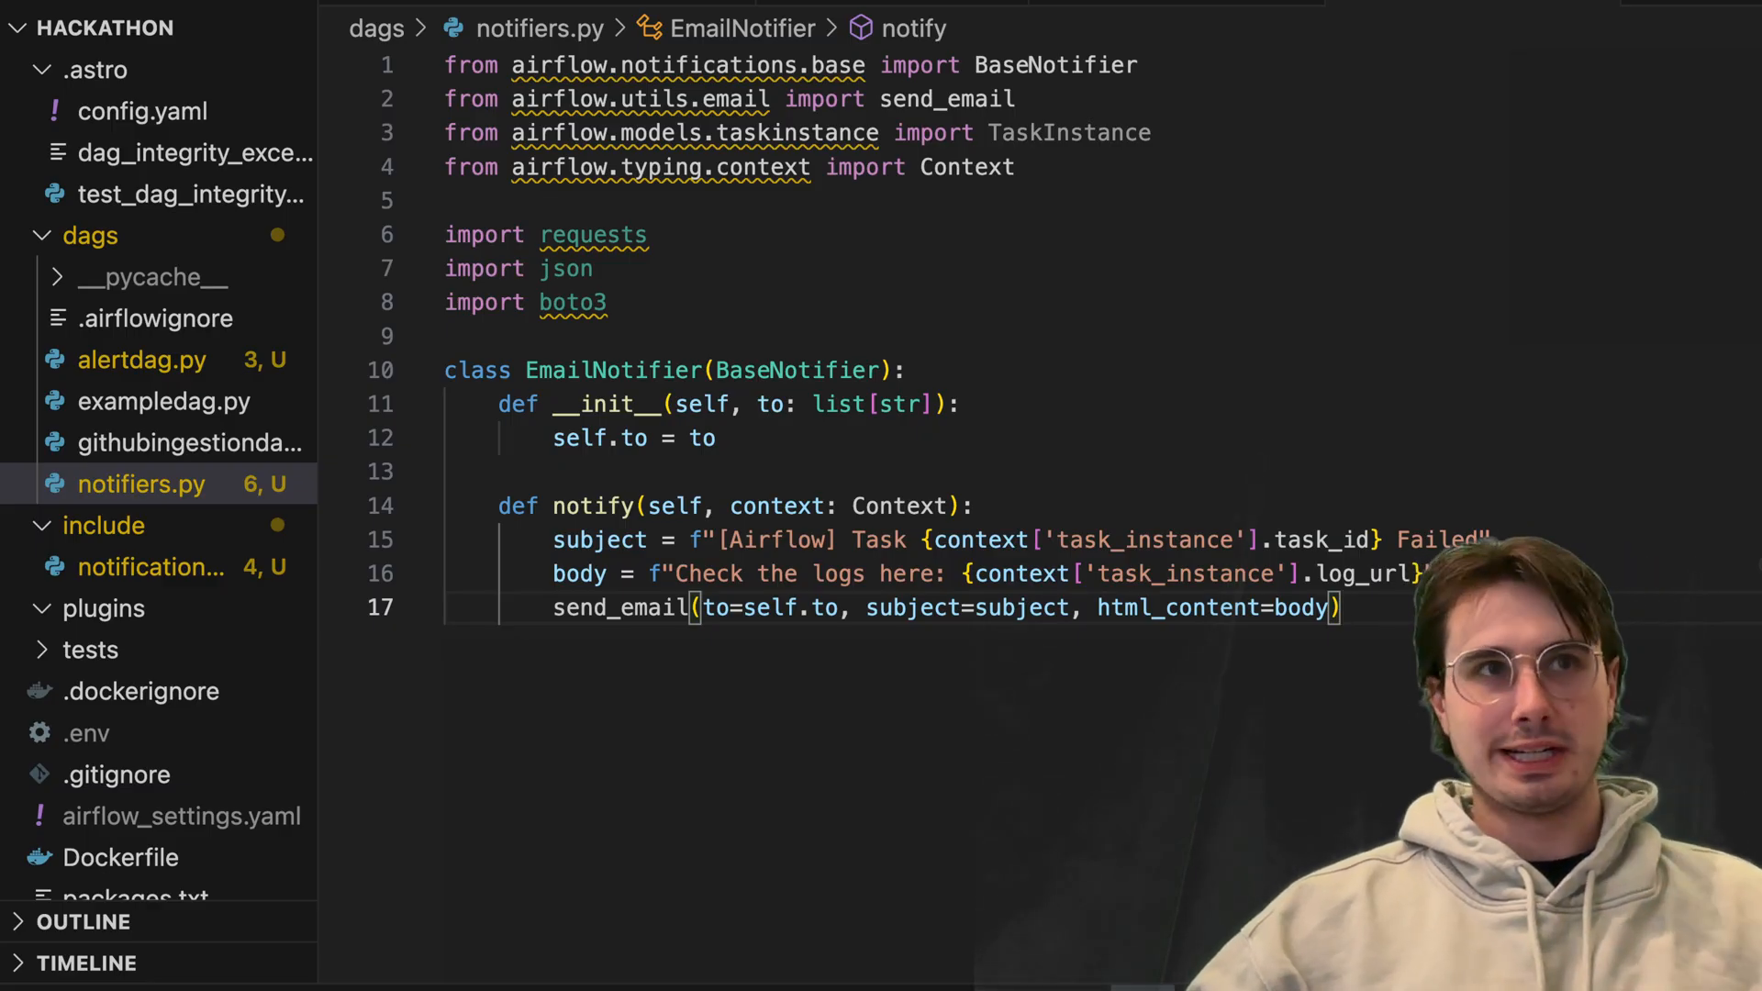
# Write the EmailNotifier class and begin the SlackNotifier(BaseNotifier) class declaration
pyautogui.press('enter')
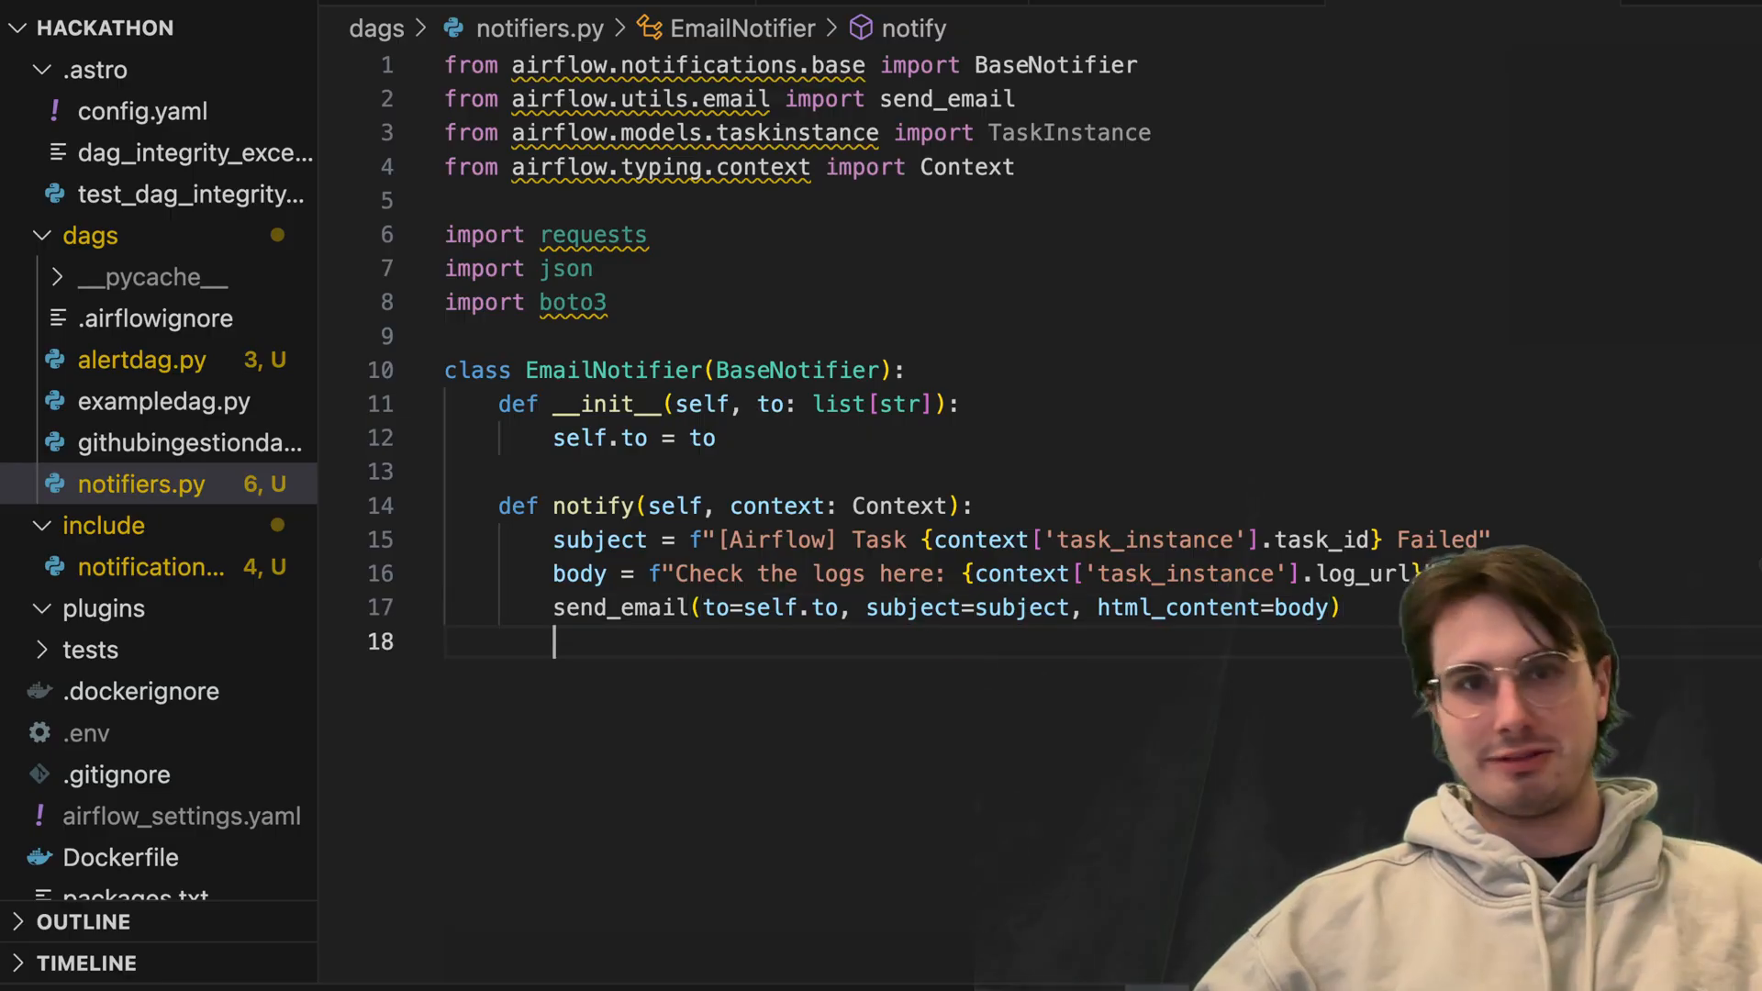
pyautogui.write('class SlackNotifier(BaseNotifier):')
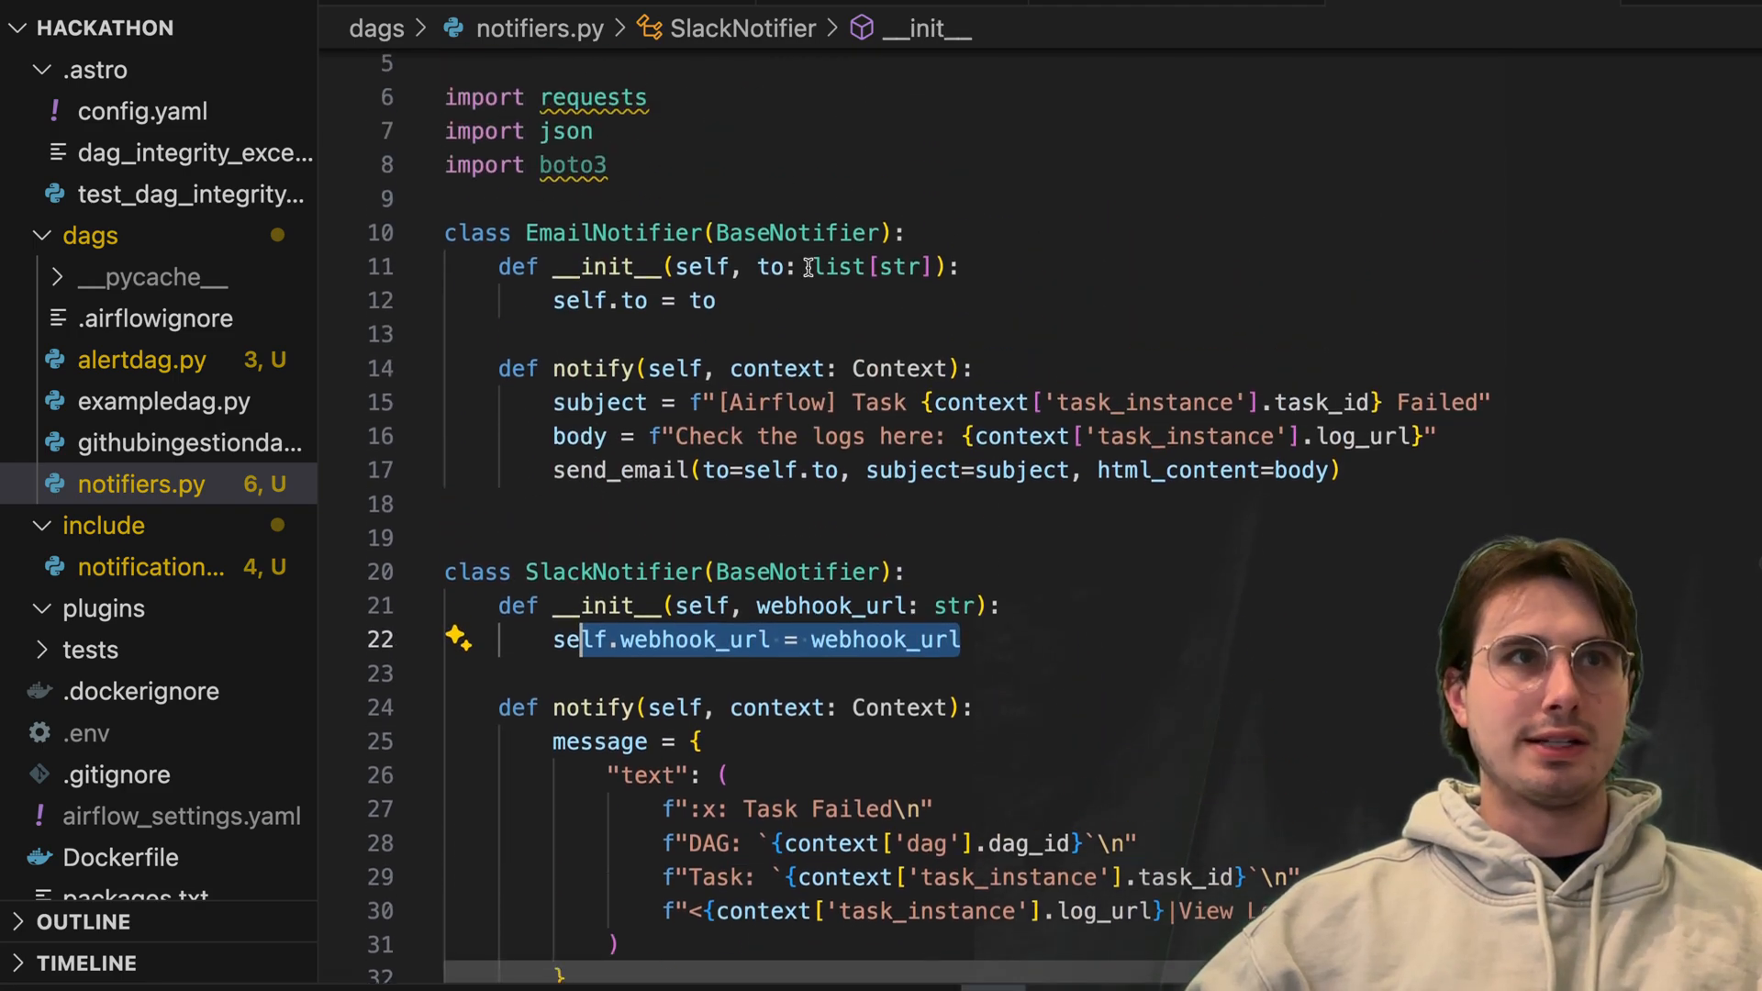
# Add a Bearer token entry to the SlackNotifier webhook request headers
pyautogui.scroll(-3)
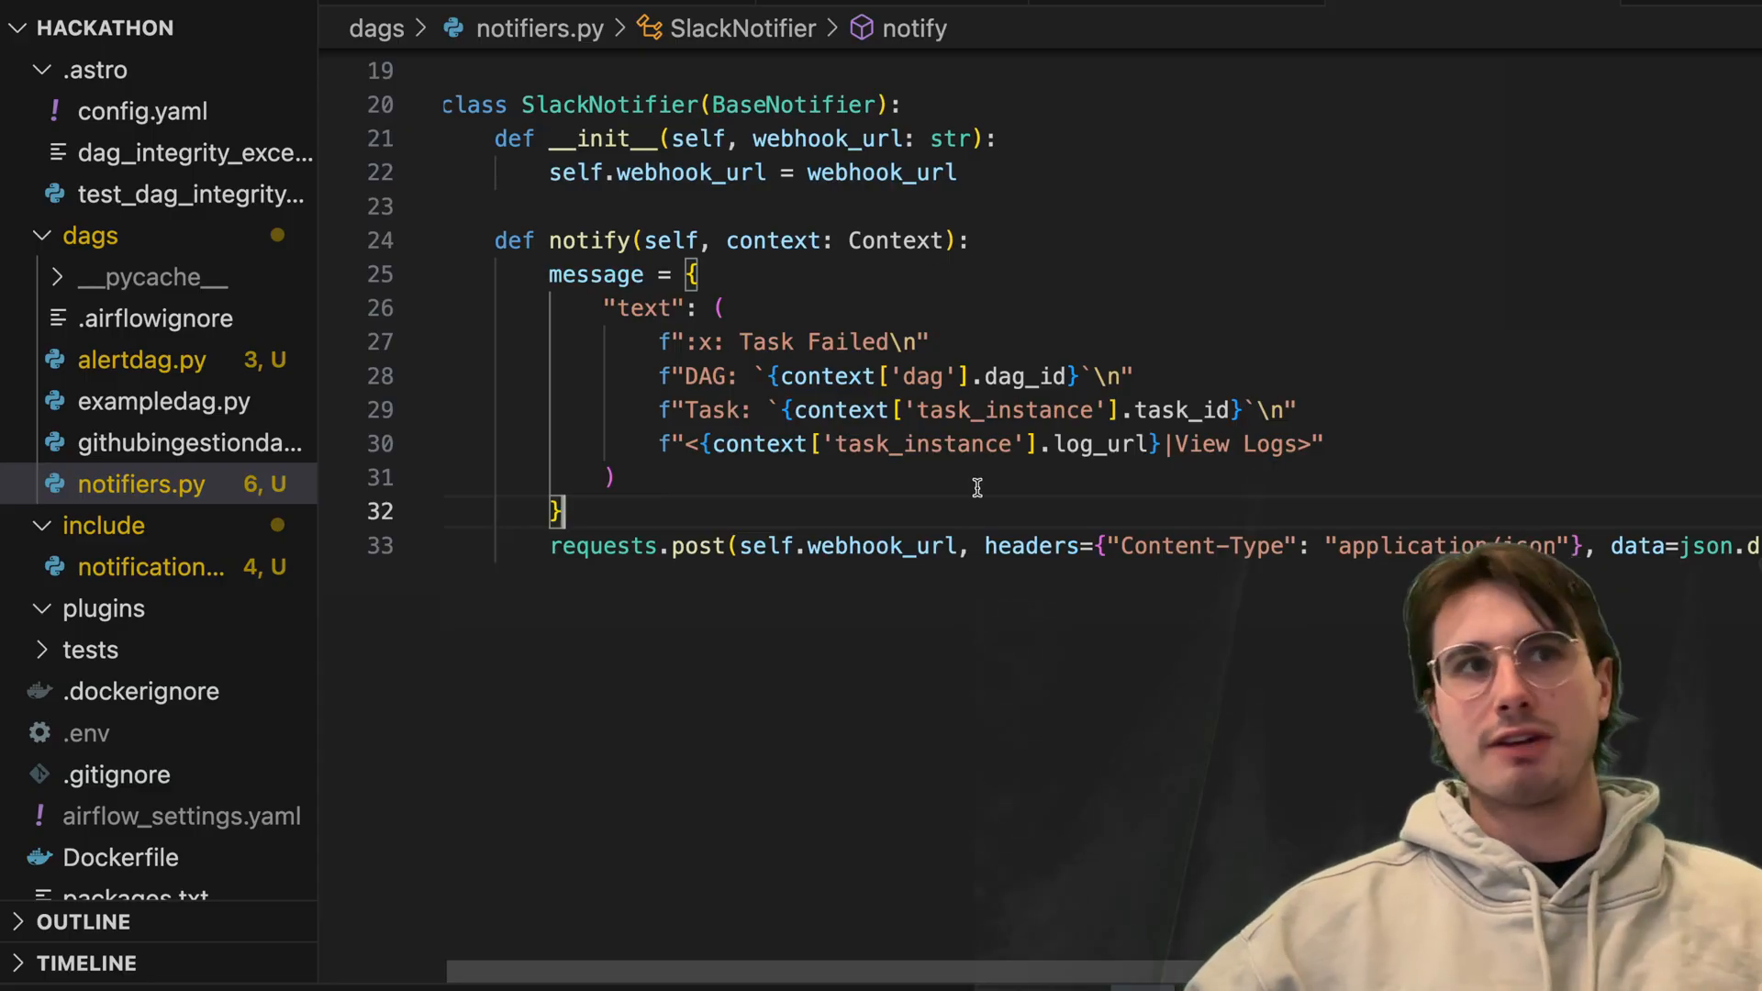
pyautogui.hscroll(3)
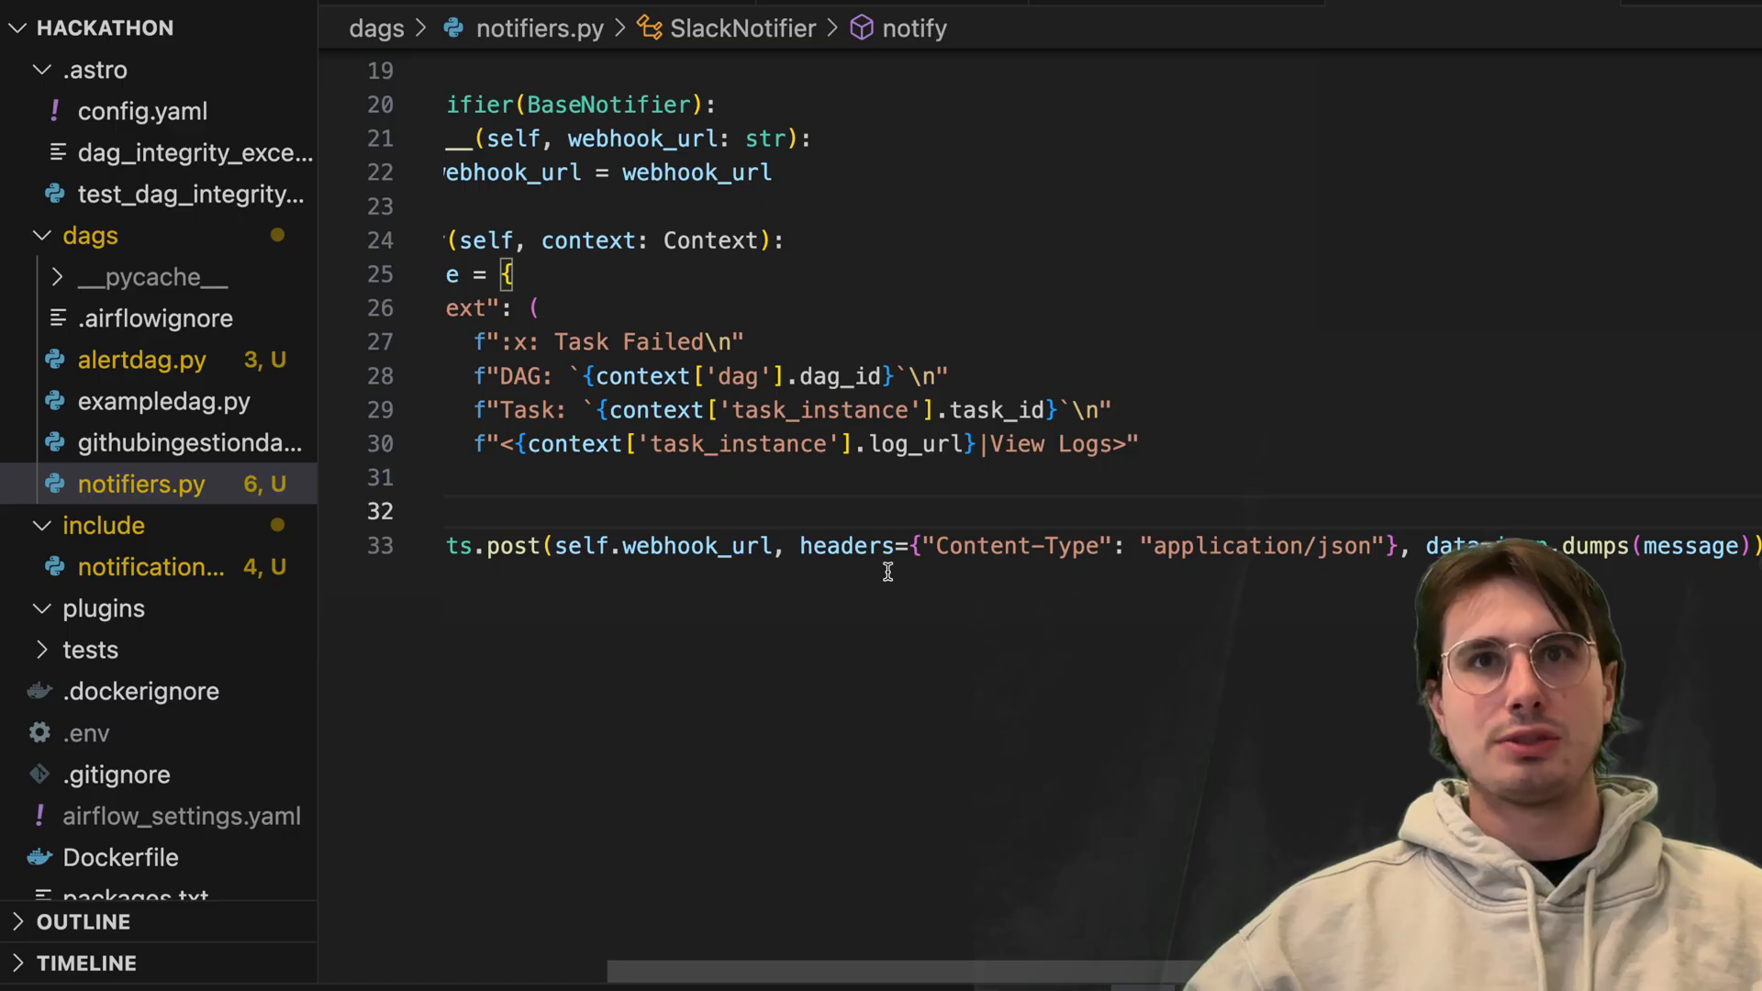
pyautogui.scroll(-3)
pyautogui.write(', ')
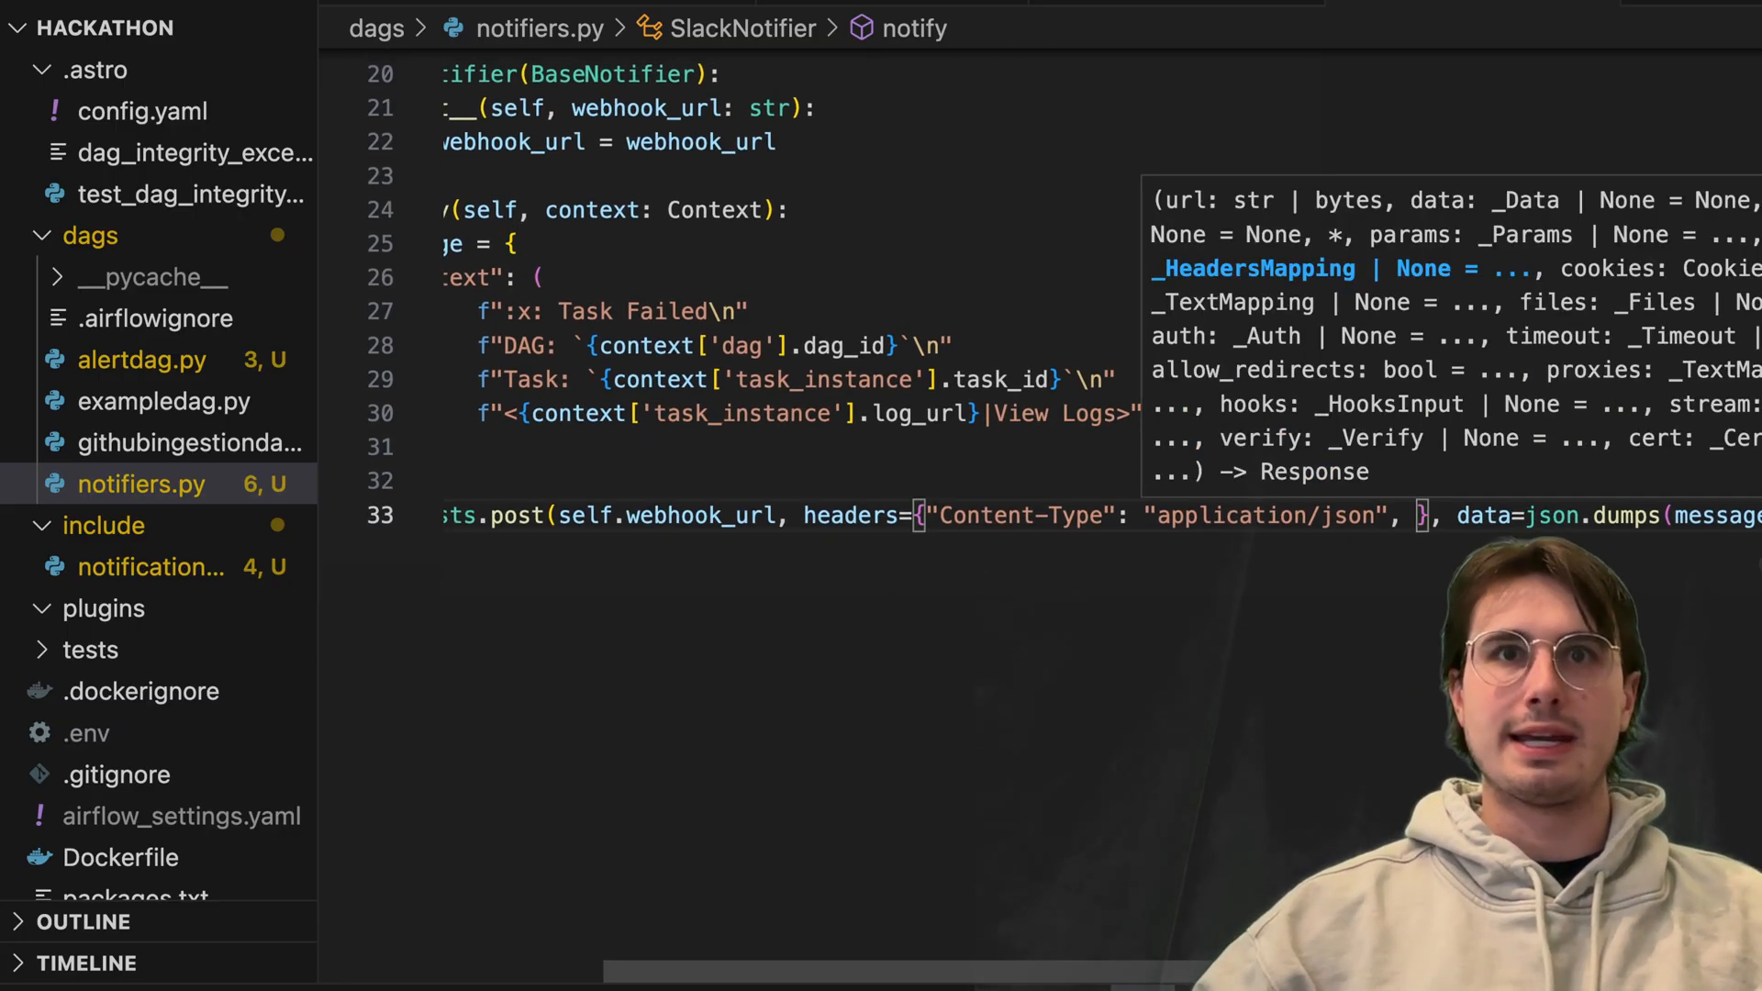
pyautogui.write('BEA')
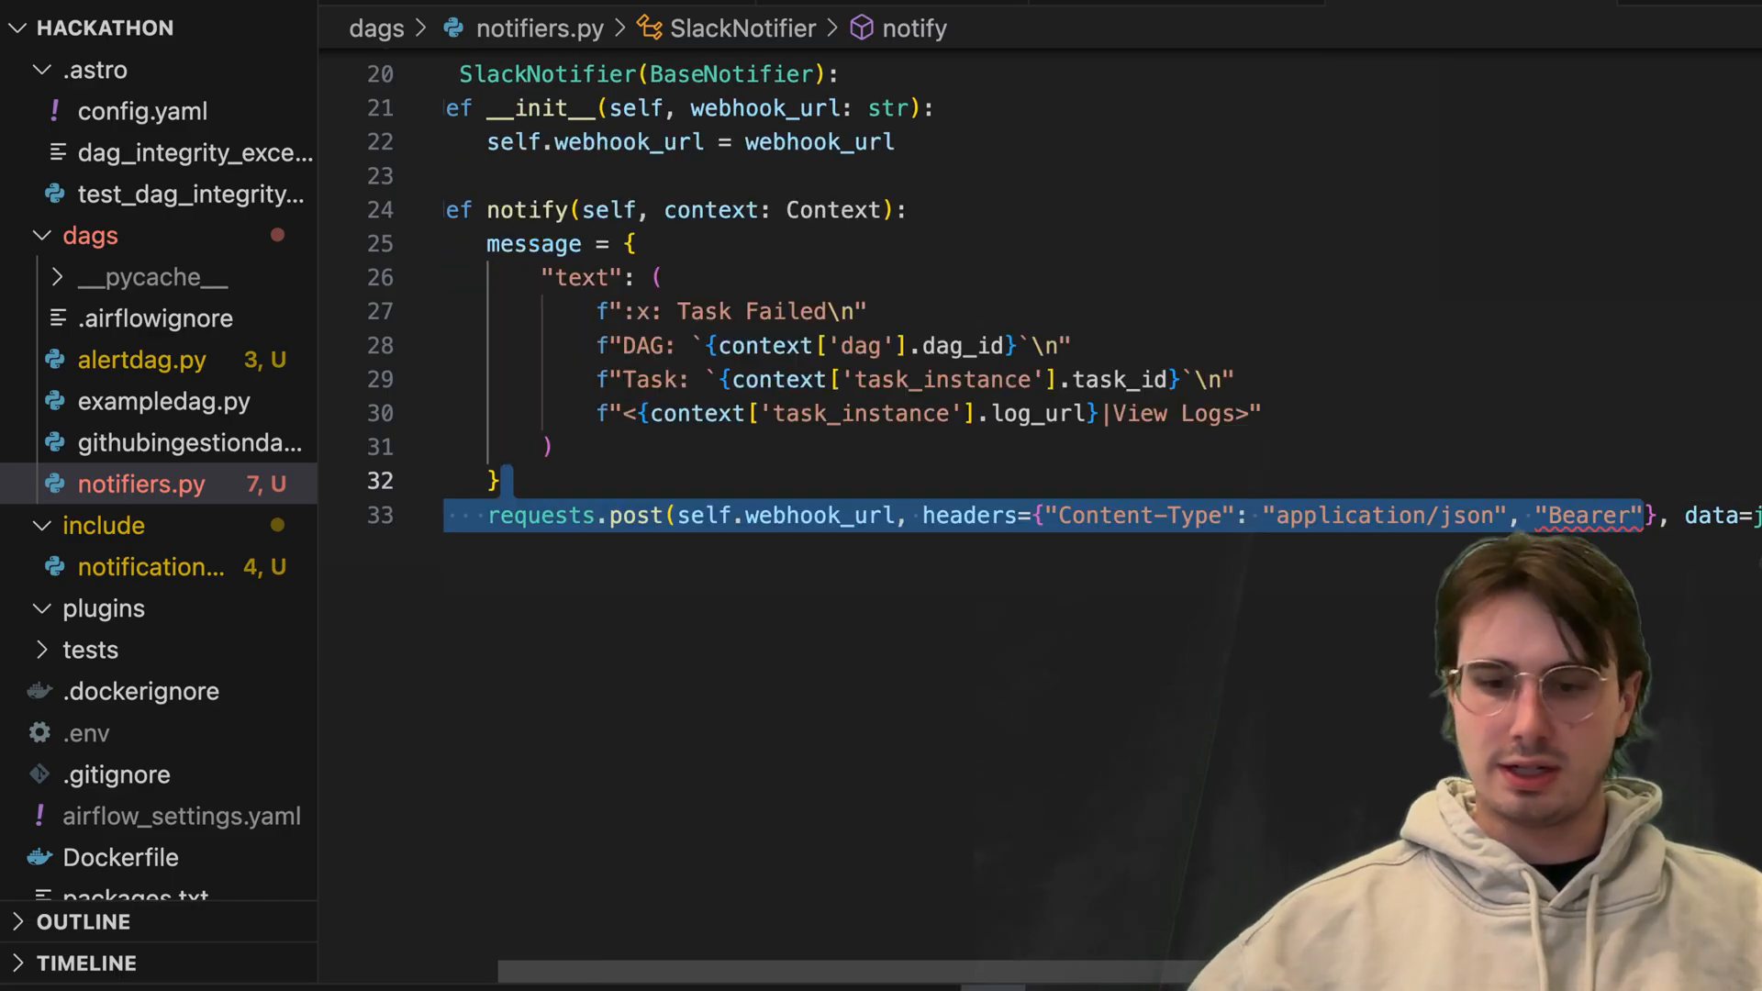
pyautogui.write(':""')
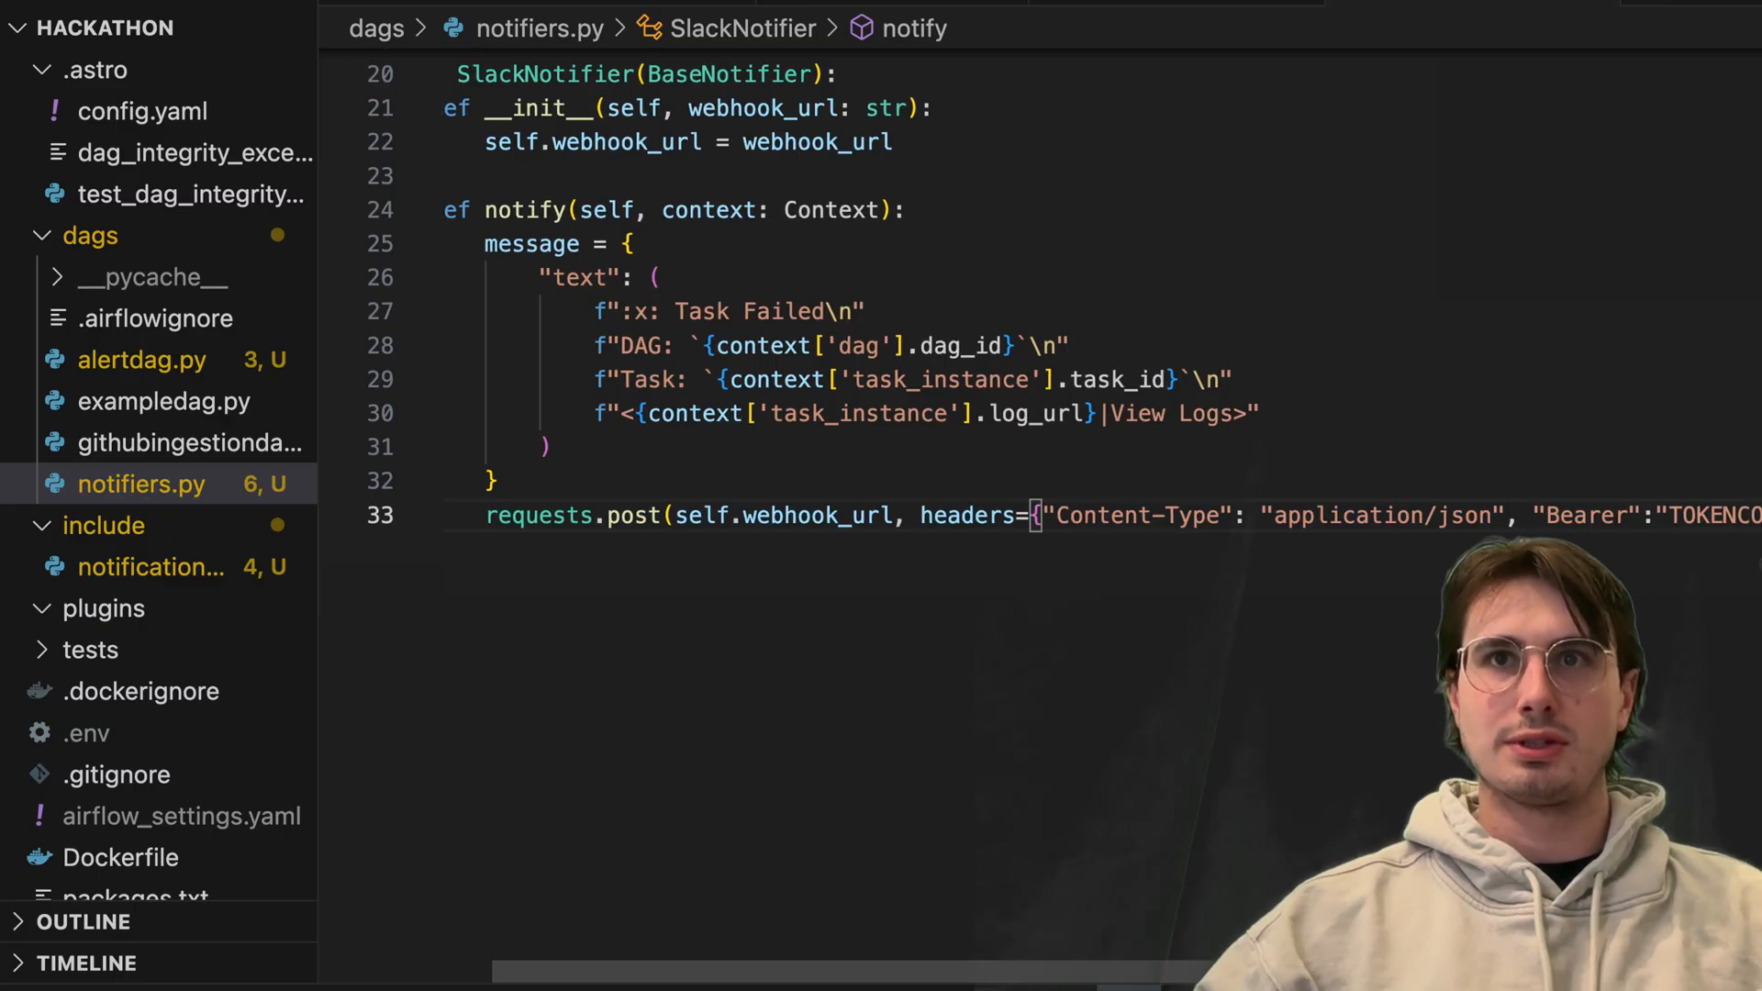
pyautogui.hscroll(3)
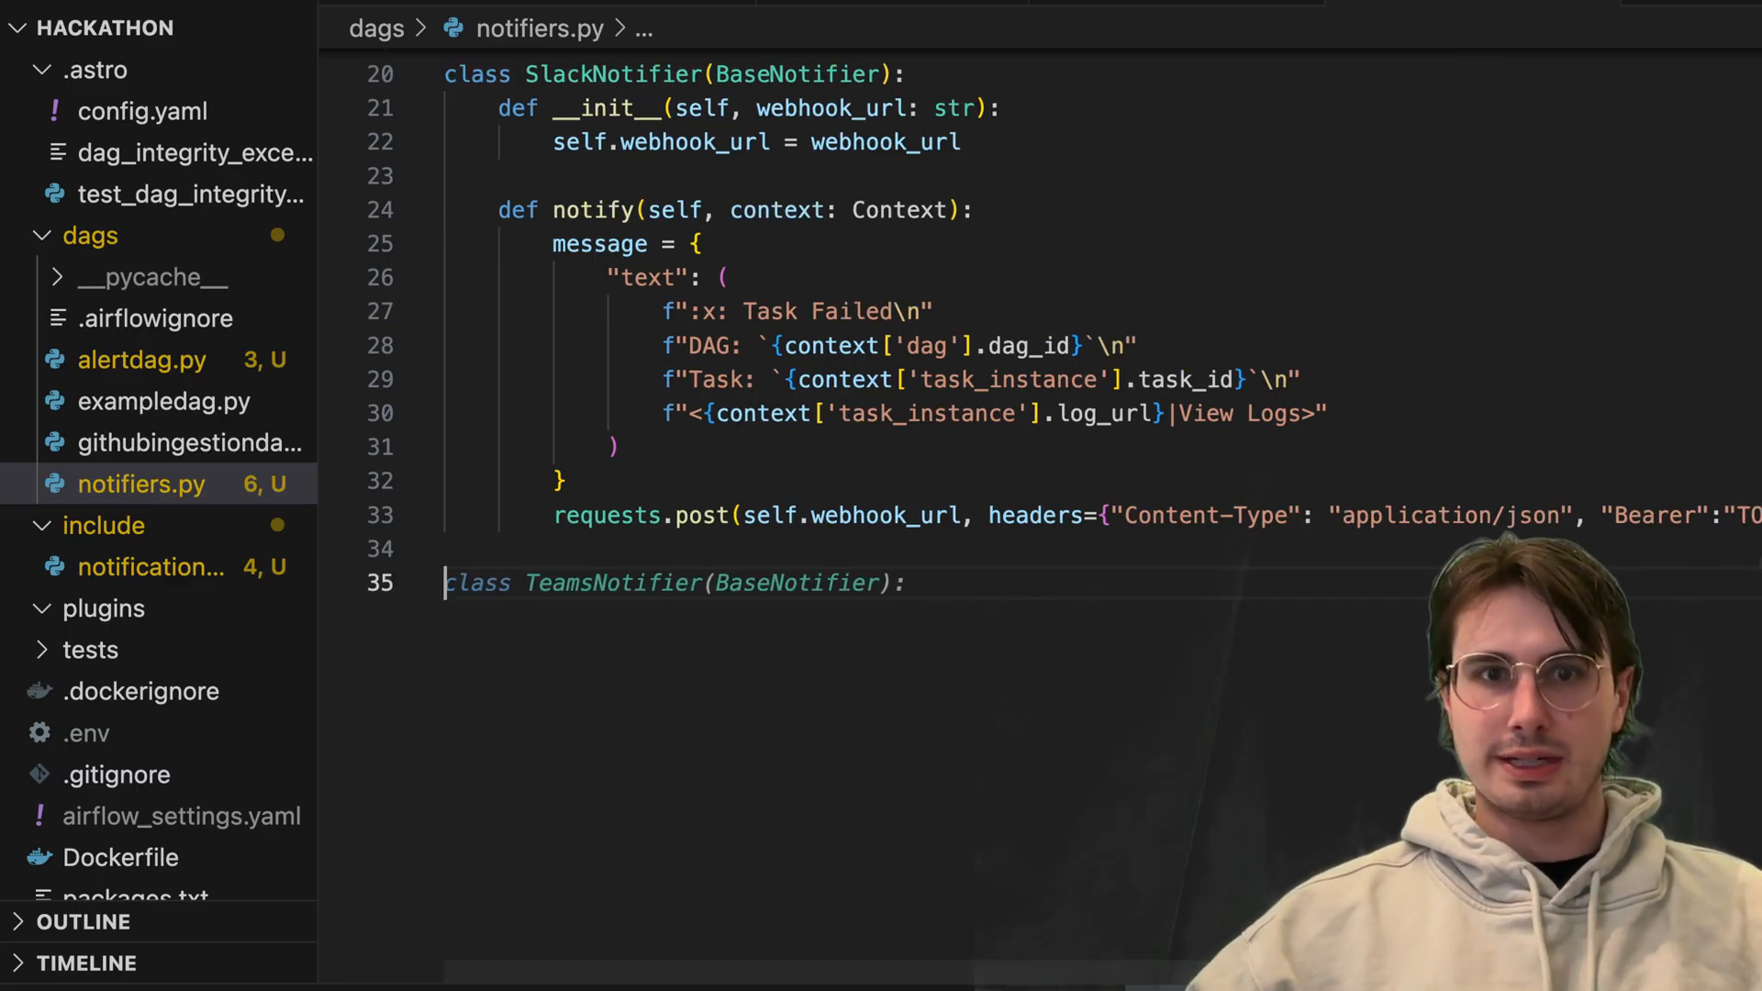
# Insert the TeamsNotifier class posting a red Airflow failure MessageCard to its webhook
pyautogui.press('Backspace')
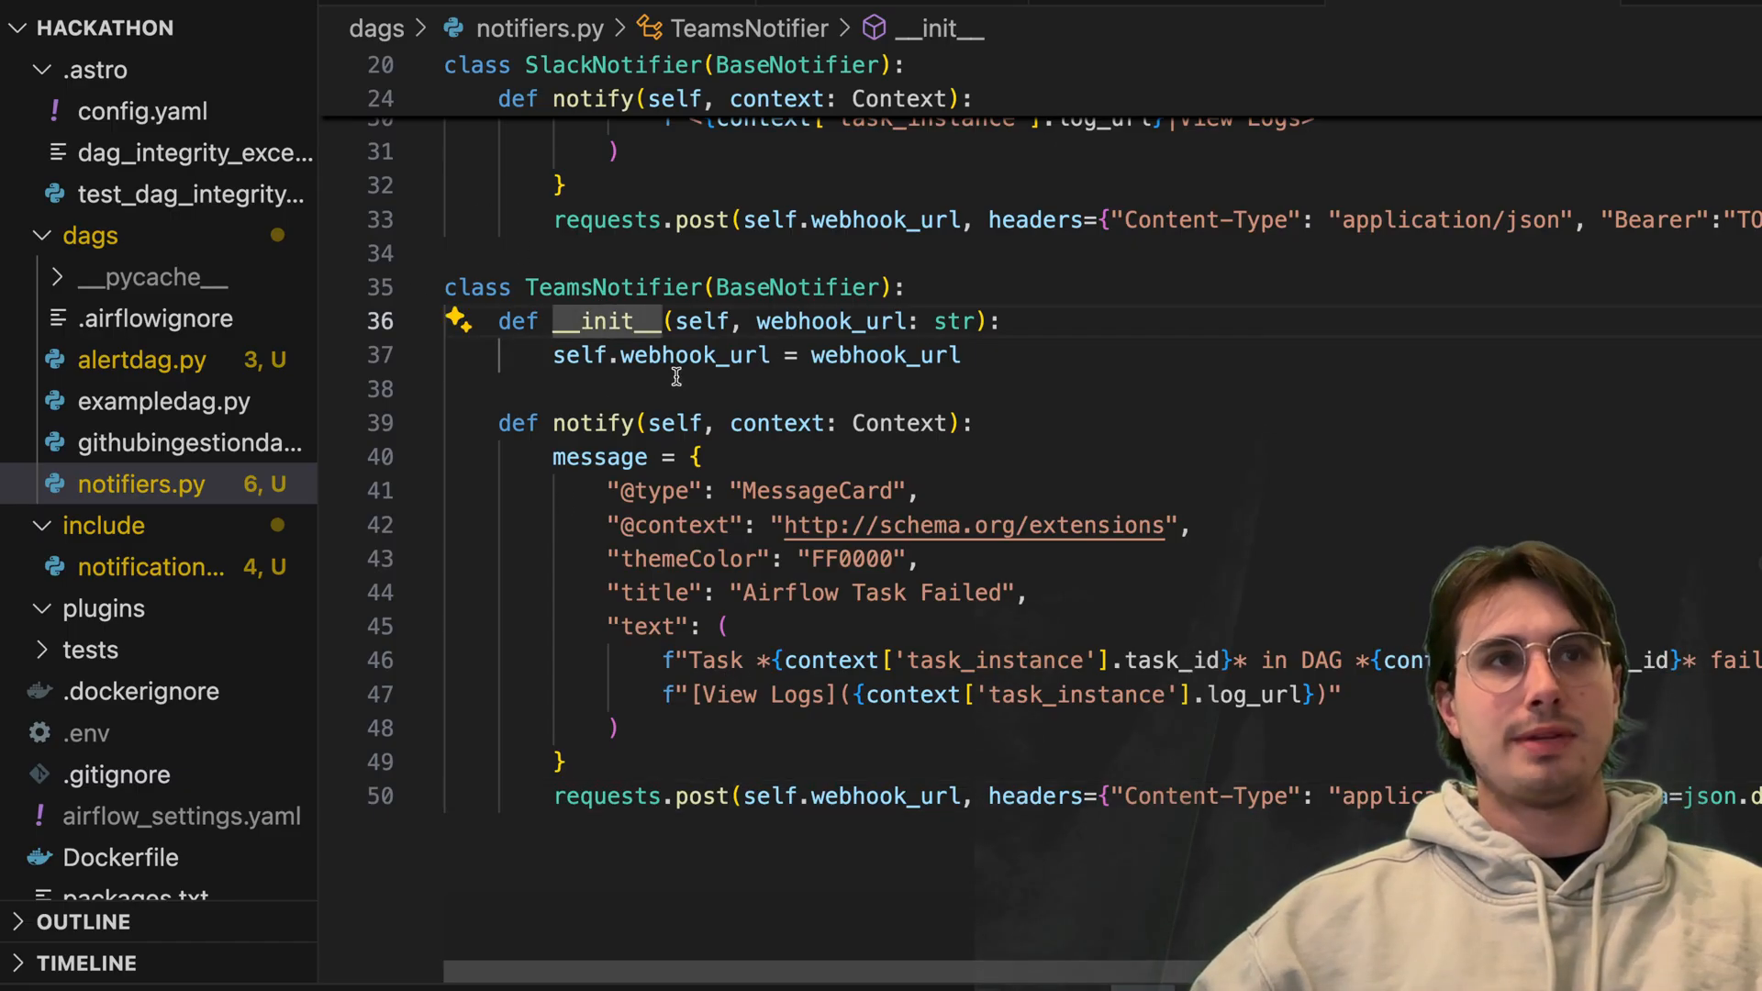
pyautogui.moveTo(885, 355)
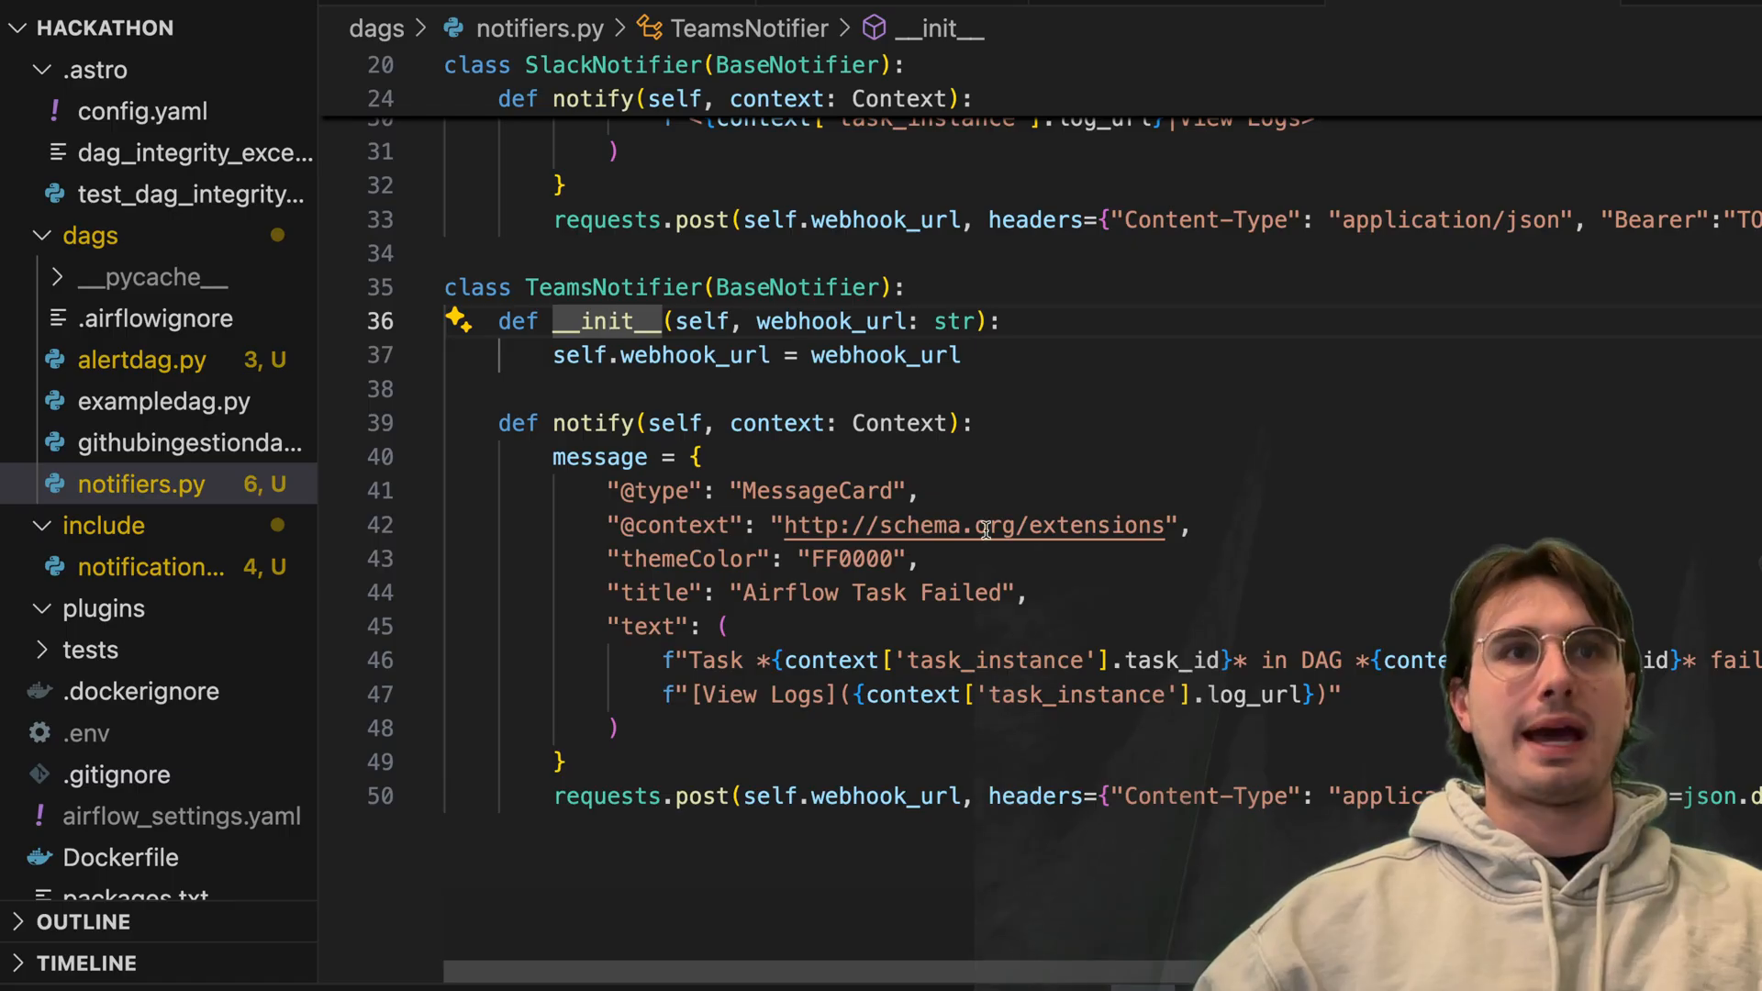
pyautogui.moveTo(973, 525)
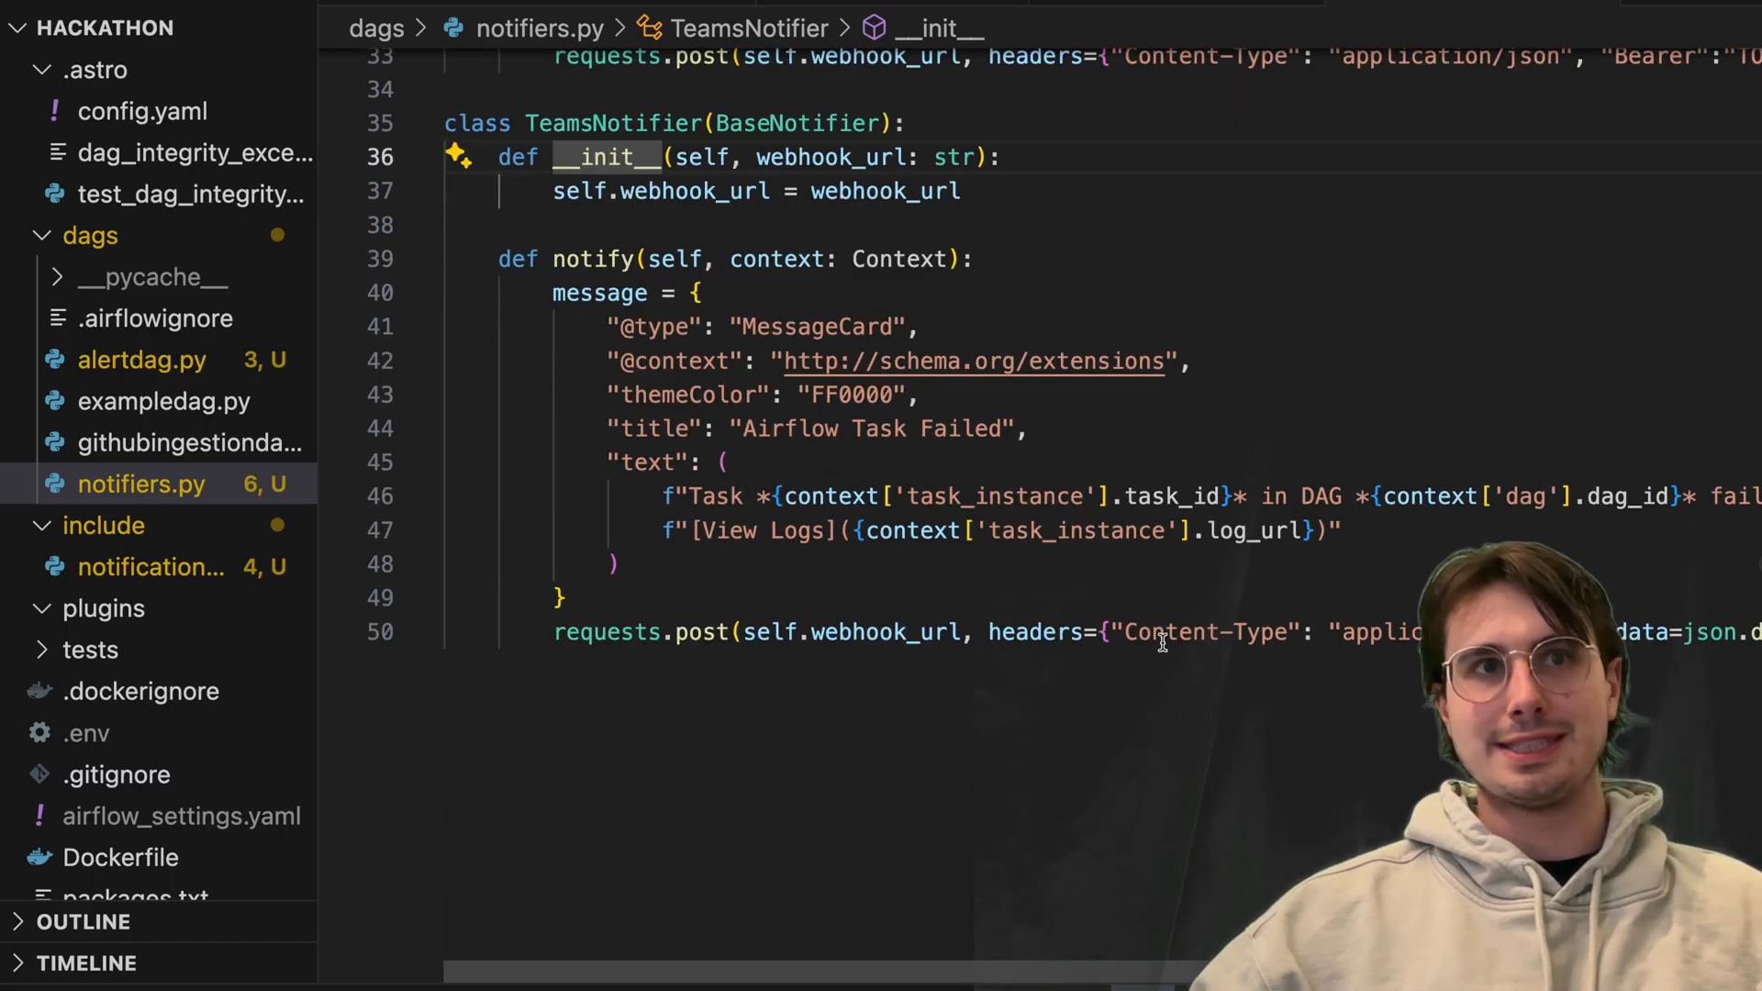
pyautogui.scroll(-3)
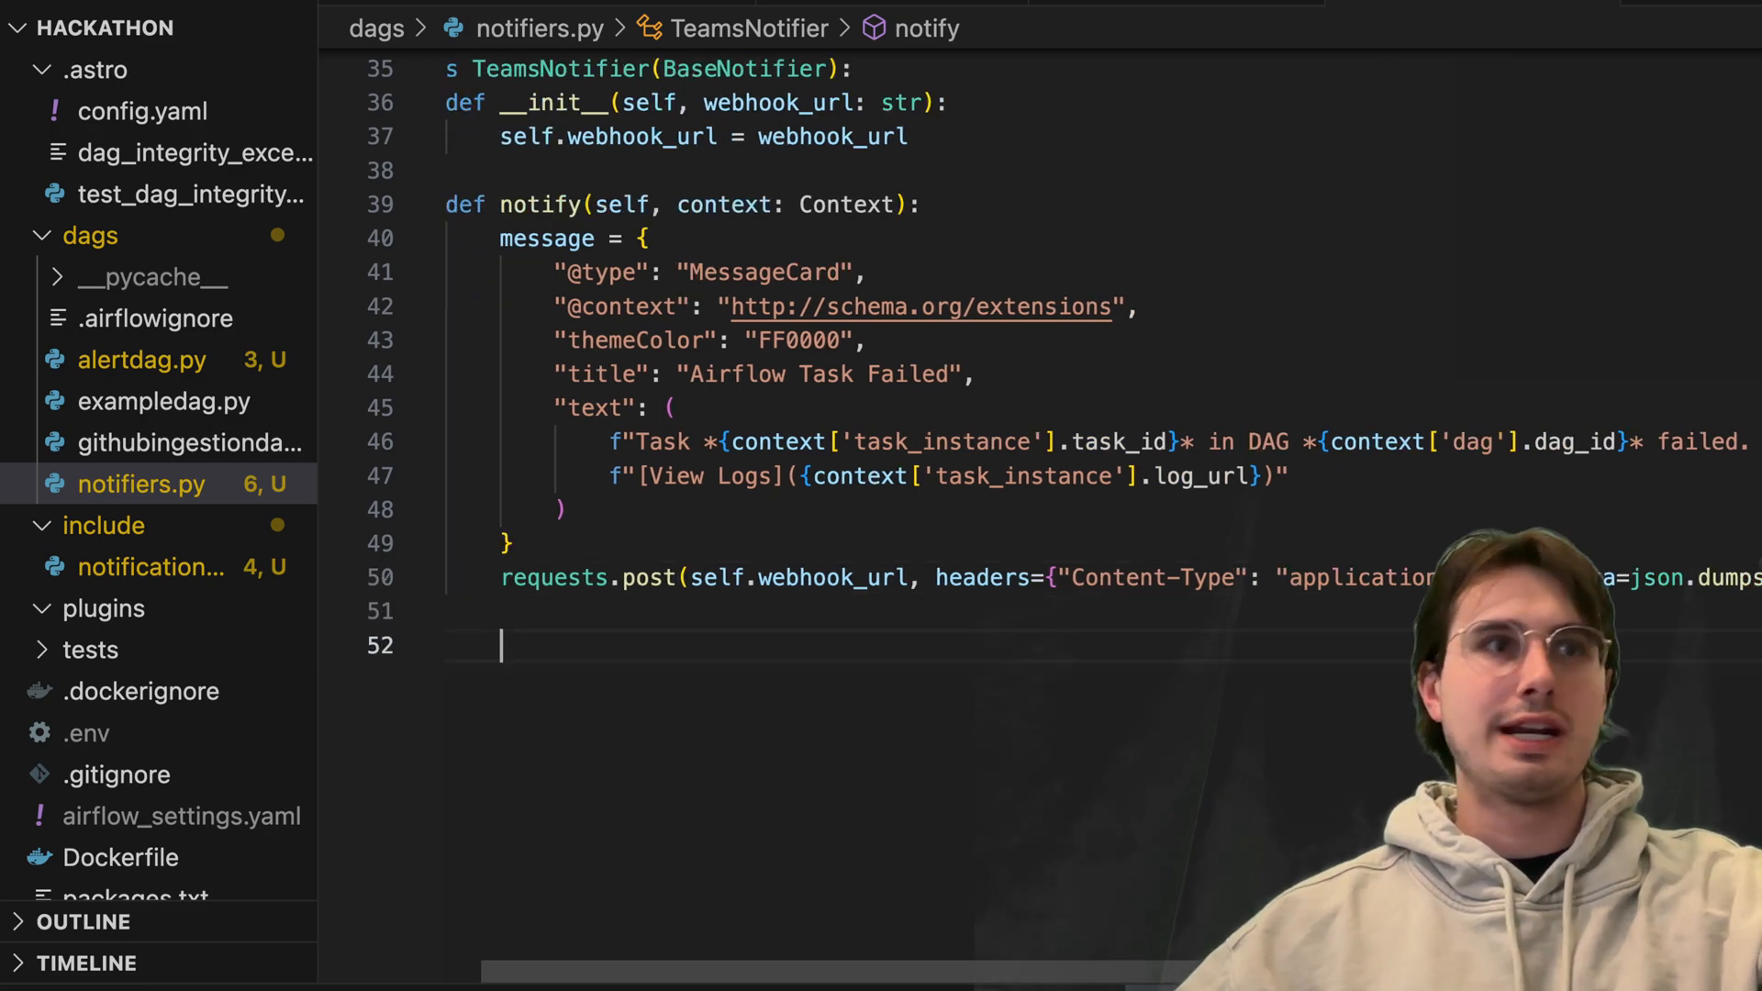
# Add the SQSNotifier using boto3 send_message and the MultiNotifier looping over notifiers
pyautogui.scroll(-3)
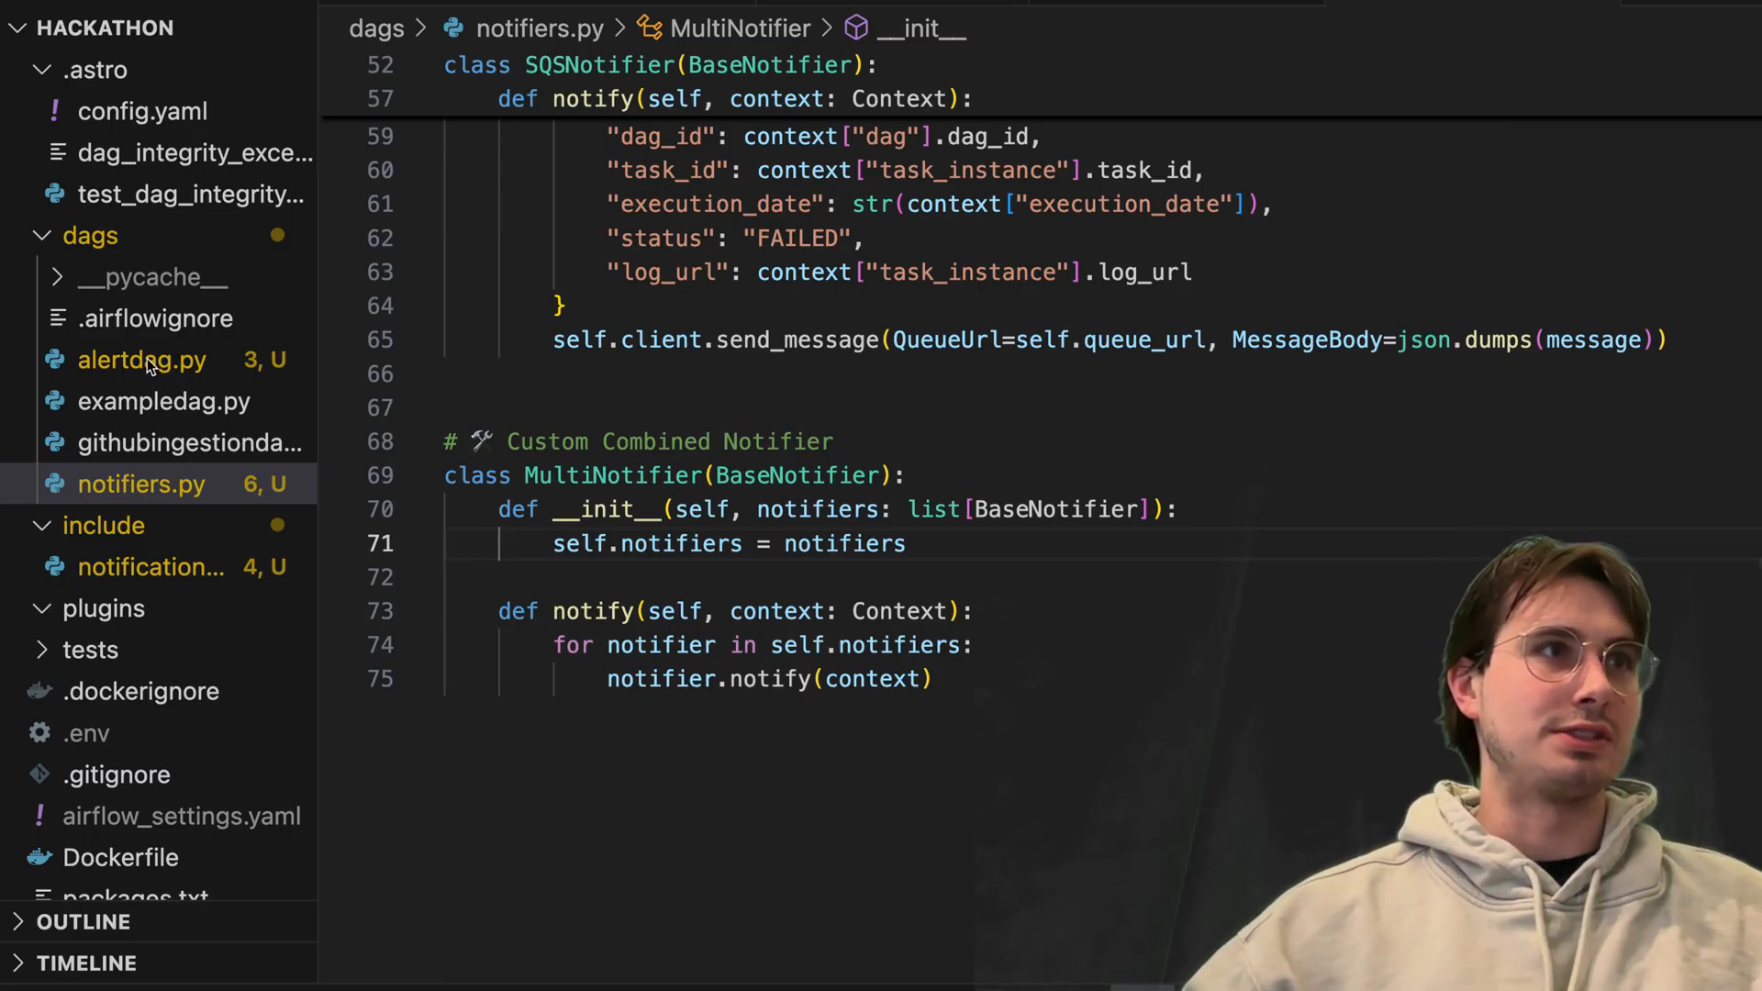
# Replace alertdag.py code with notifier instances, a MultiNotifier and on_failure_notify=combined_alert
pyautogui.click(141, 359)
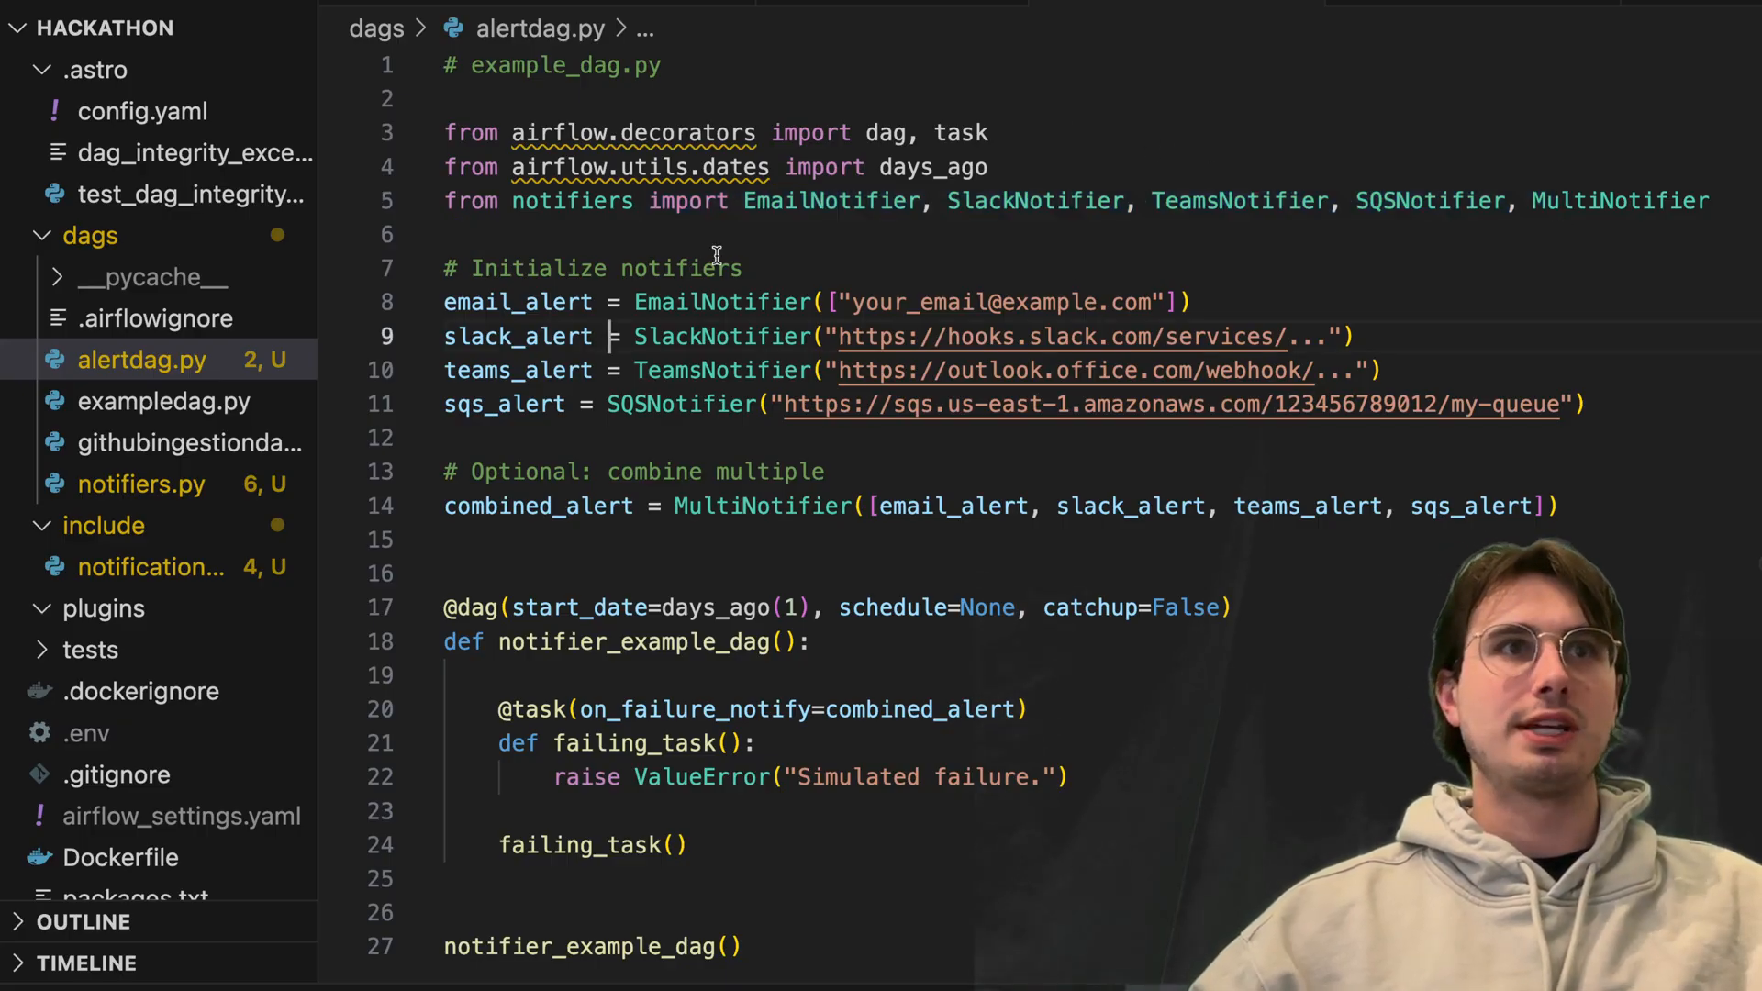
pyautogui.moveTo(927, 613)
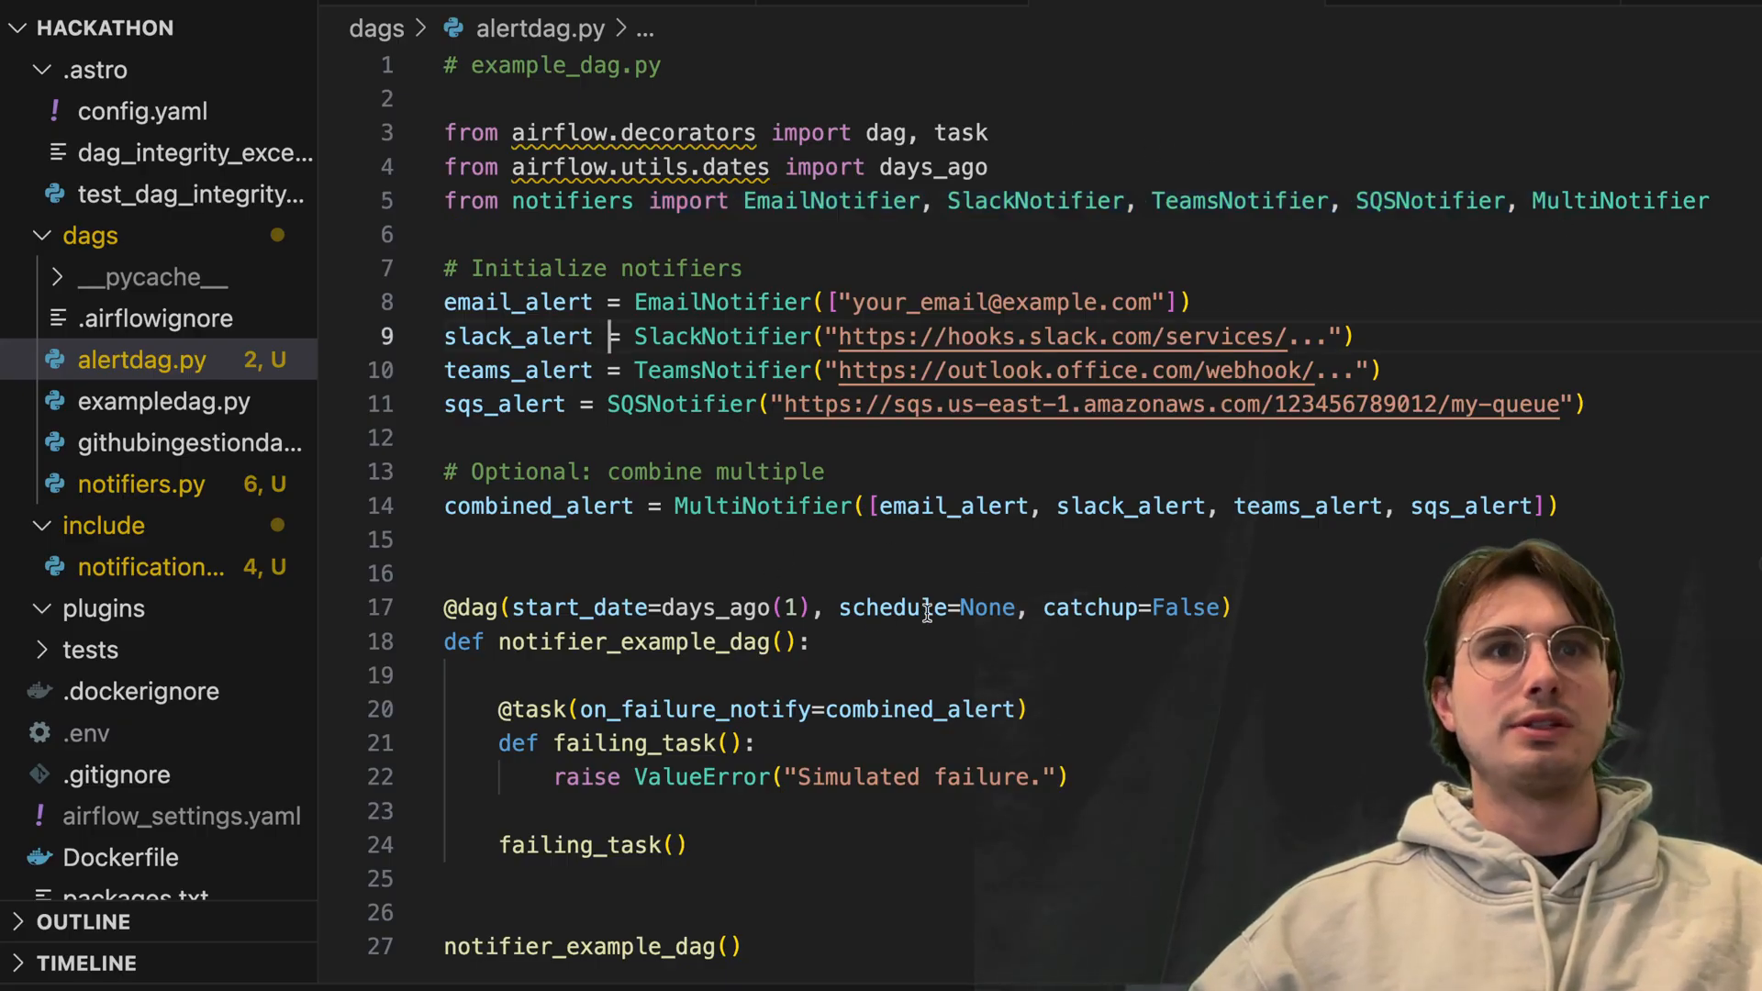